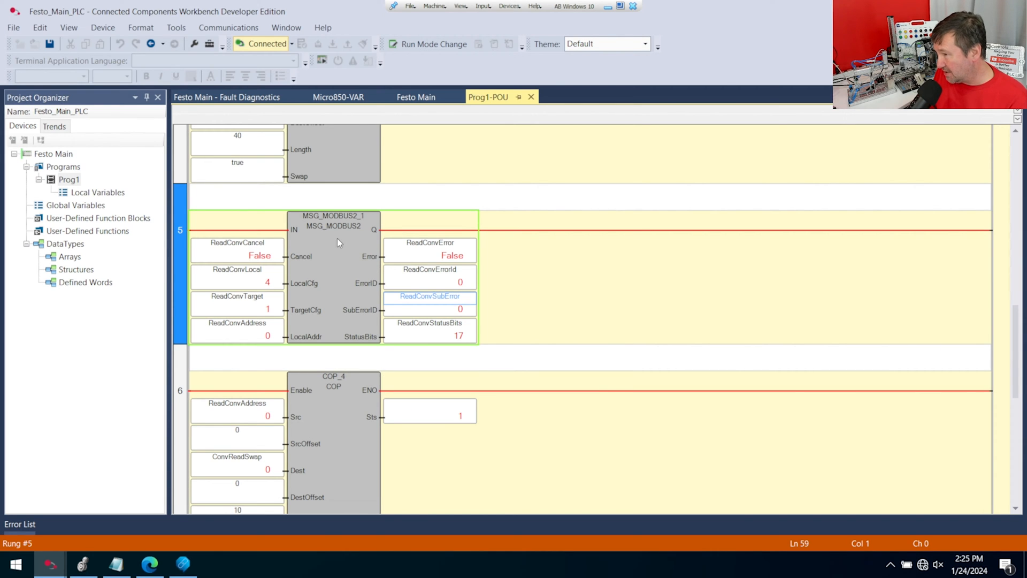
mouse_move(320, 244)
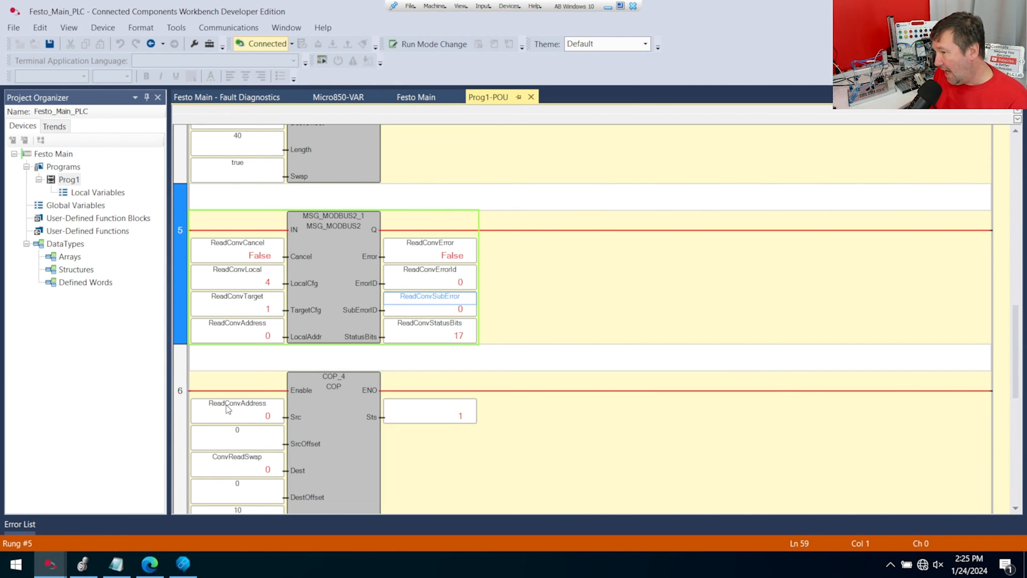
mouse_move(246, 415)
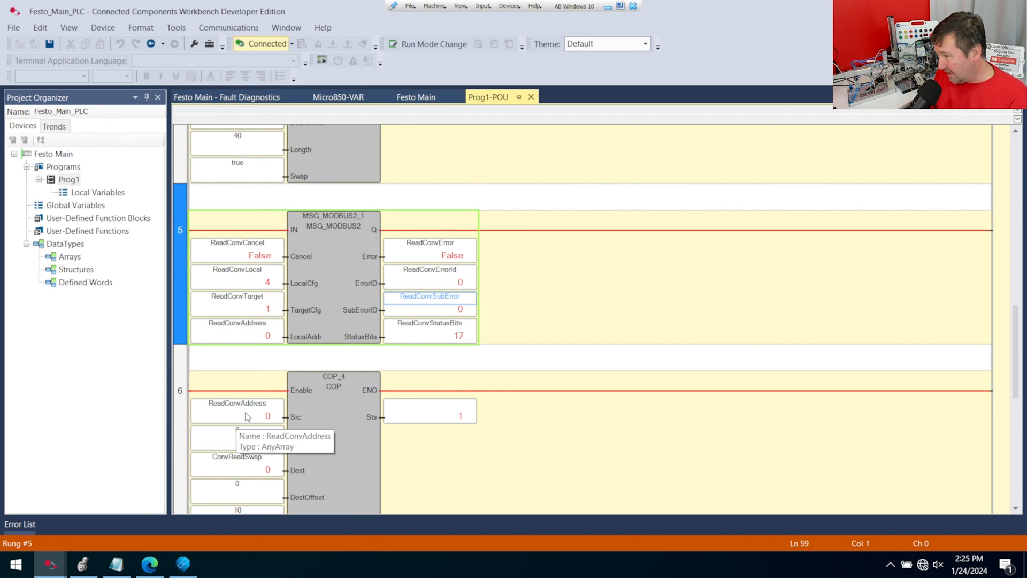
mouse_move(227, 406)
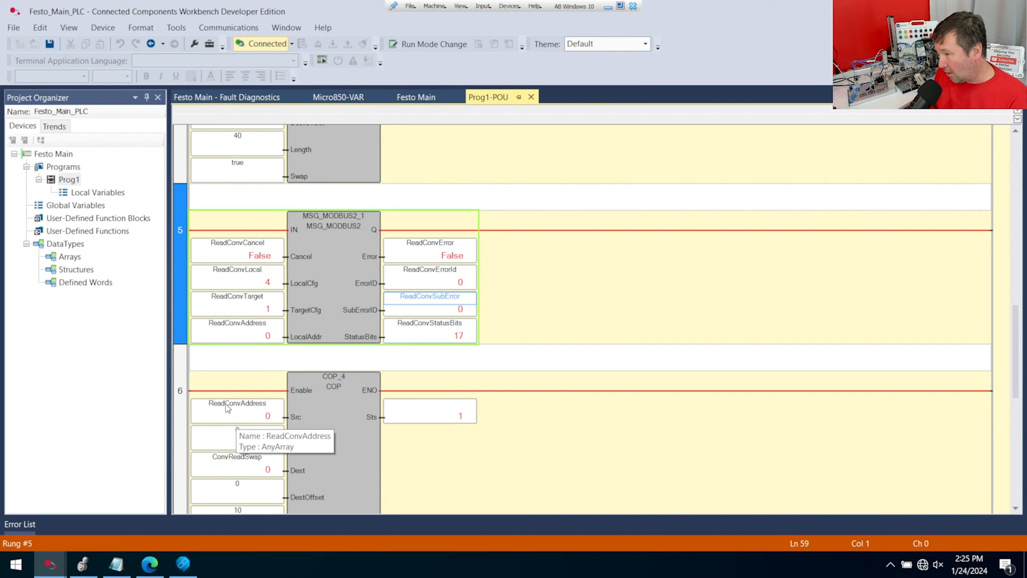
mouse_move(266, 394)
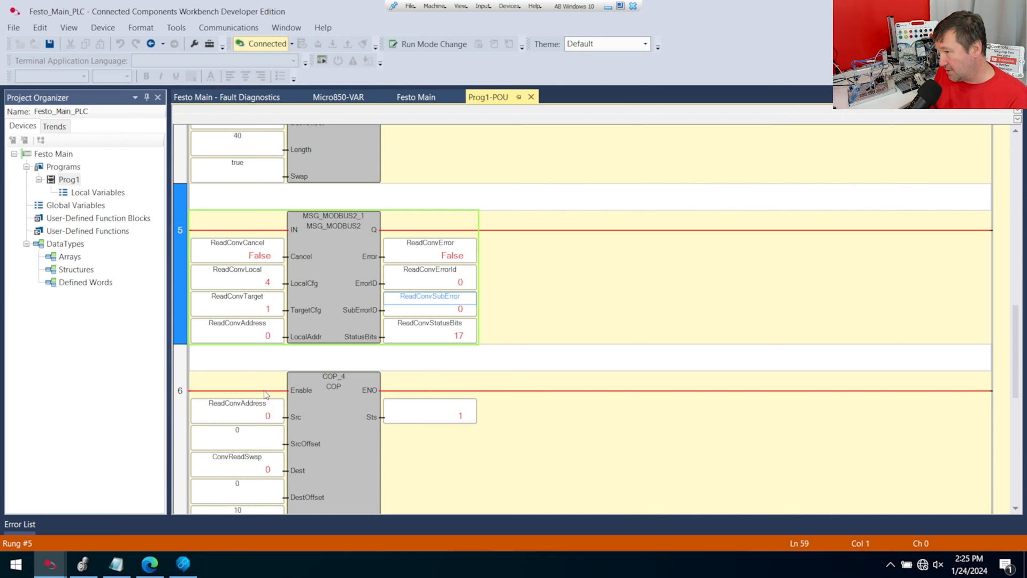
mouse_move(243, 335)
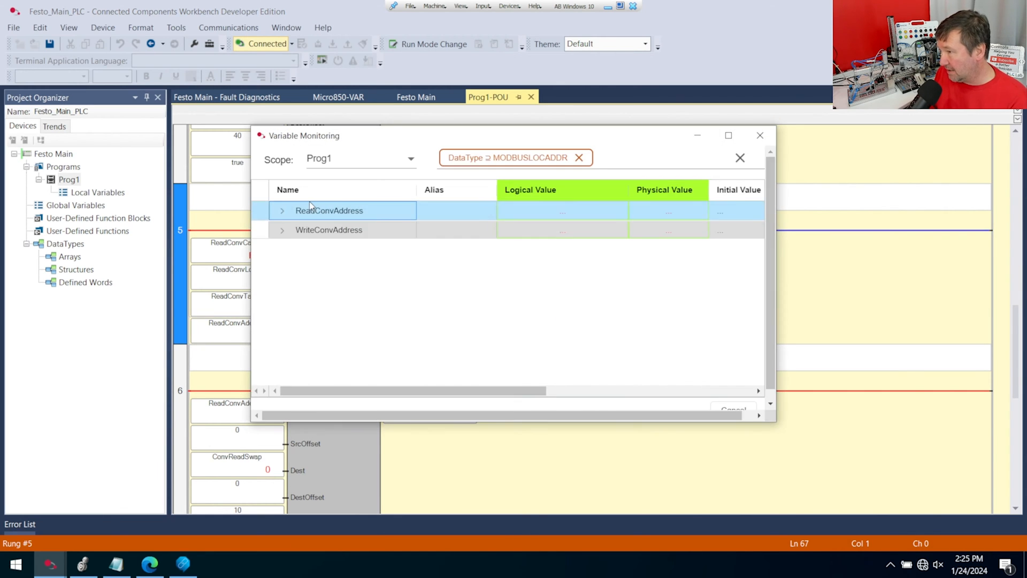
Step: Switch to Festo_Middle_Conveyor and list Prog1's Inputs_From_Main_PLC and Outputs_From_Main_PLC DINT [0..9] arrays via Modbus Mapping
click(282, 210)
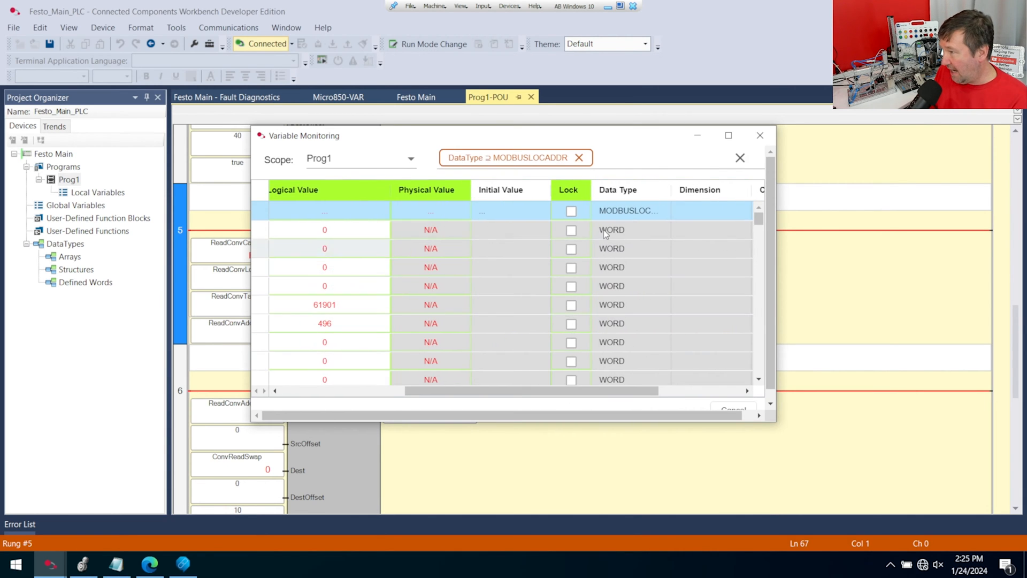
mouse_move(633, 297)
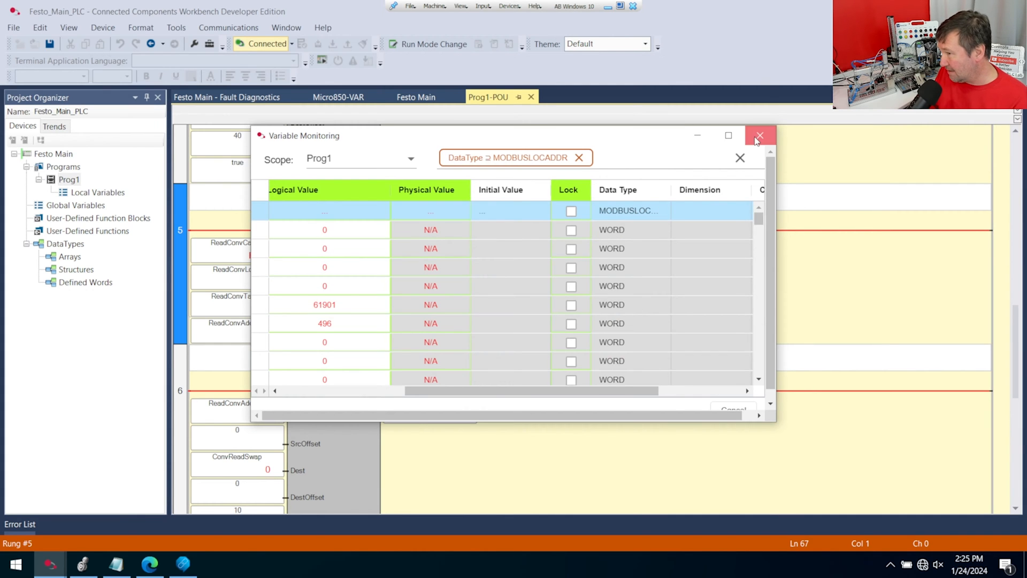
click(760, 136)
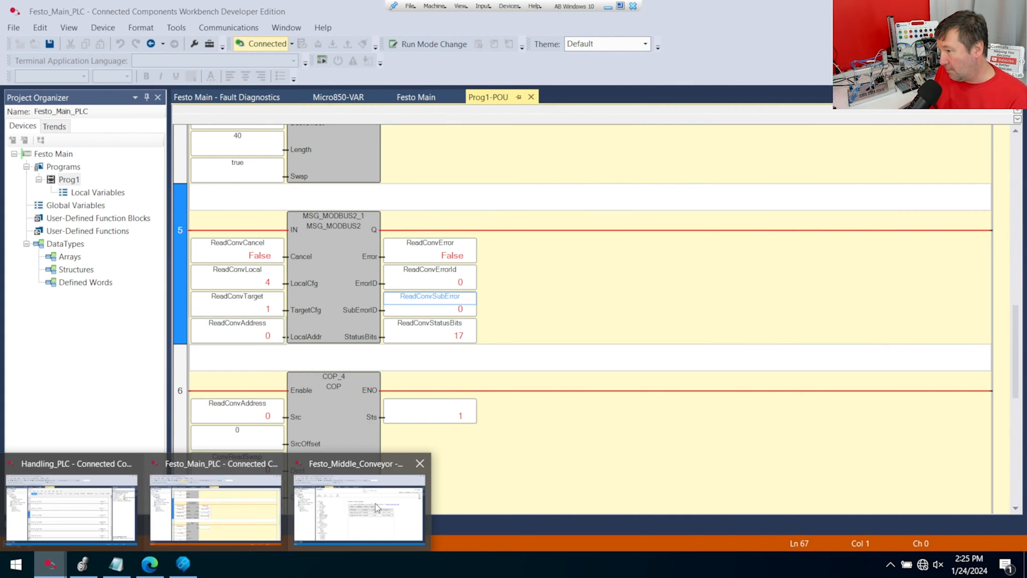
click(359, 505)
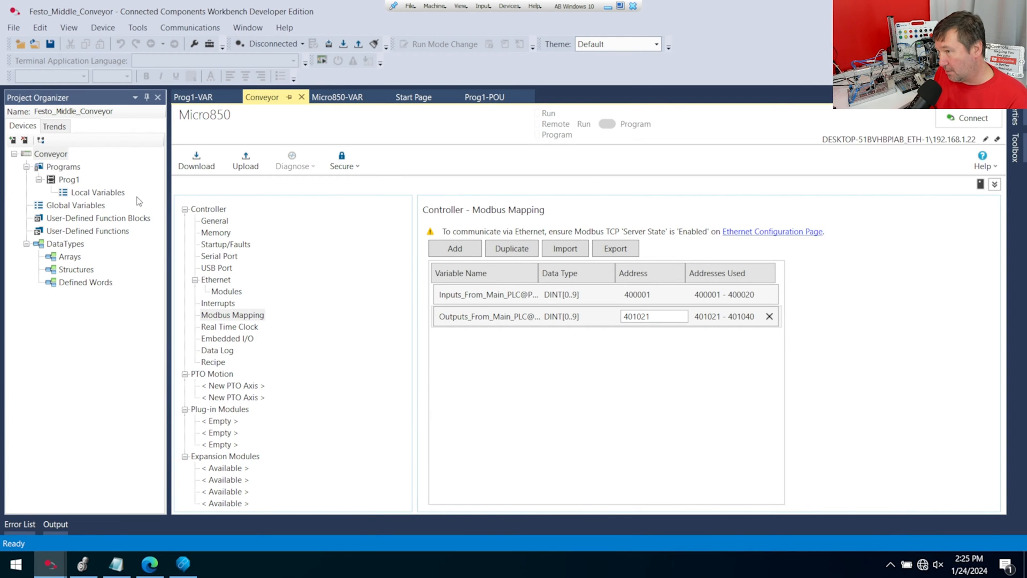
click(486, 294)
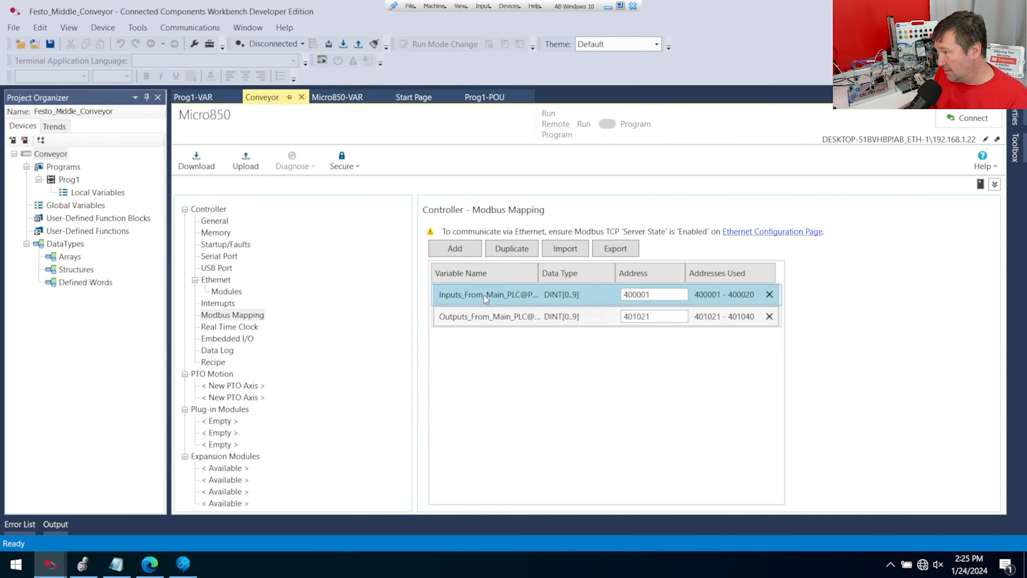
mouse_move(508, 297)
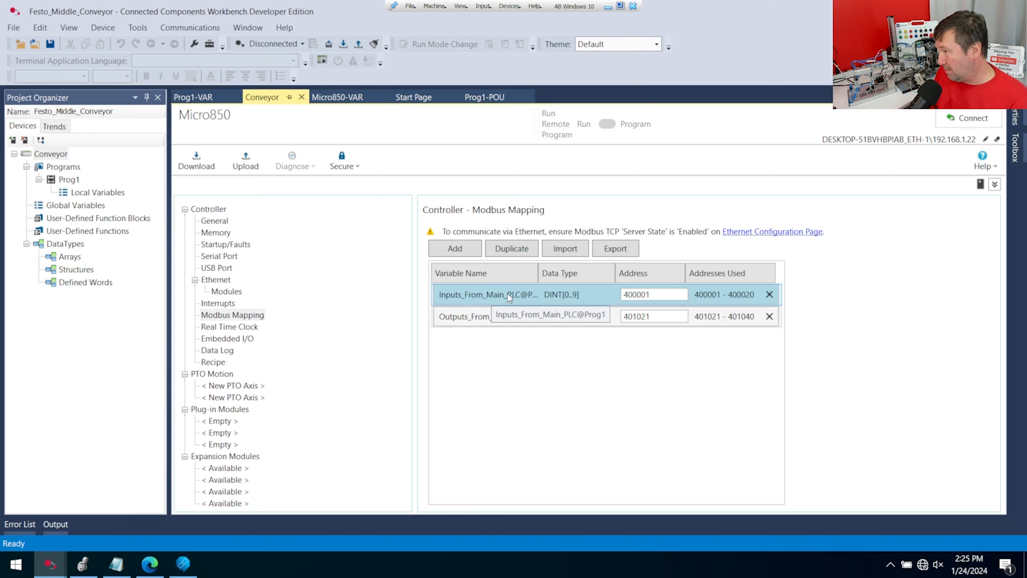
click(509, 295)
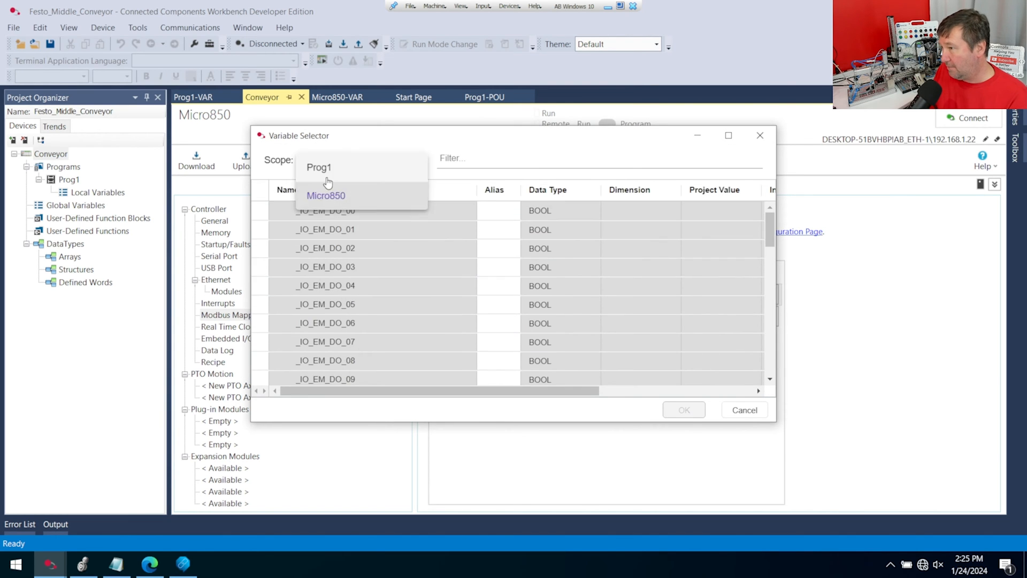
click(320, 167)
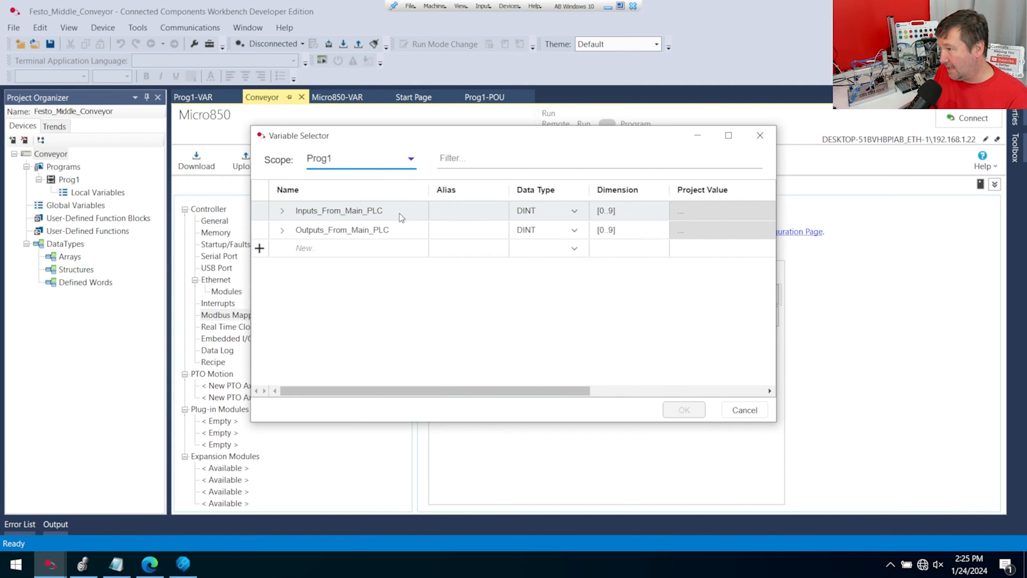
mouse_move(524, 216)
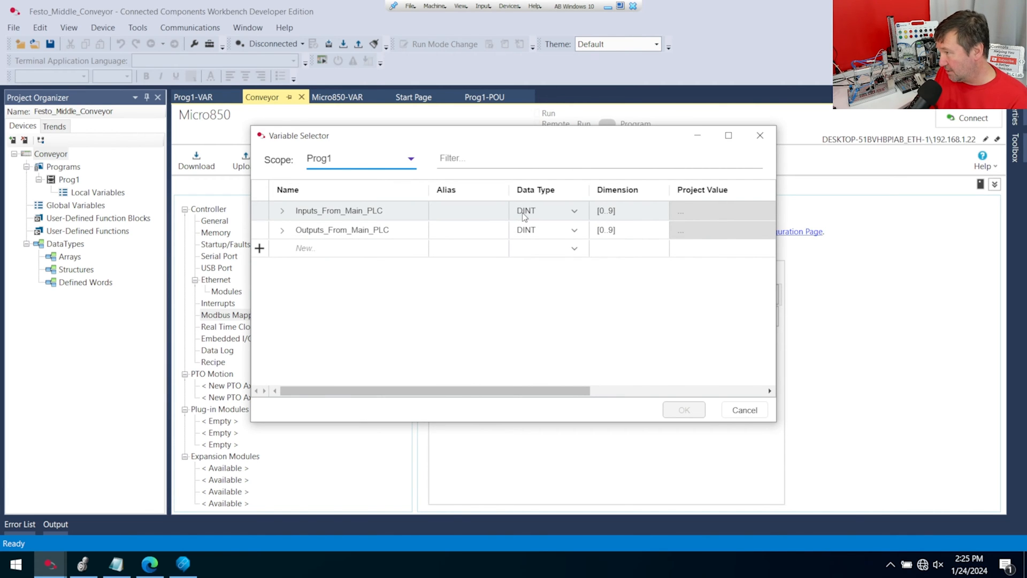
mouse_move(539, 210)
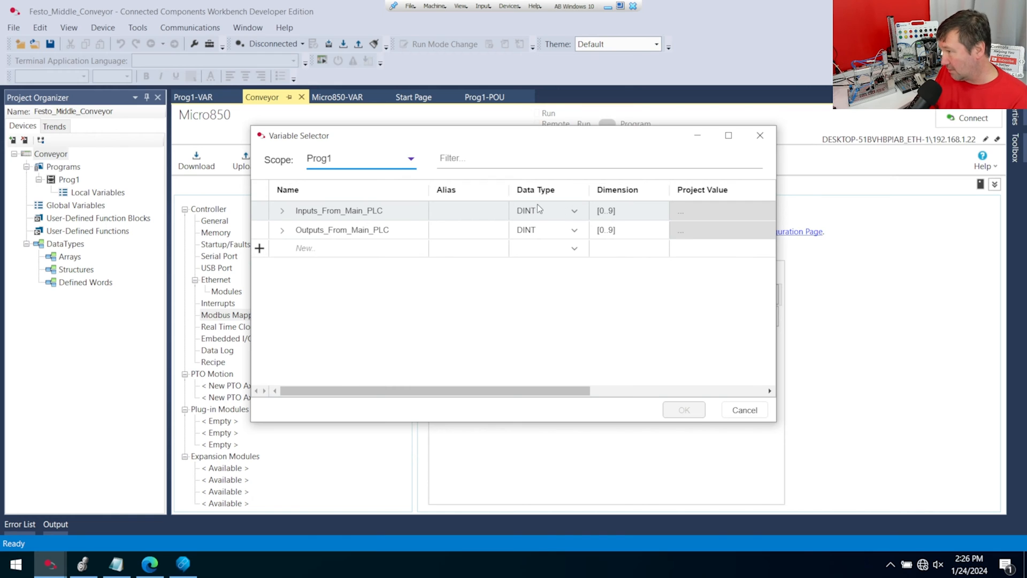
mouse_move(617, 215)
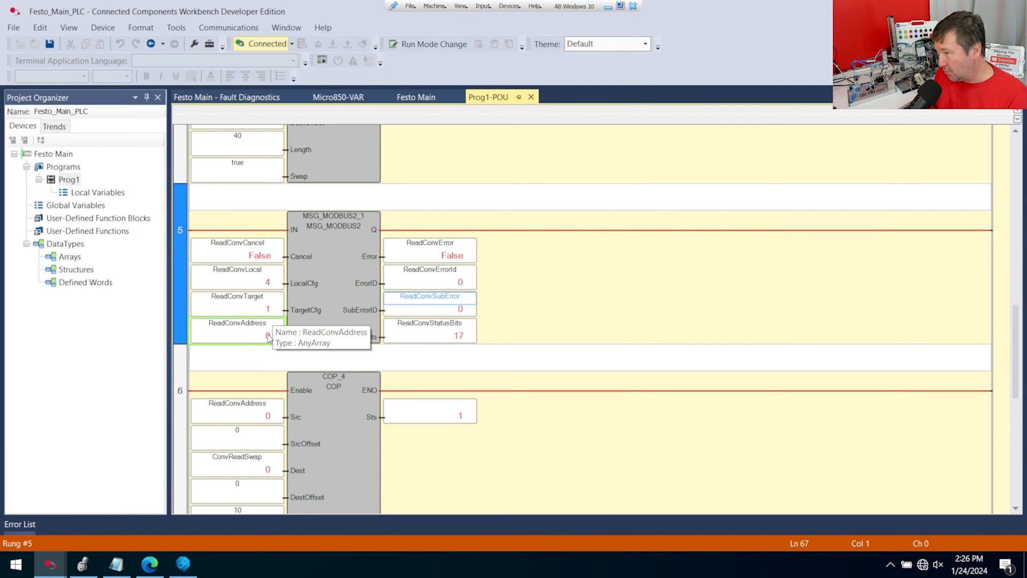
mouse_move(304, 407)
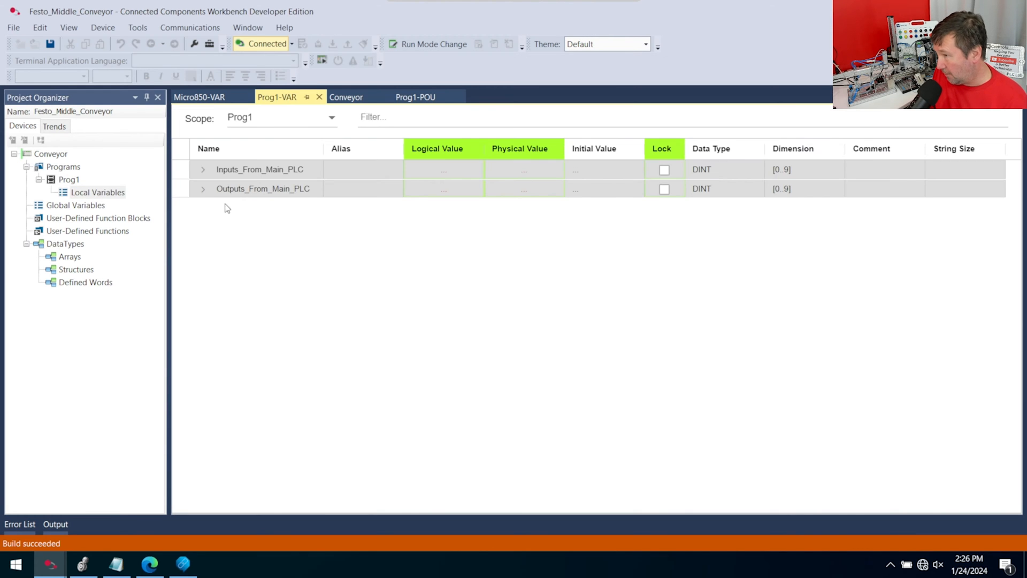
Step: Bring up the Festo IO Google Sheet with the bit-level breakdown of the PLC numbers
click(203, 169)
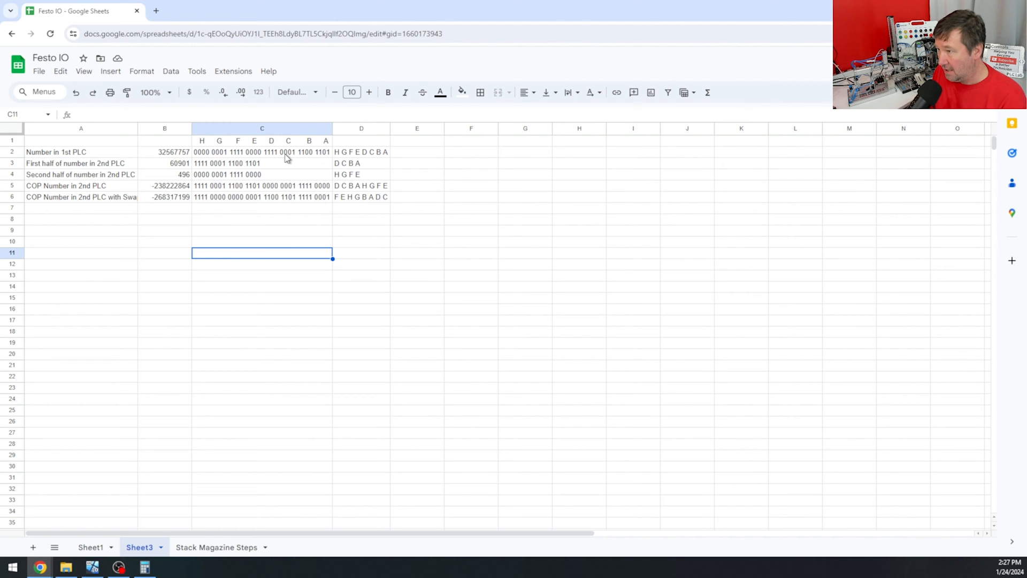
mouse_move(269, 156)
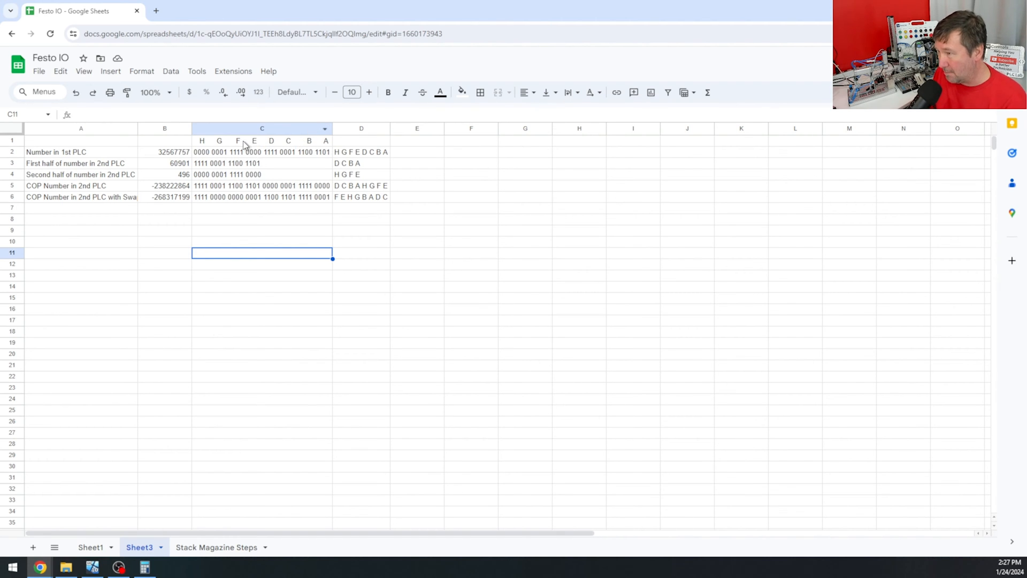
Step: Select the Number in 1st PLC row in Sheet3 and highlight its bit pattern
click(80, 152)
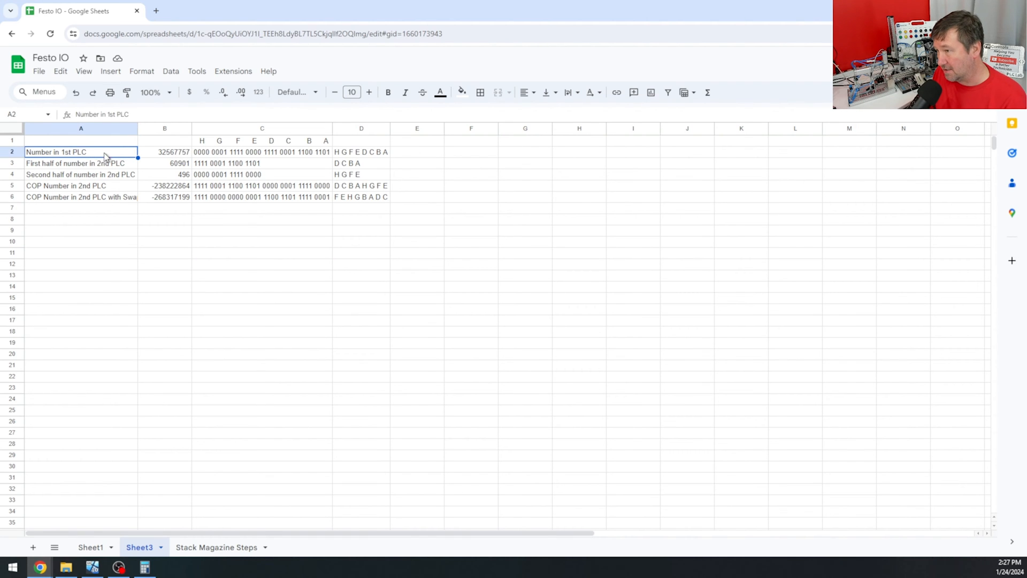
drag(105, 151, 295, 151)
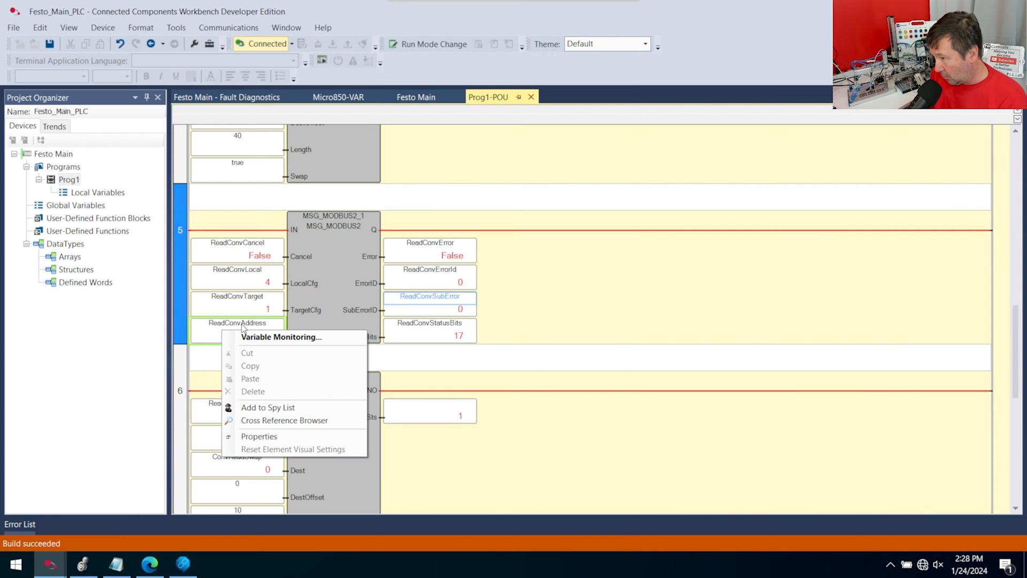
Step: Monitor ReadConvAddress live (61901 and 496) beside the Festo IO spreadsheet
click(280, 337)
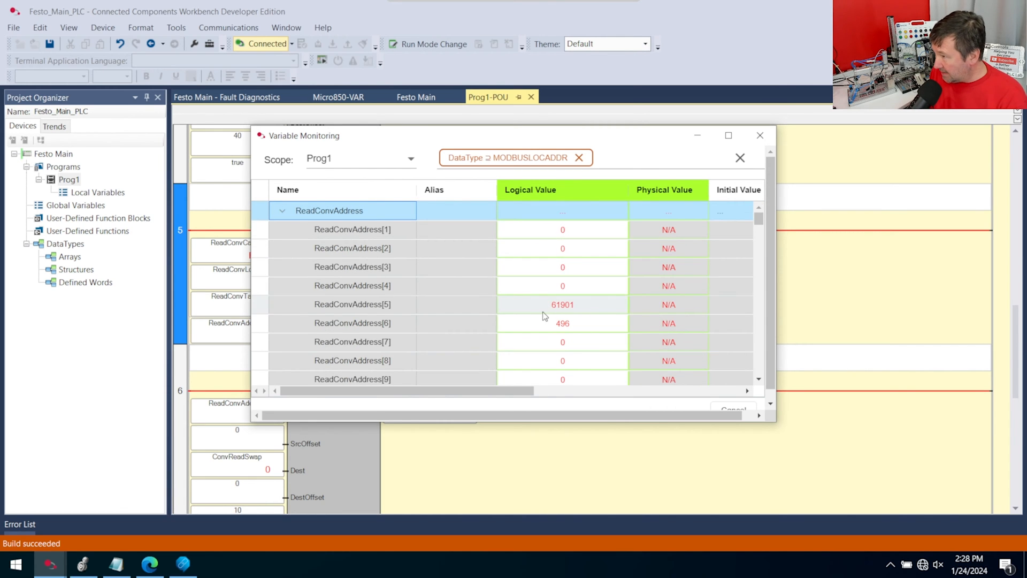
drag(301, 135, 139, 122)
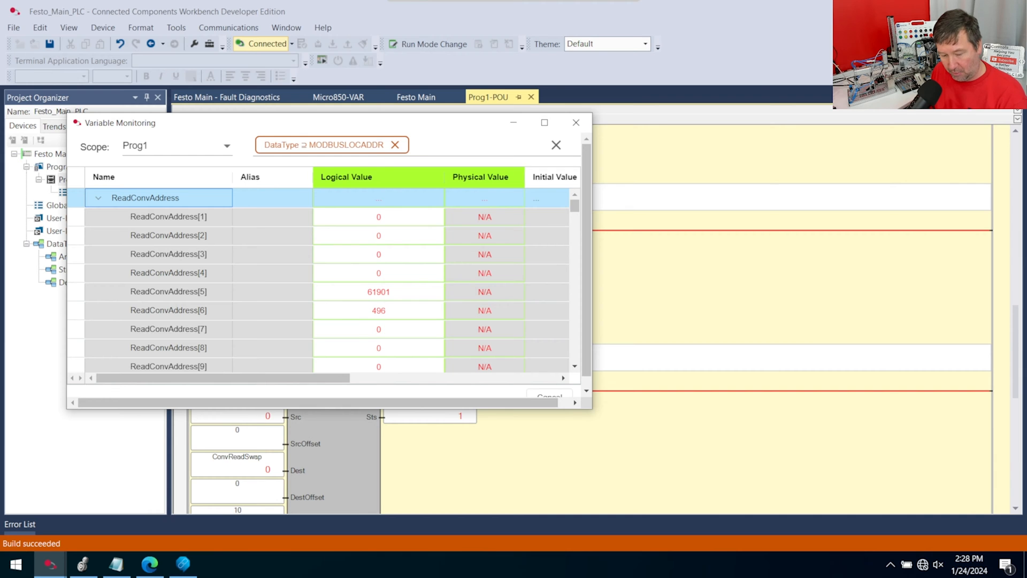
click(39, 565)
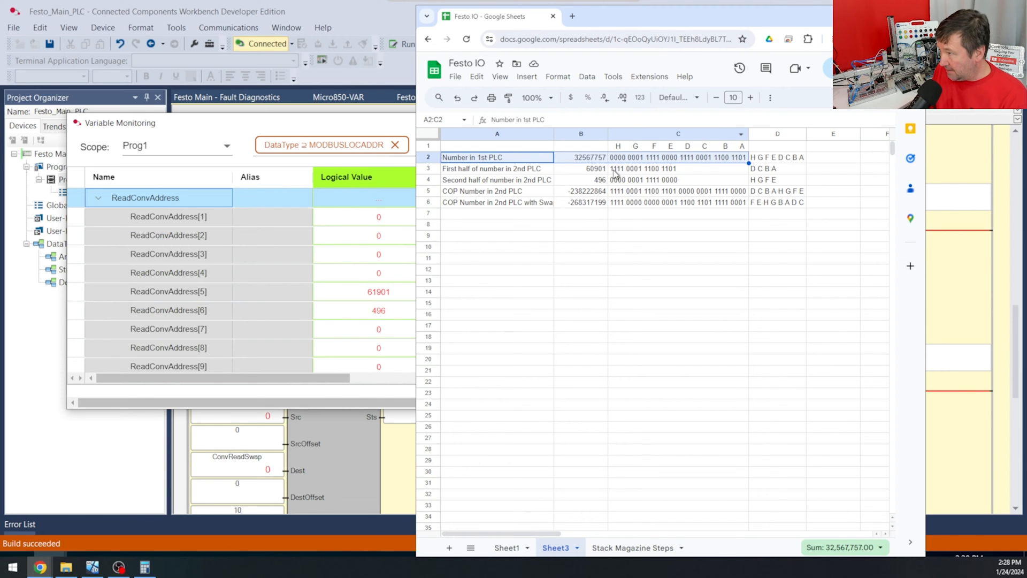
Step: Compare the full 32-bit pattern in C2 with its first and second halves in C3 and C4
click(674, 169)
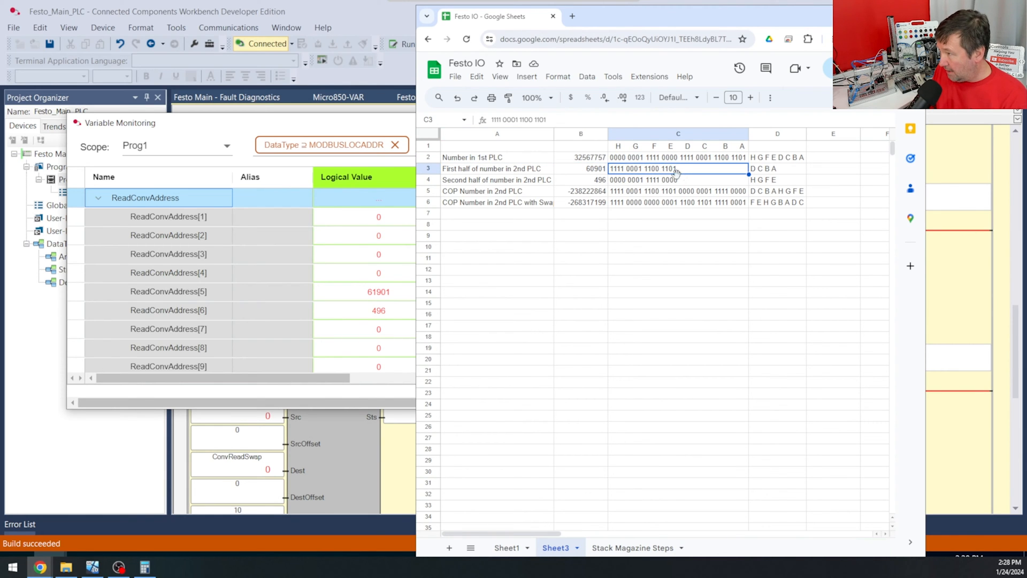
click(675, 180)
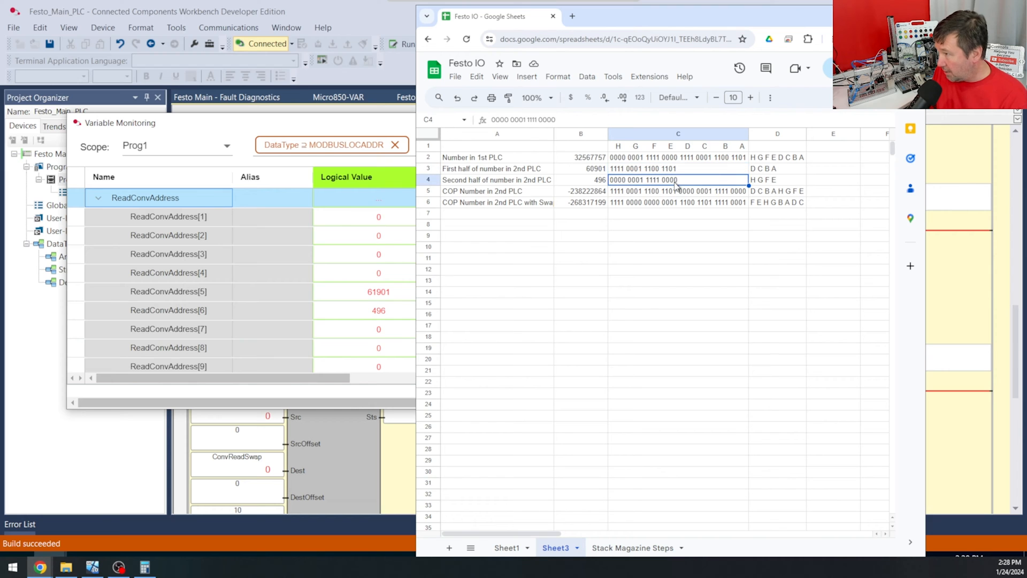
mouse_move(689, 173)
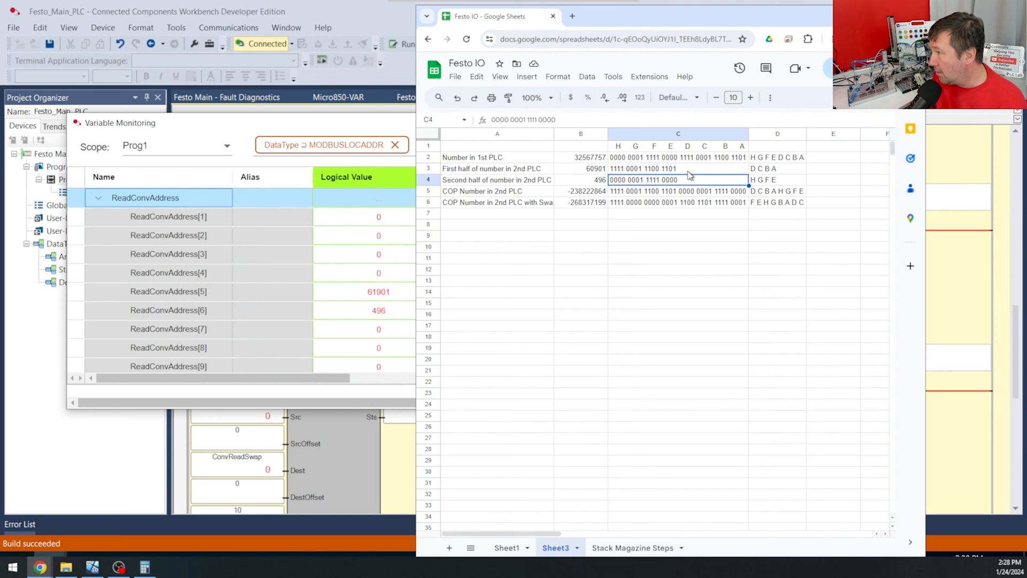
click(668, 168)
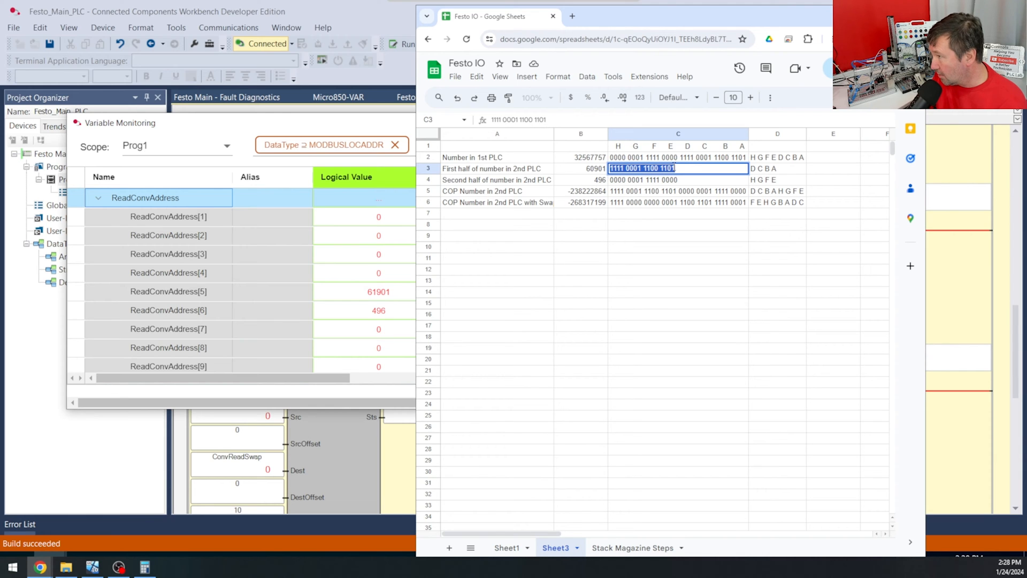
click(679, 156)
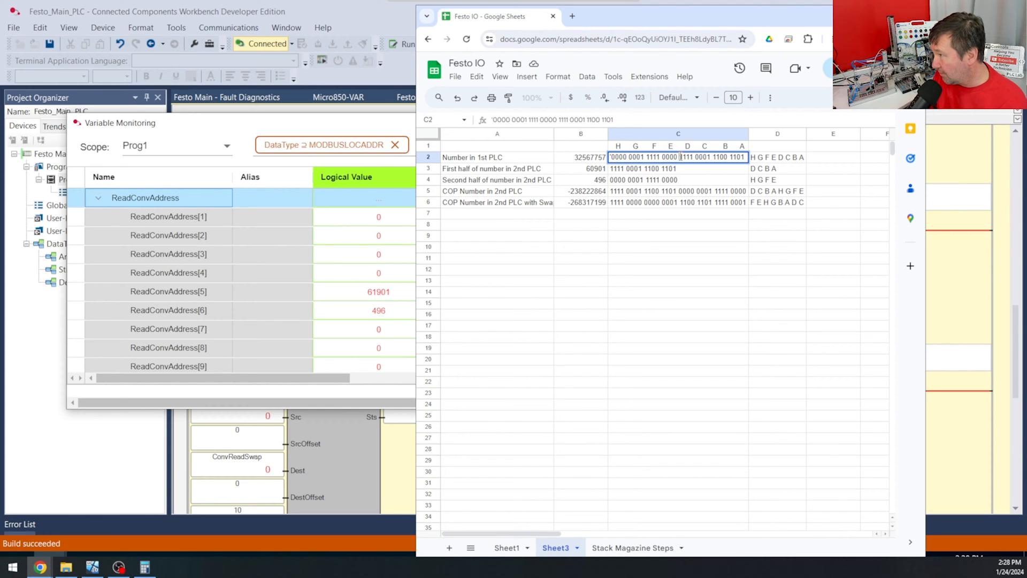
click(700, 179)
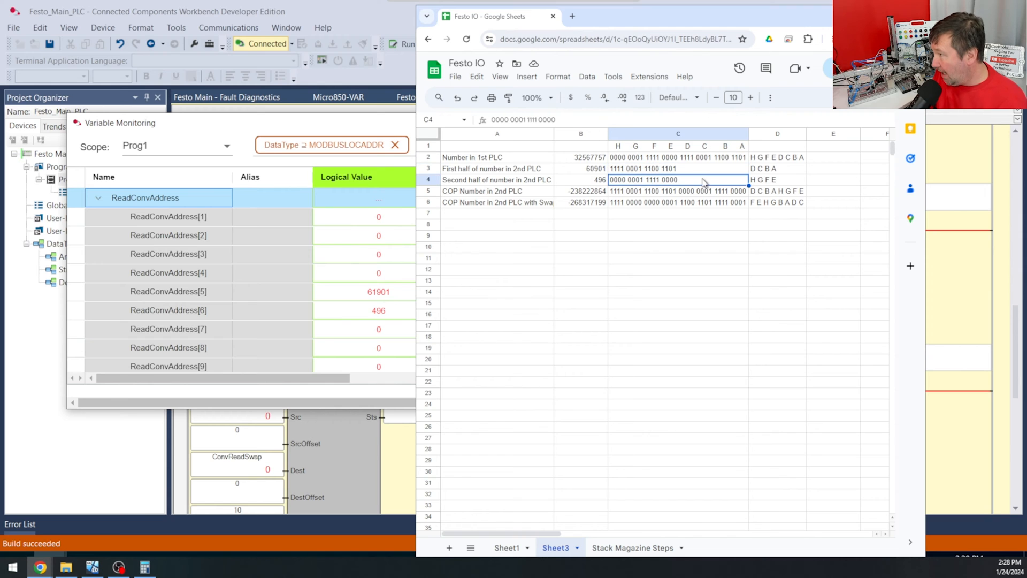
double_click(655, 180)
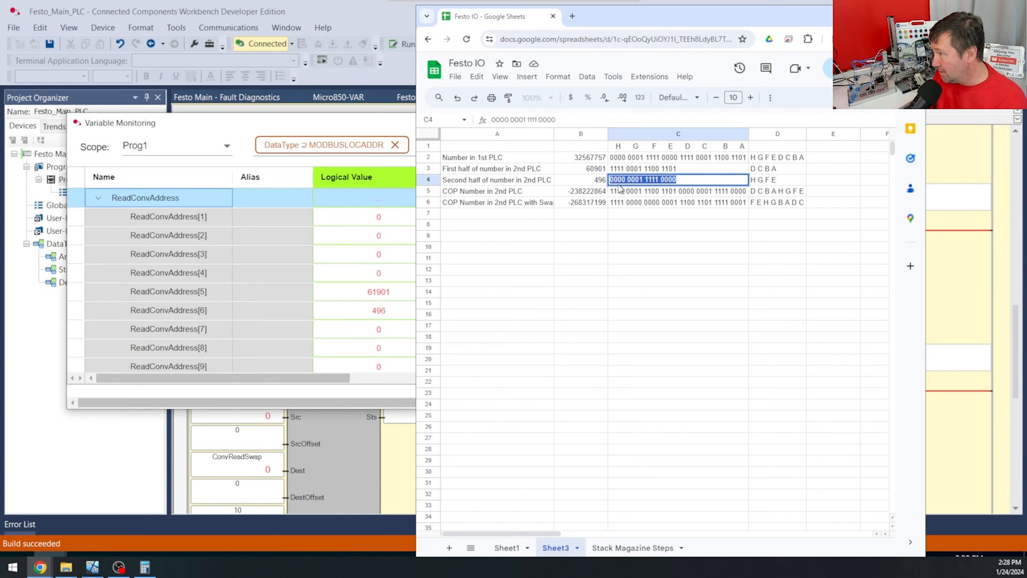
click(679, 158)
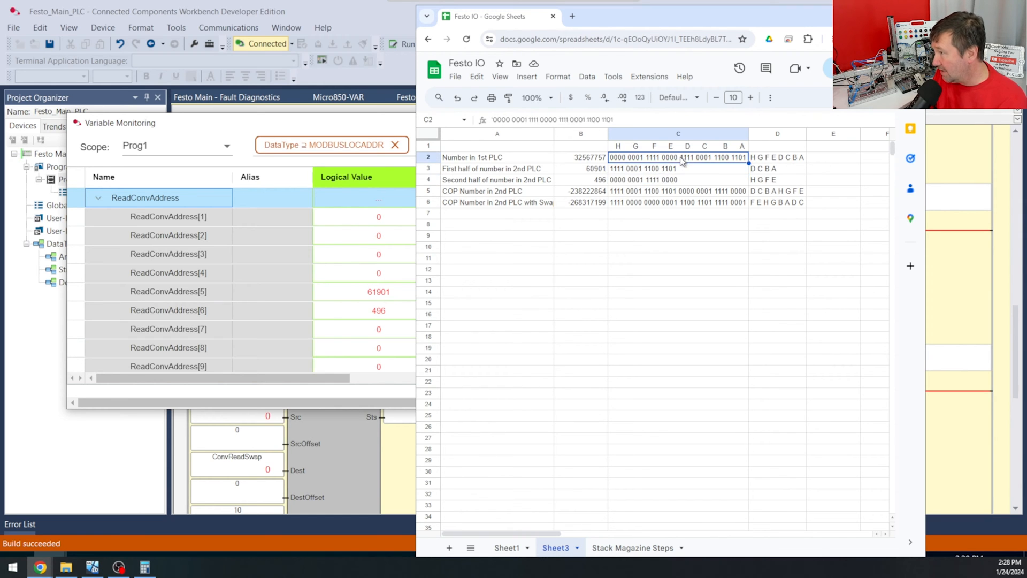
click(678, 180)
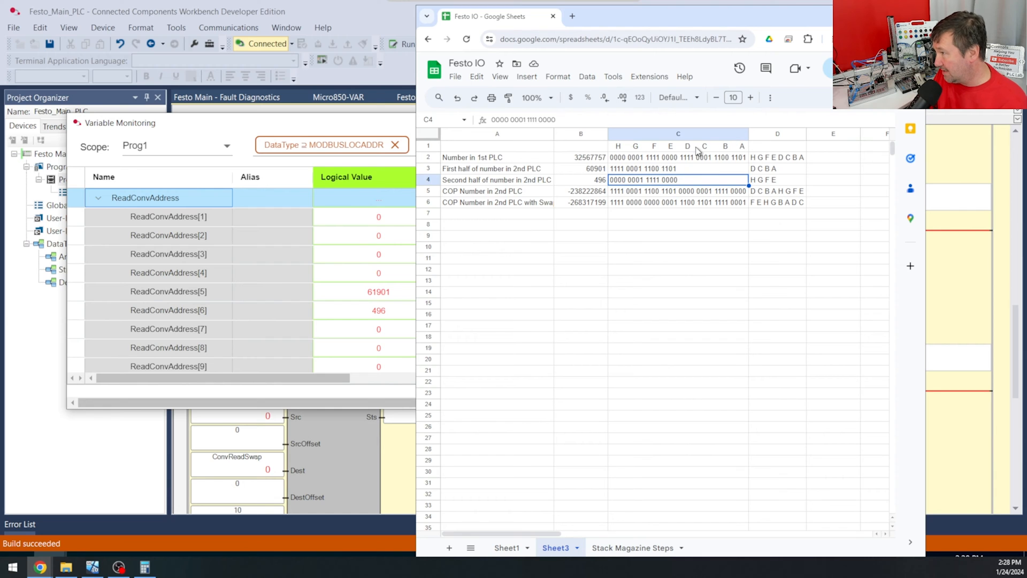
mouse_move(618, 146)
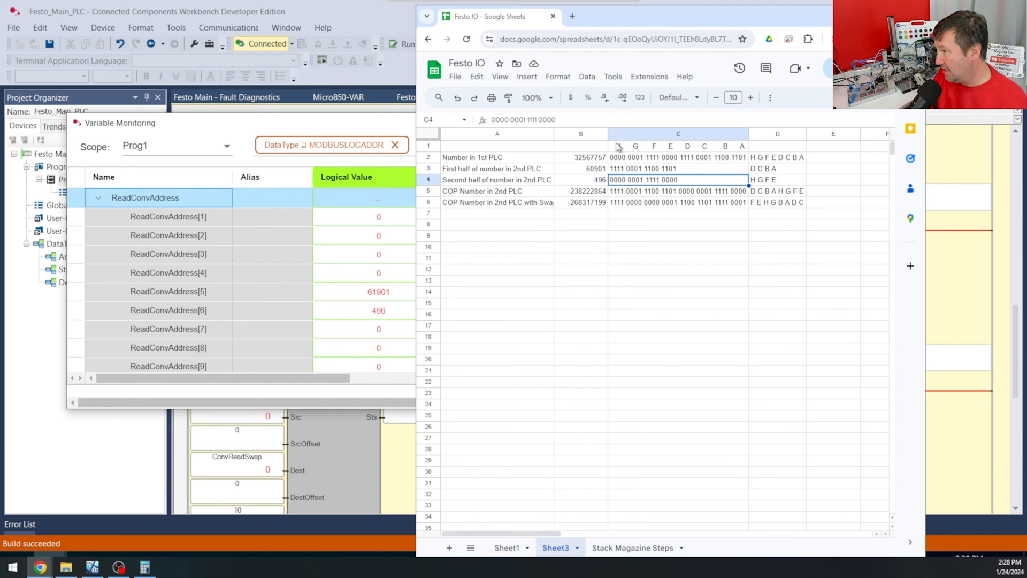
Step: Check the letter-group order of the first number and its two halves in D2, D3, D4
click(778, 157)
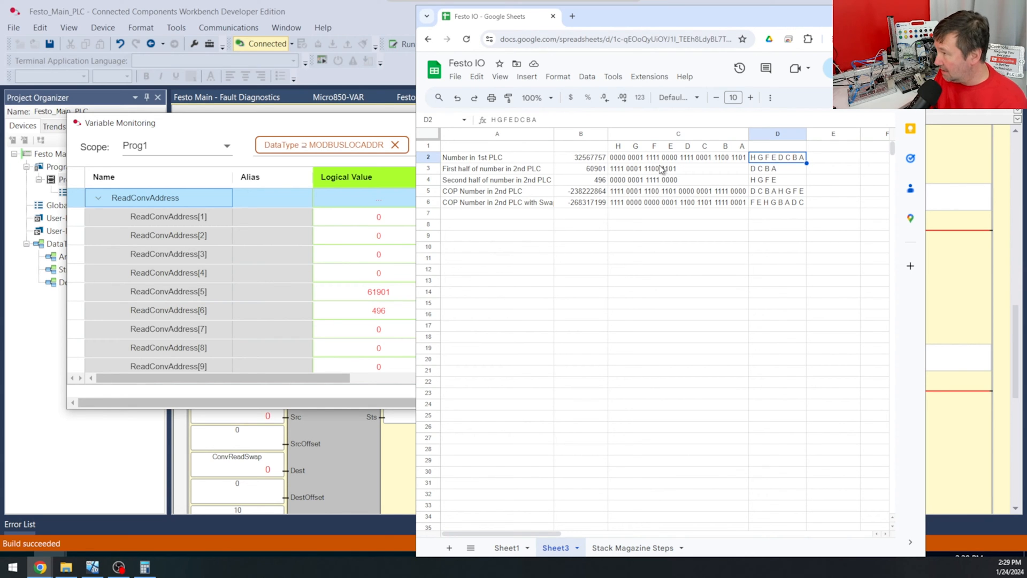
mouse_move(792, 172)
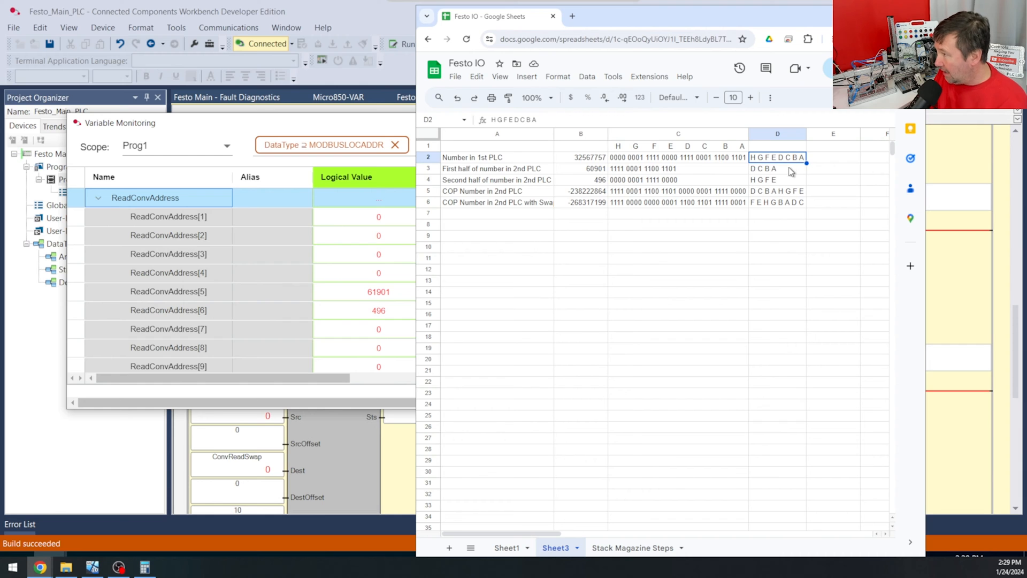
click(777, 169)
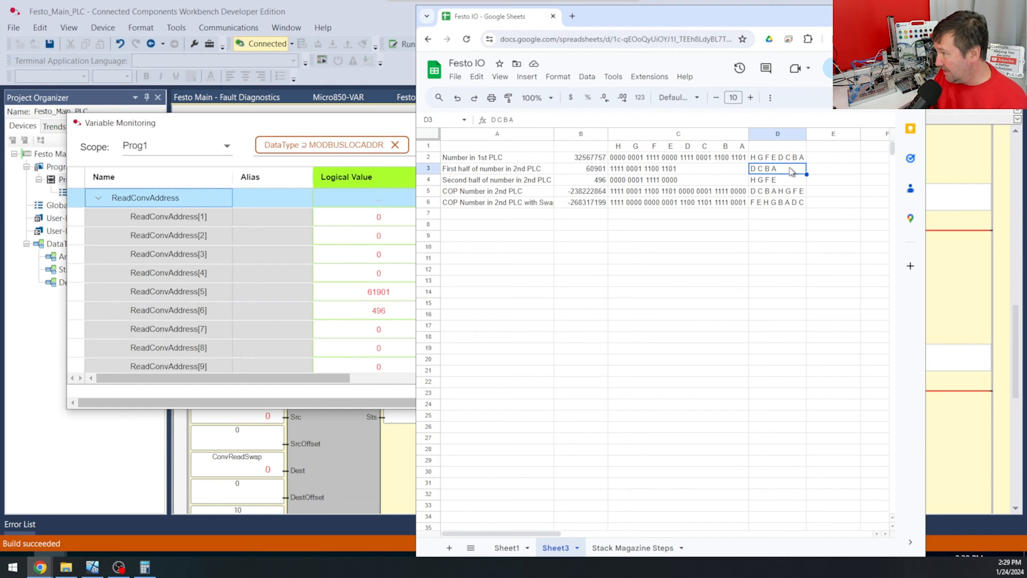
click(778, 180)
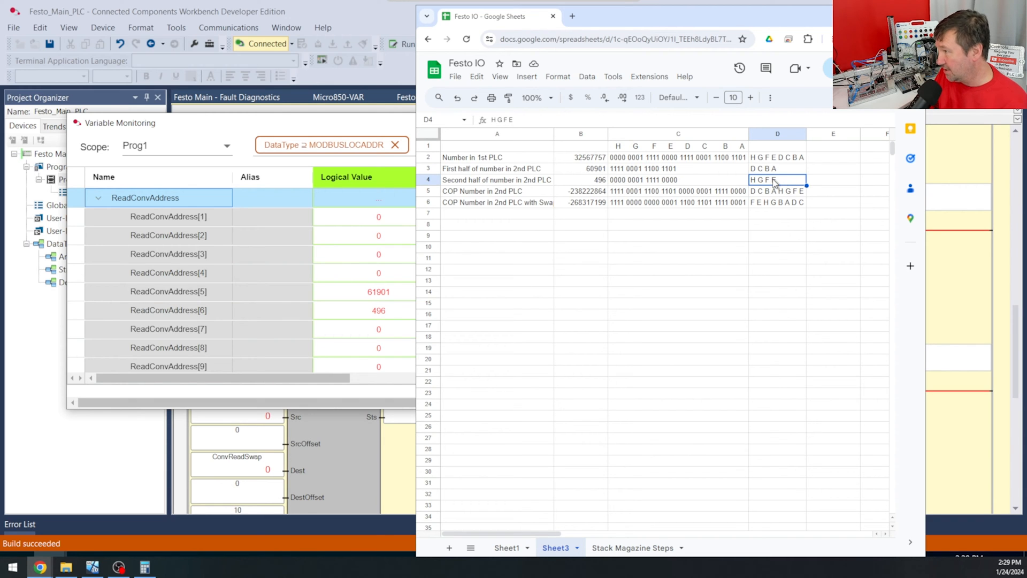
mouse_move(109, 572)
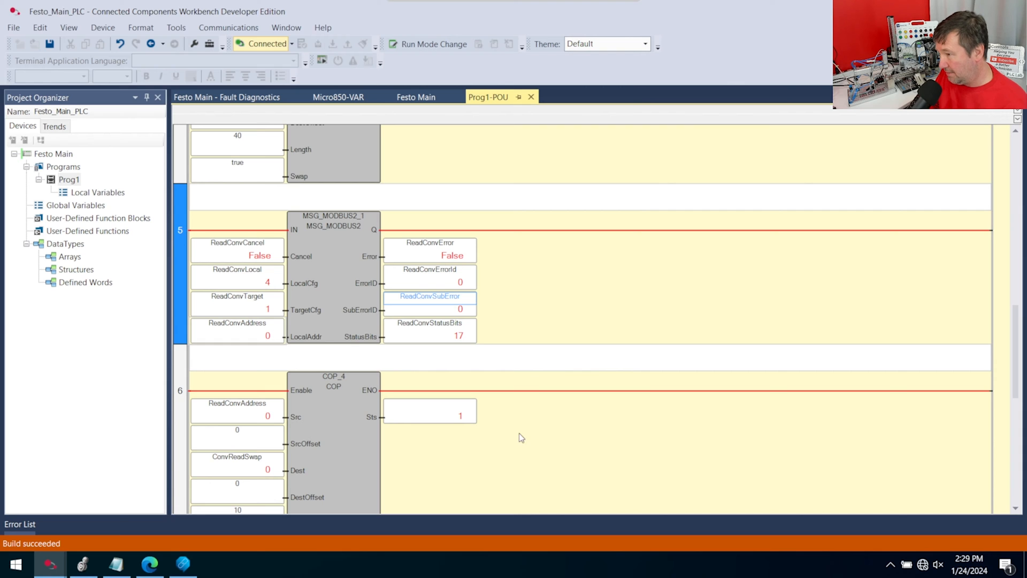
Step: Scroll to rung 6 and expand ConvReadSwap in the DINT live variable monitor
scroll(down, 3)
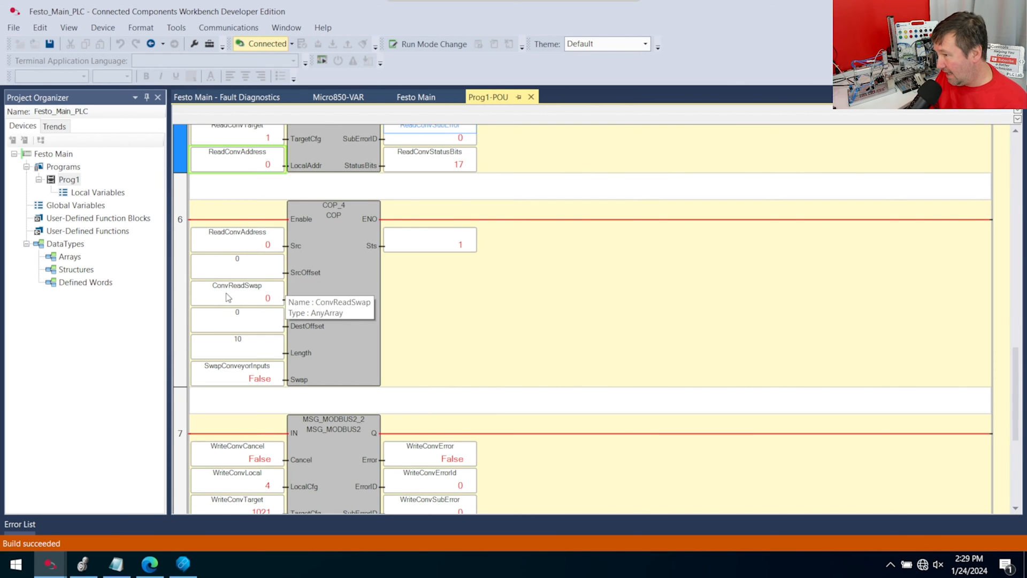
mouse_move(251, 291)
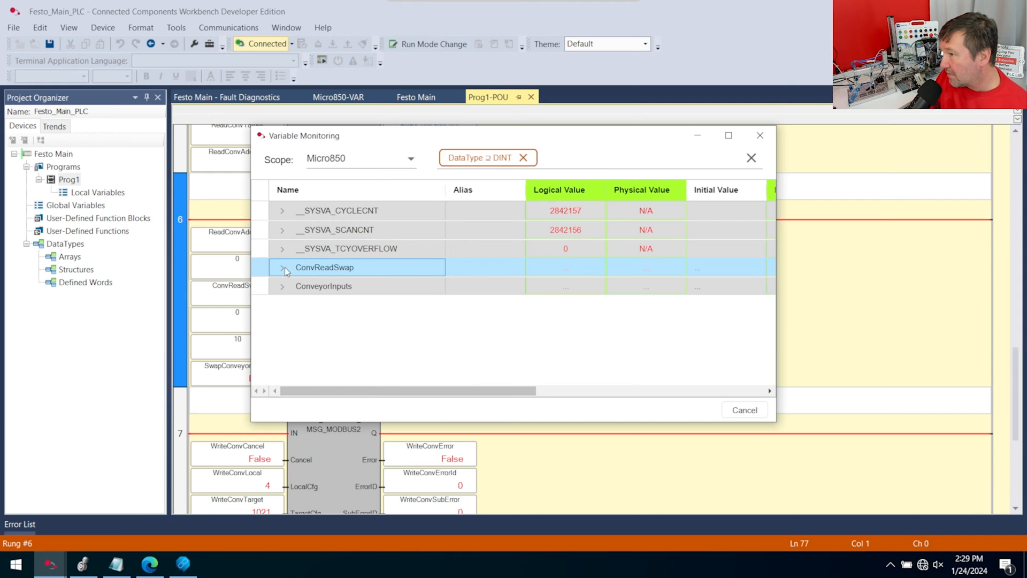
click(283, 268)
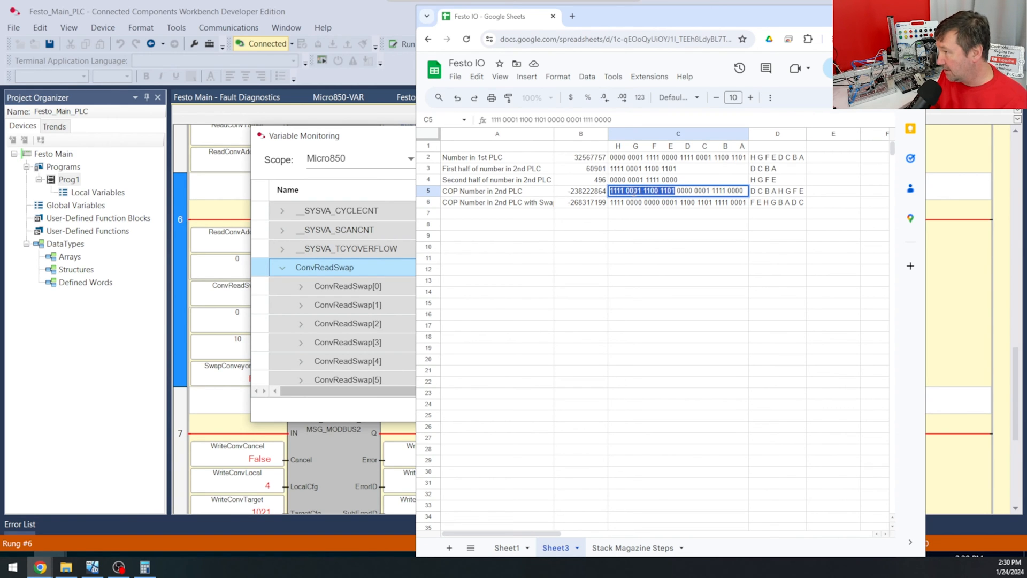
mouse_move(714, 158)
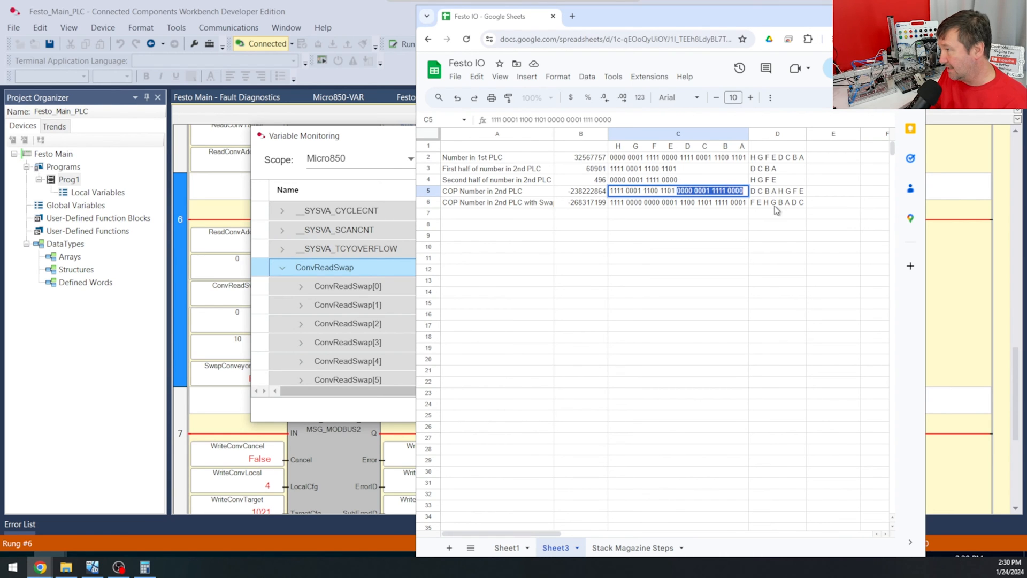
Step: Check the COP Number in 2nd PLC row's letter order, D C B A H G F E
click(777, 190)
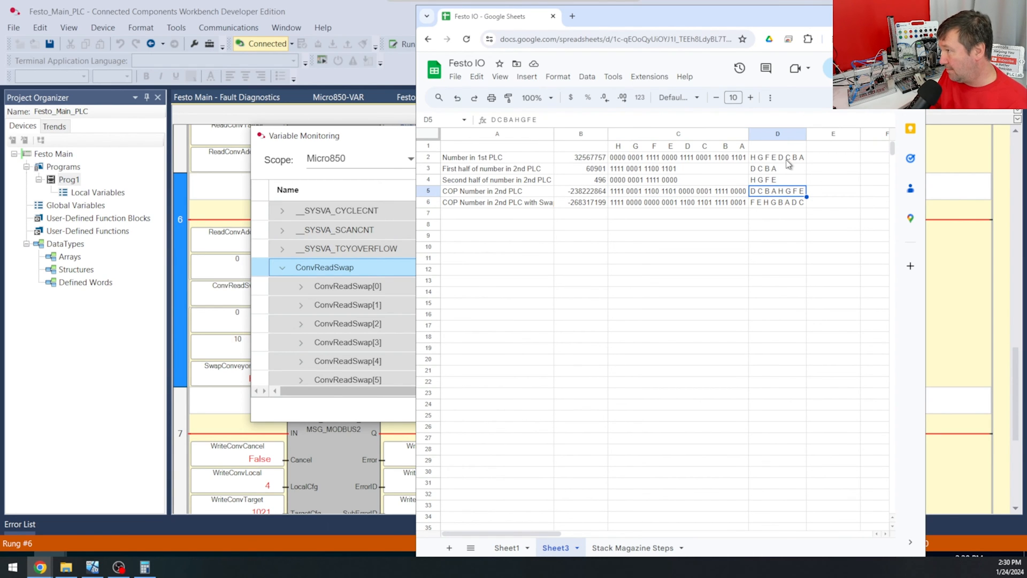
mouse_move(787, 184)
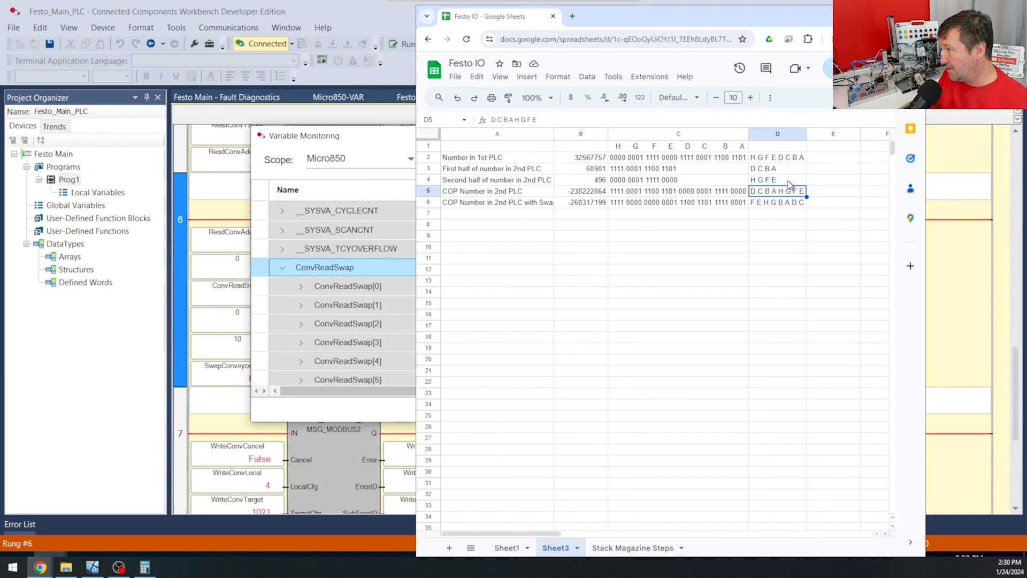
mouse_move(775, 197)
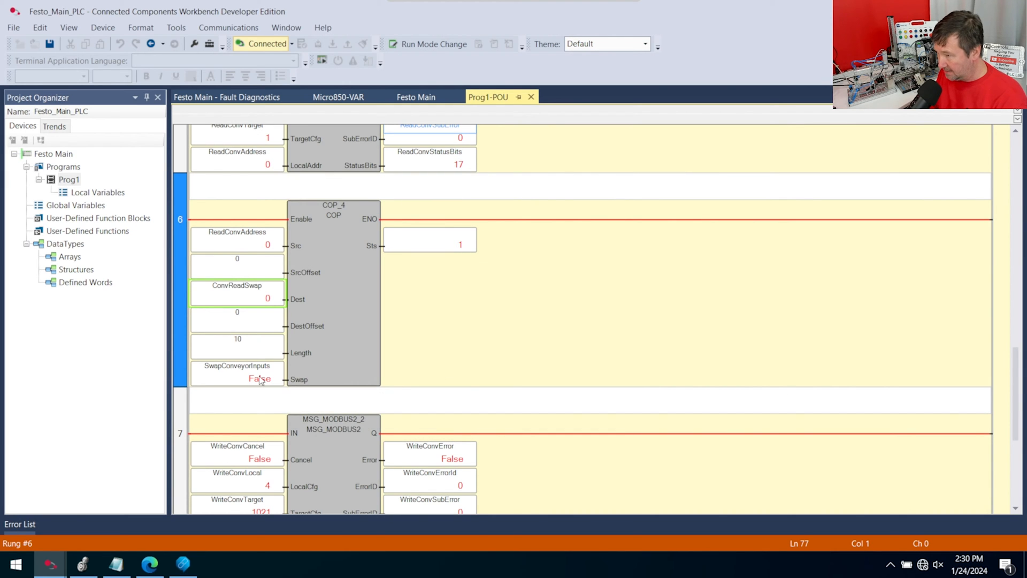
Step: Toggle the SwapConveyorInputs boolean and expand ConvReadSwap in the live monitor again
right_click(259, 378)
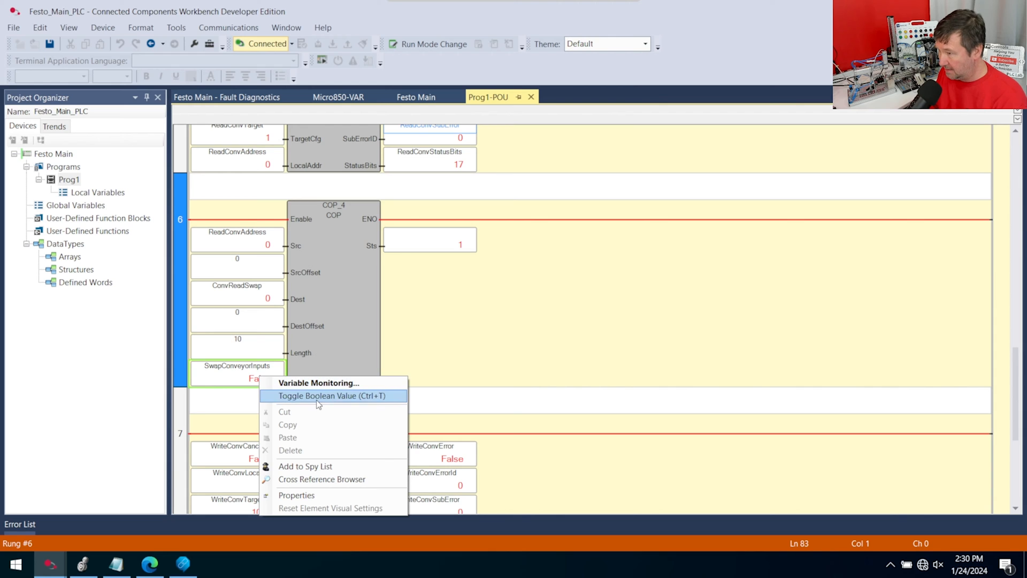
click(331, 396)
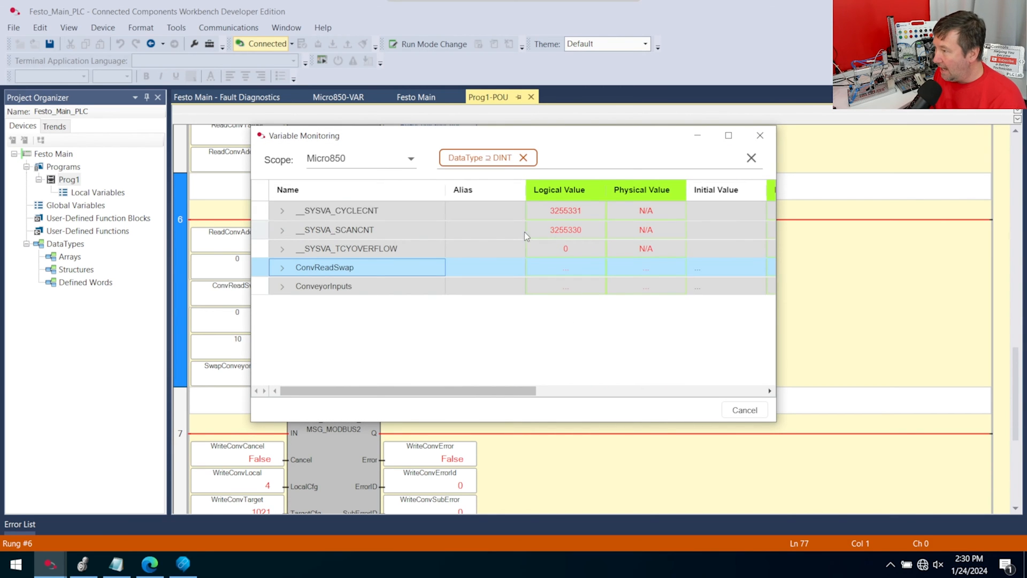
click(283, 267)
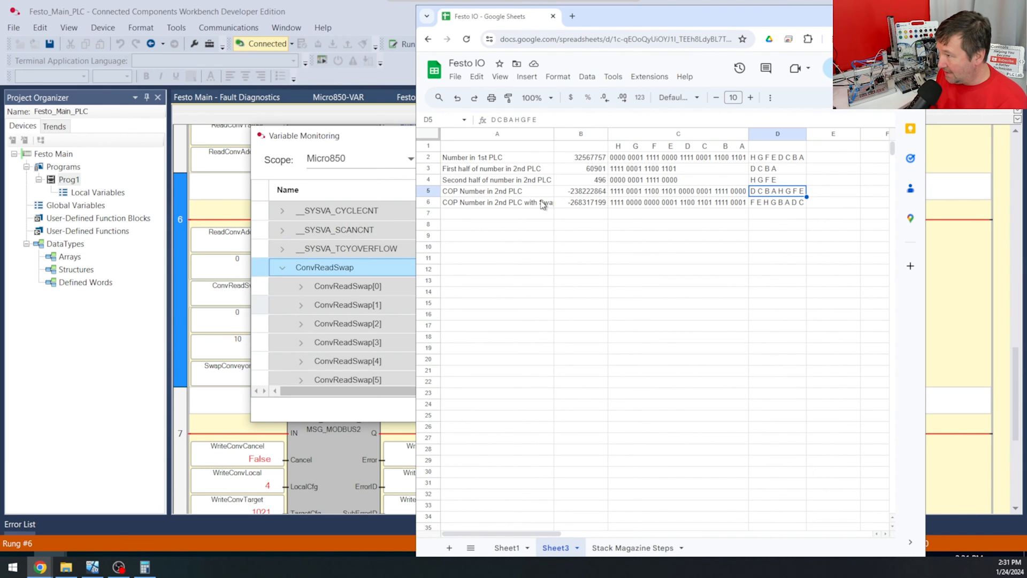
click(496, 202)
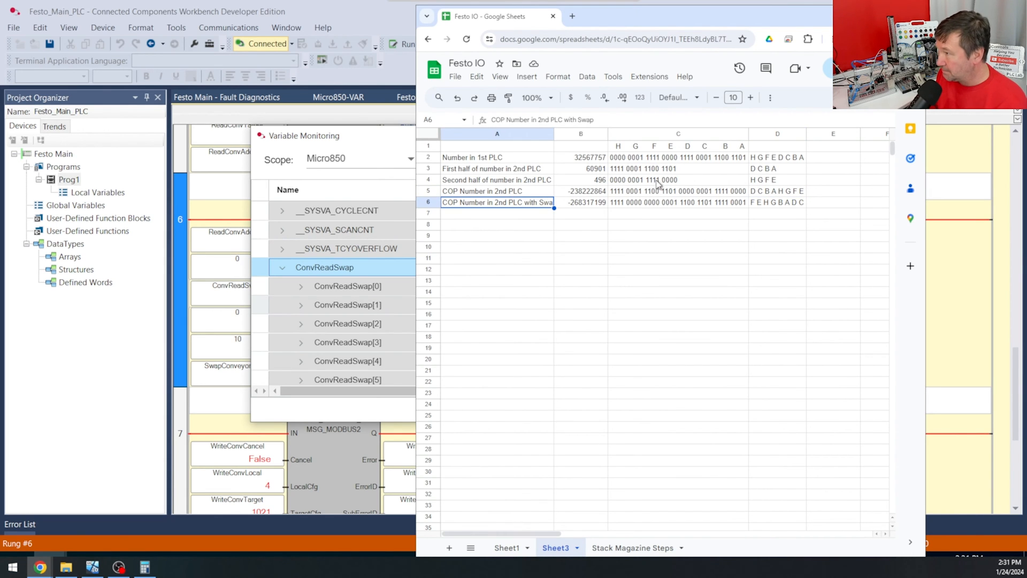
mouse_move(627, 207)
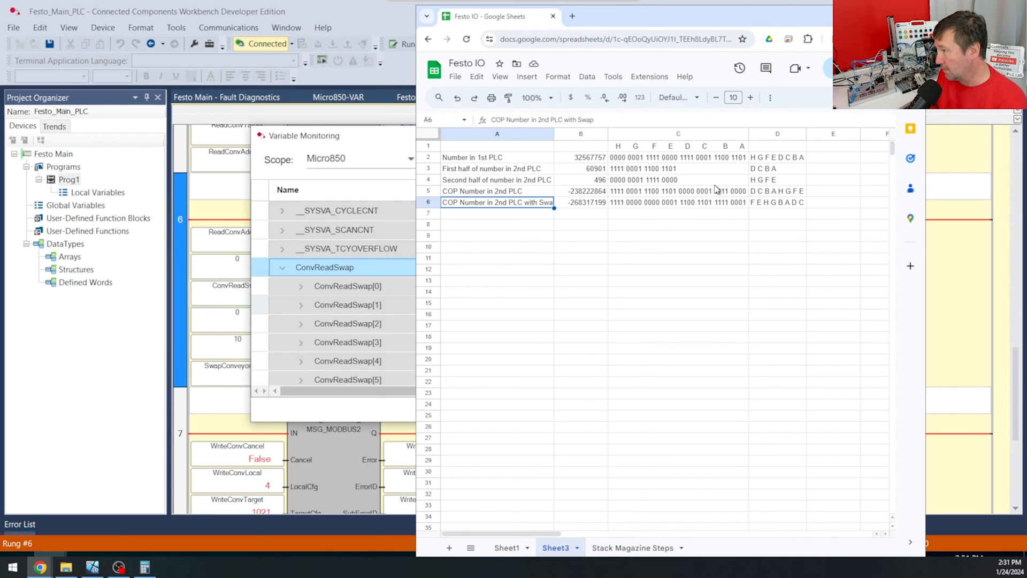
mouse_move(630, 212)
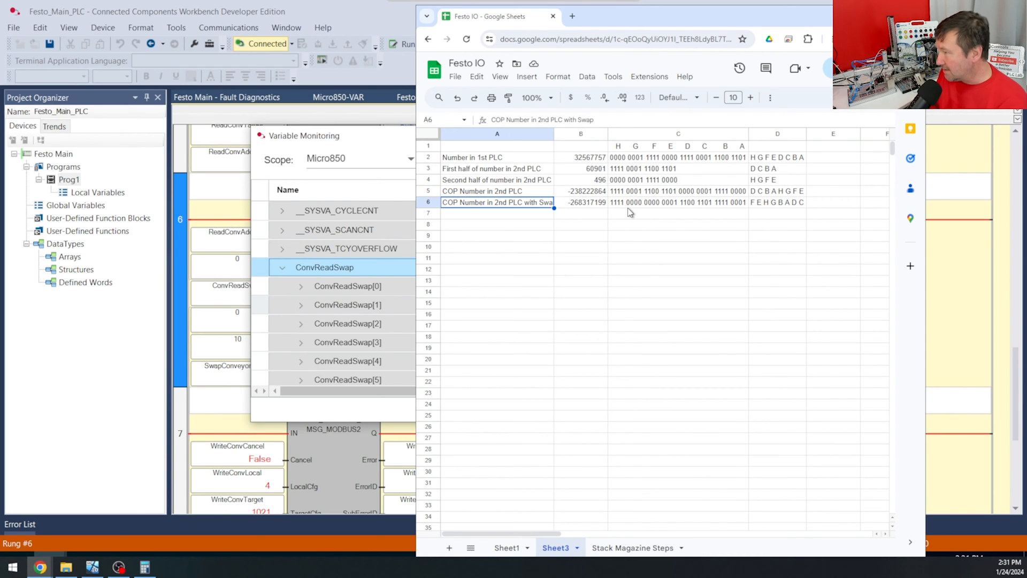
mouse_move(627, 207)
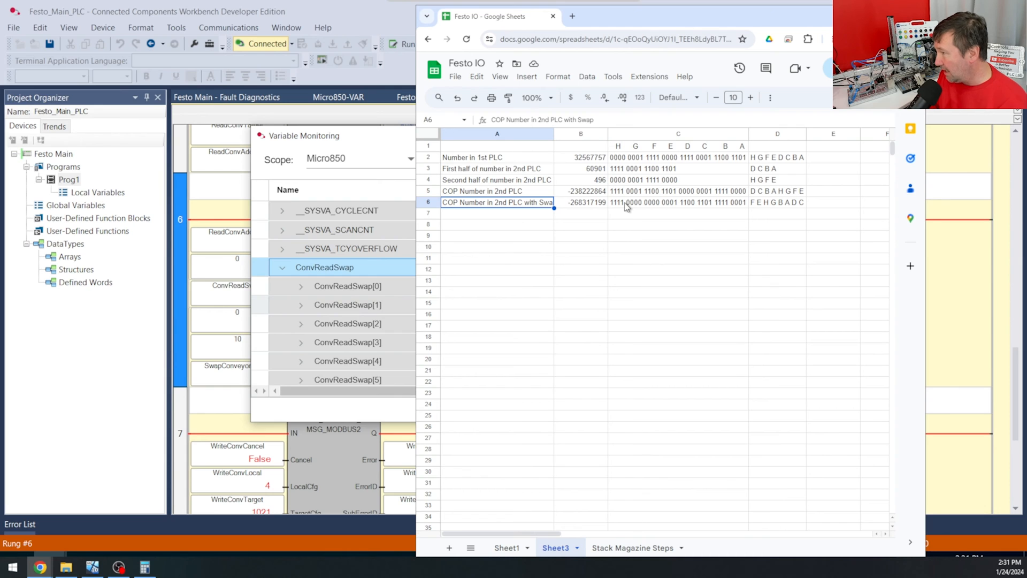
click(679, 202)
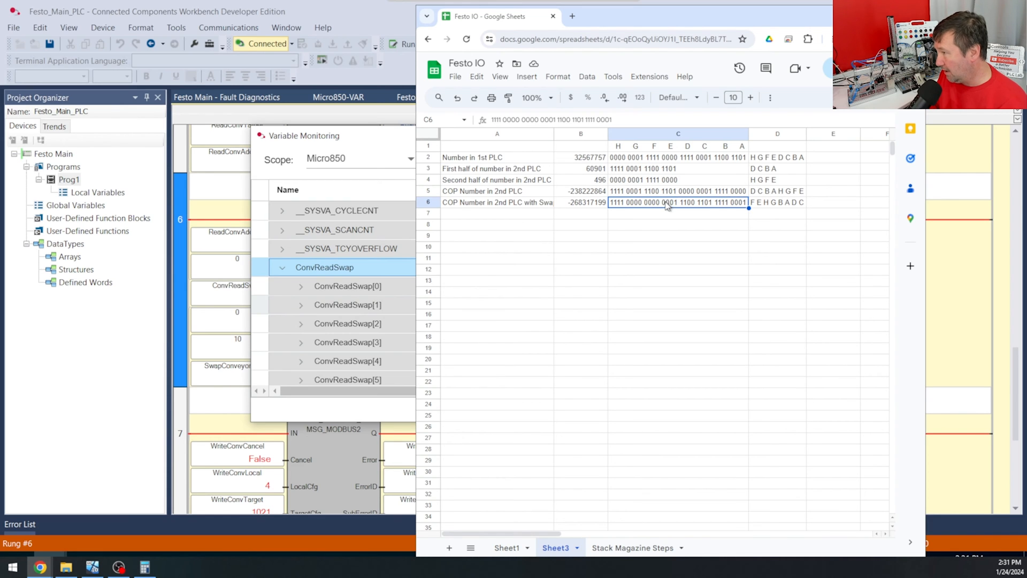
mouse_move(641, 203)
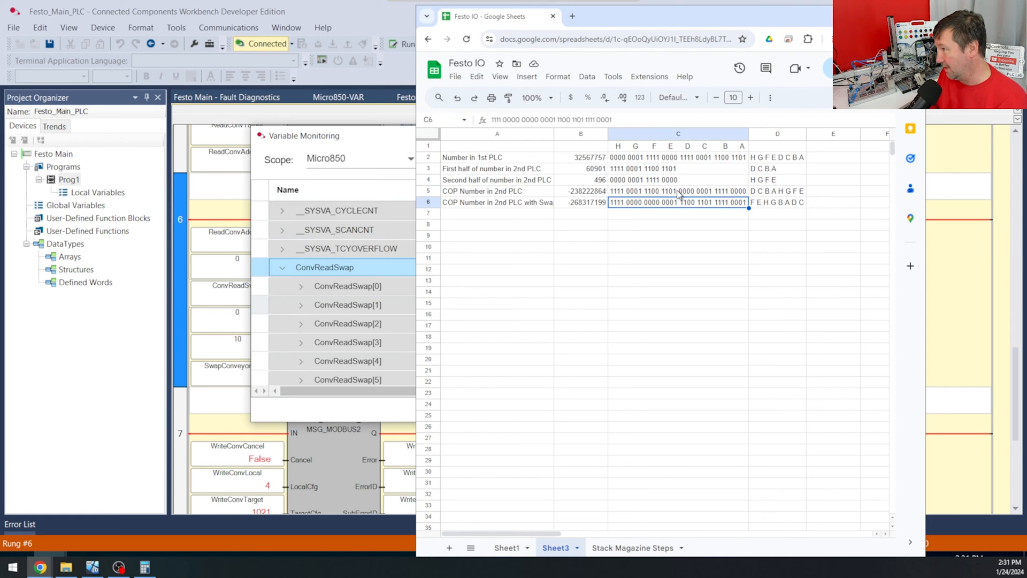
mouse_move(667, 193)
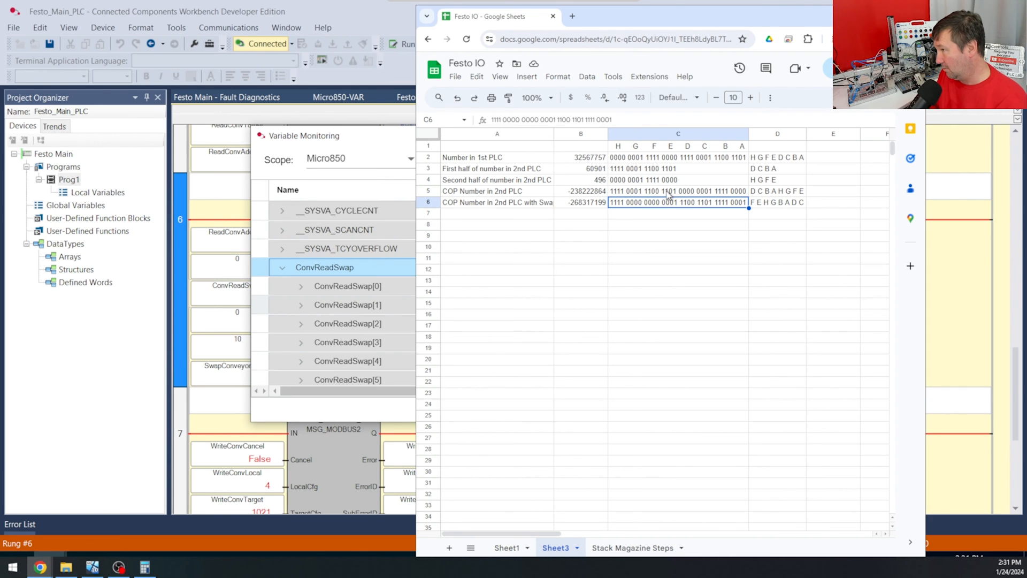
mouse_move(709, 205)
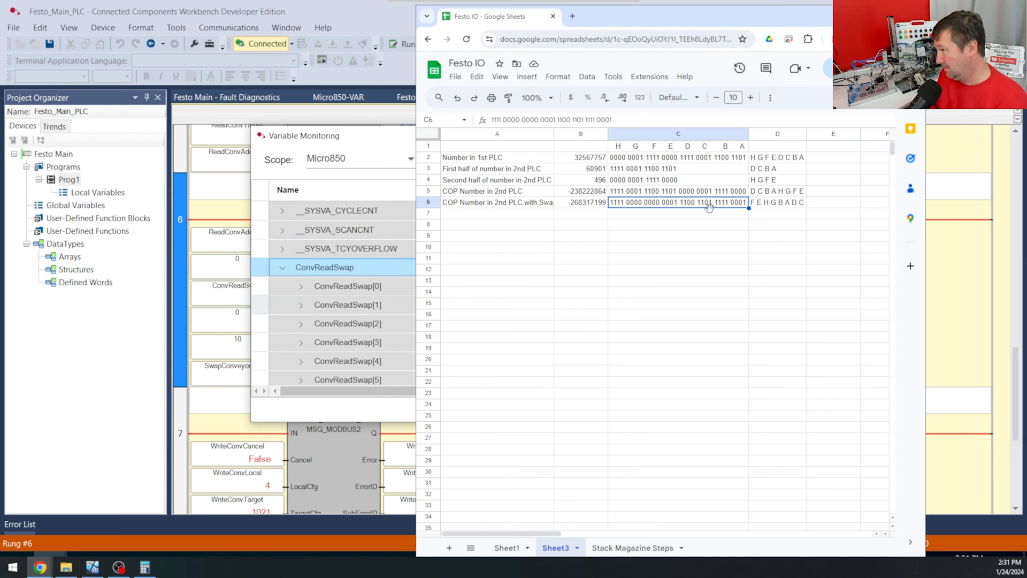
mouse_move(693, 210)
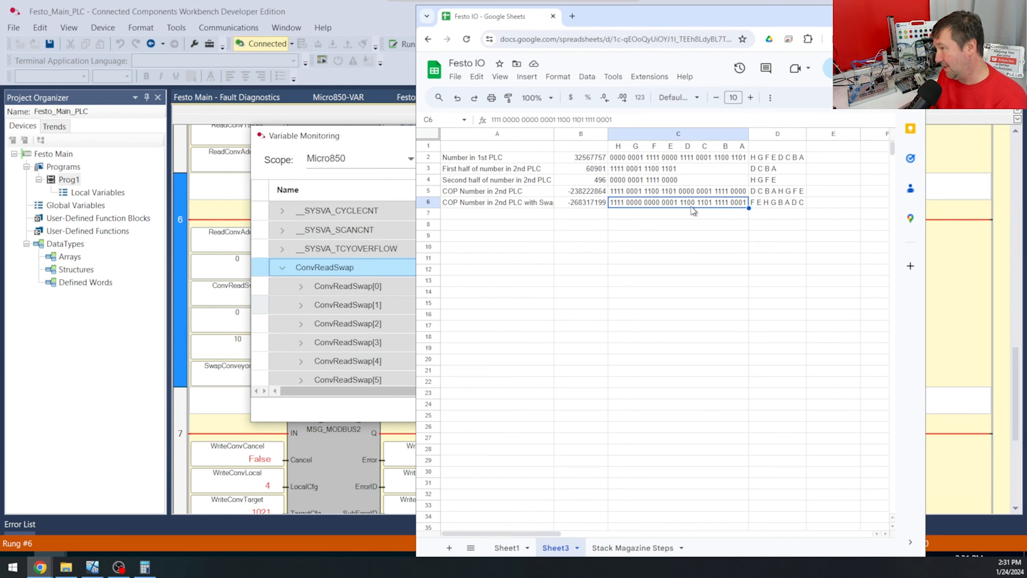
mouse_move(616, 223)
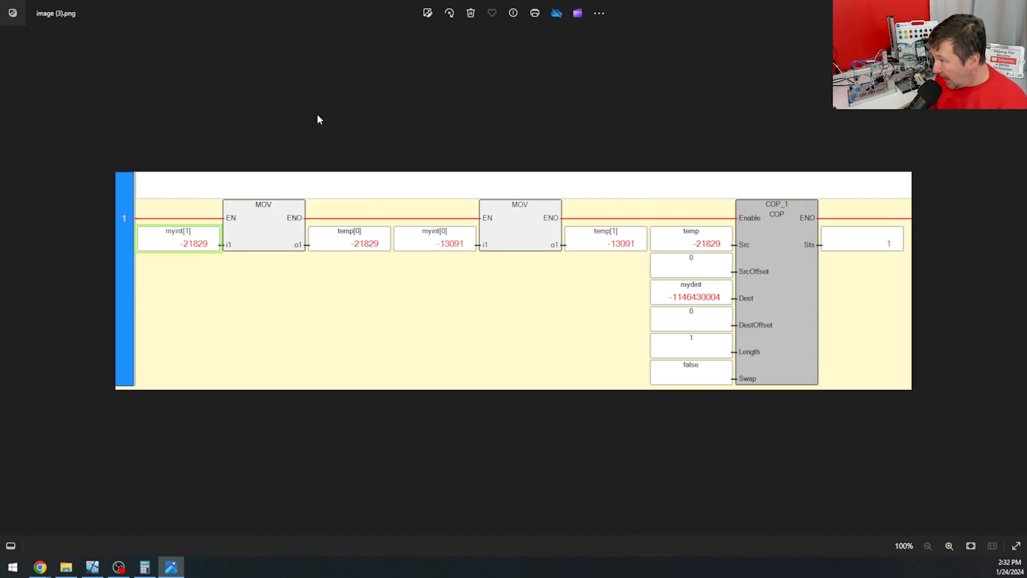
mouse_move(293, 166)
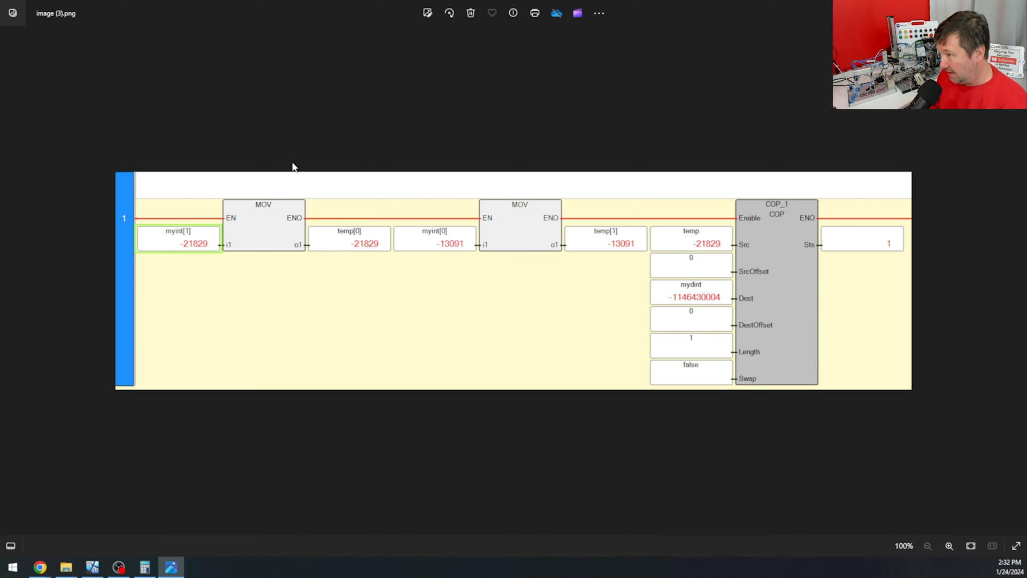
mouse_move(524, 222)
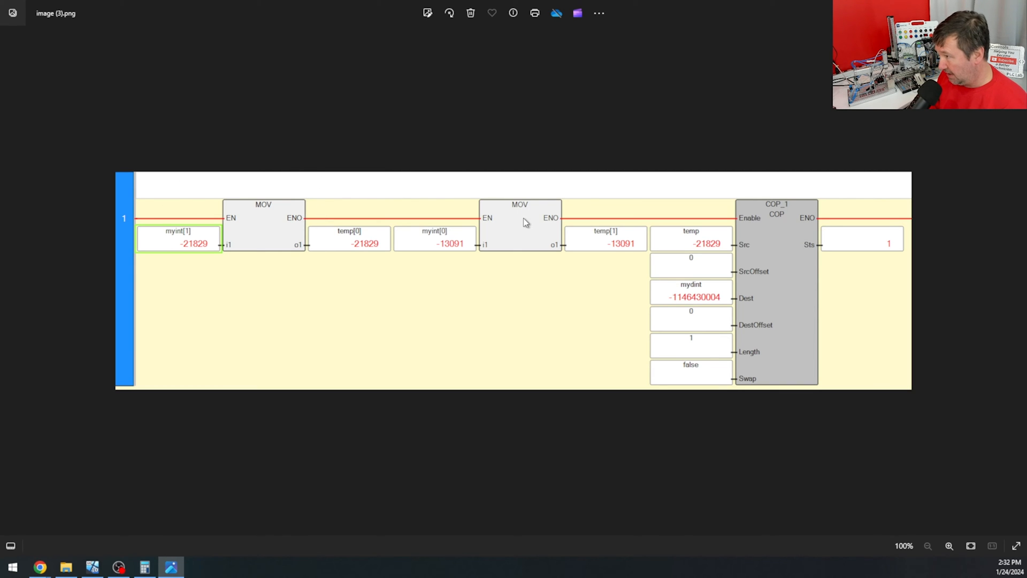
mouse_move(408, 162)
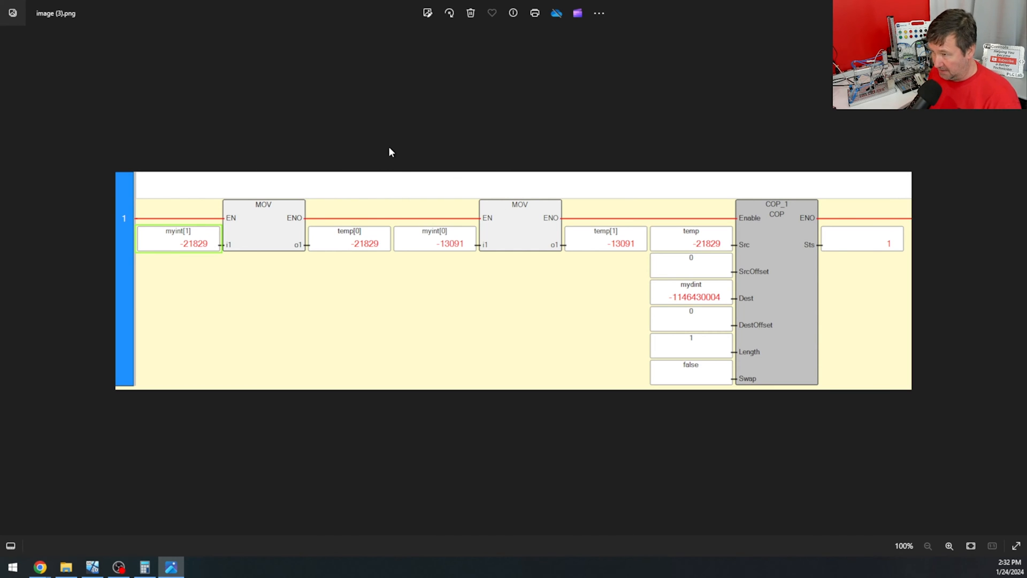
mouse_move(239, 194)
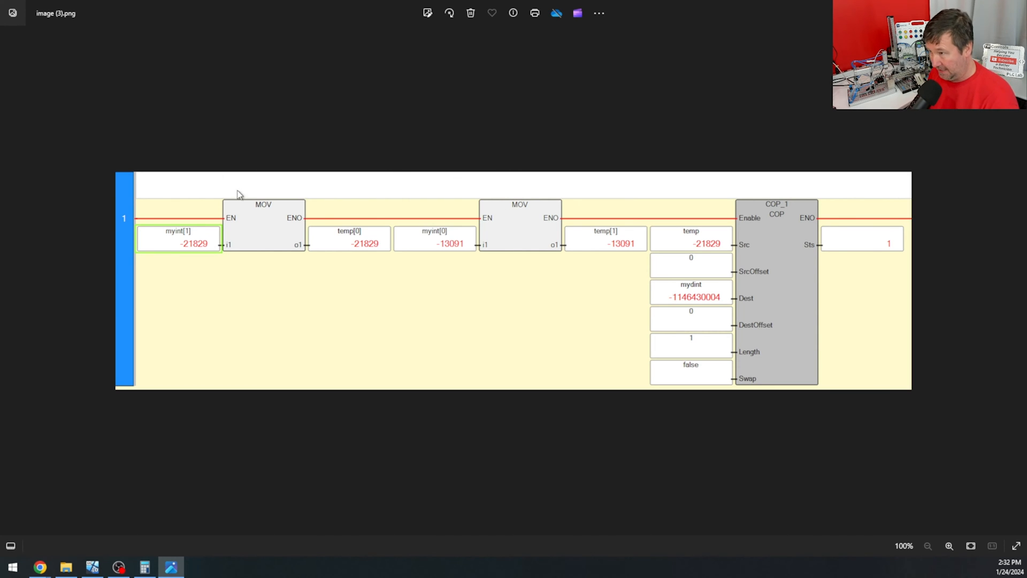
mouse_move(597, 154)
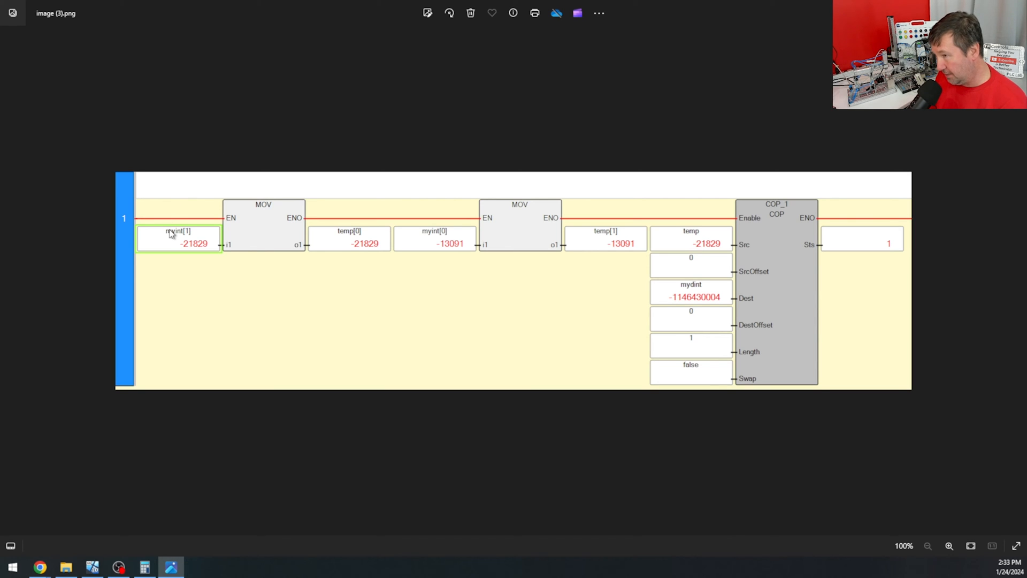
mouse_move(187, 234)
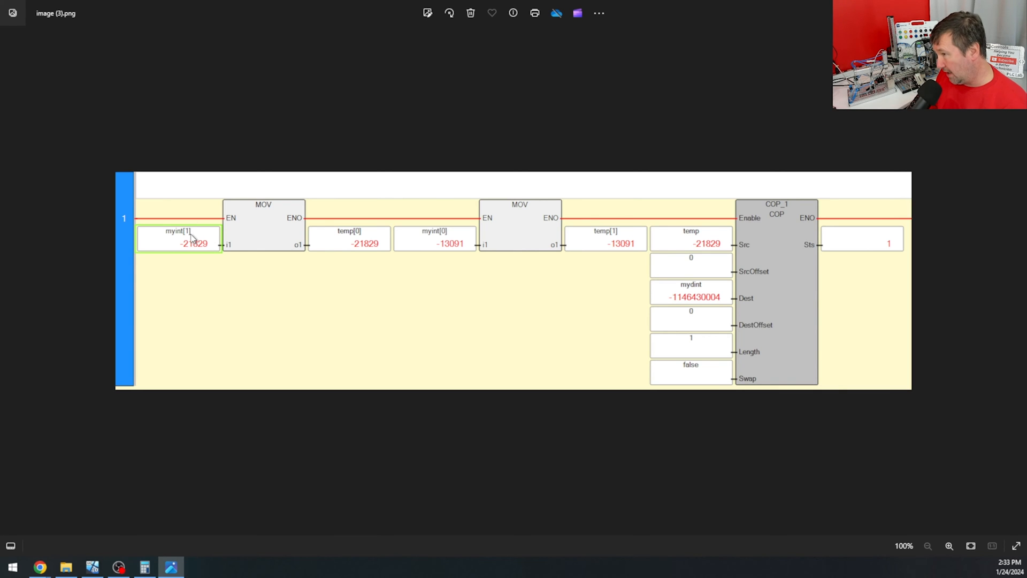
mouse_move(350, 239)
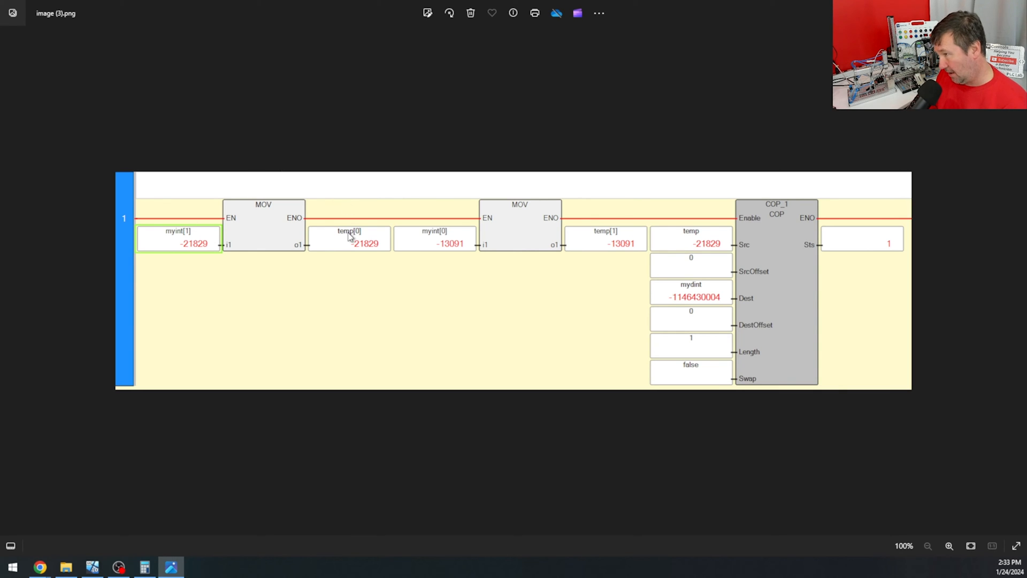
mouse_move(419, 230)
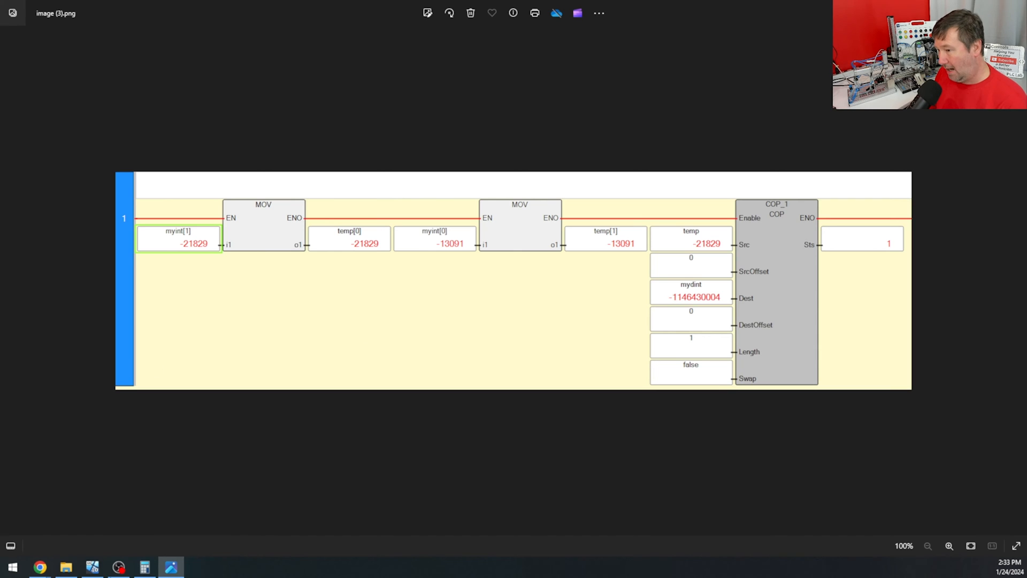
mouse_move(512, 239)
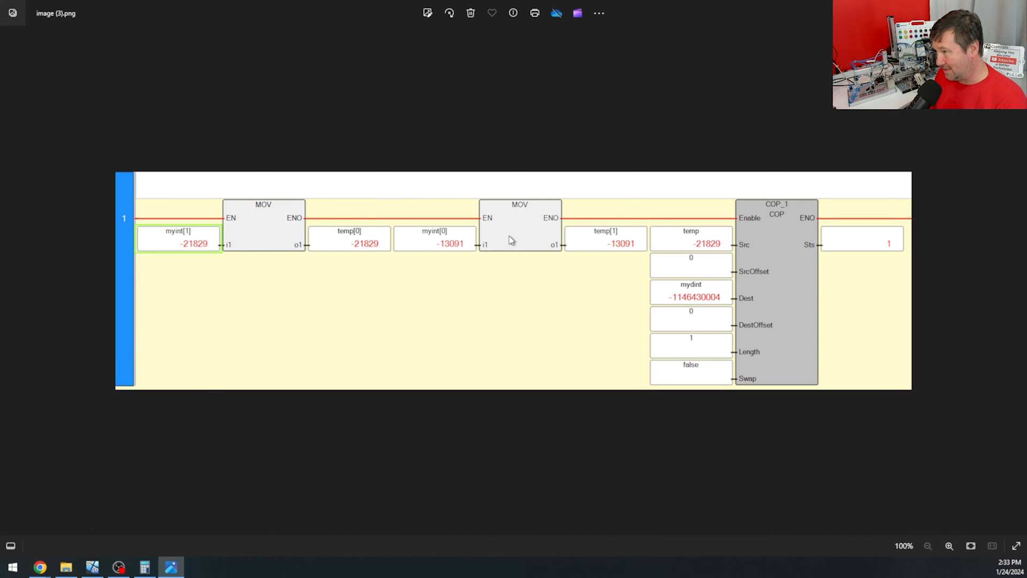
mouse_move(784, 345)
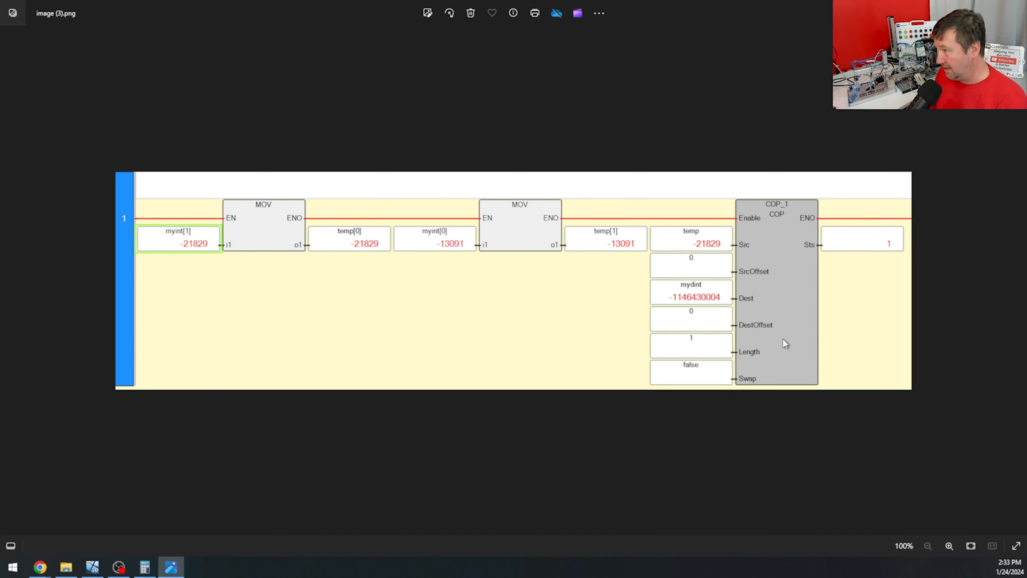
mouse_move(308, 220)
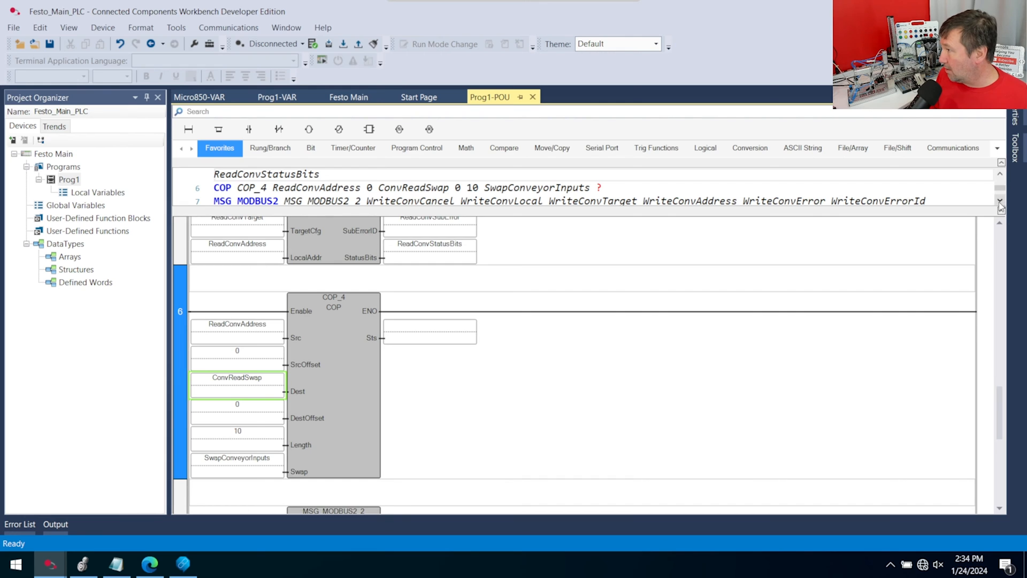
Step: Add a new structured-text program Prog2 under the project's Programs
scroll(down, 3)
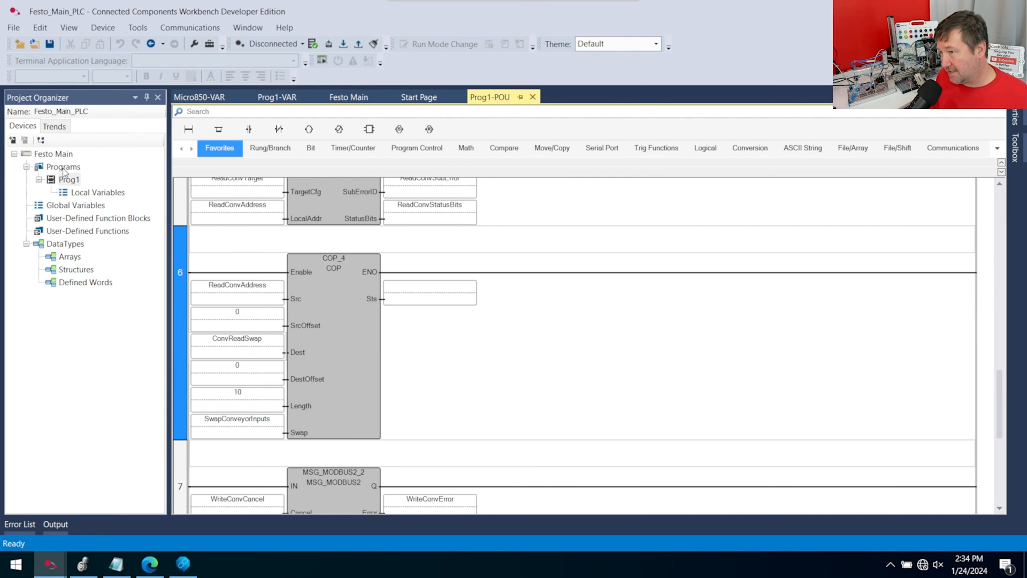
right_click(63, 166)
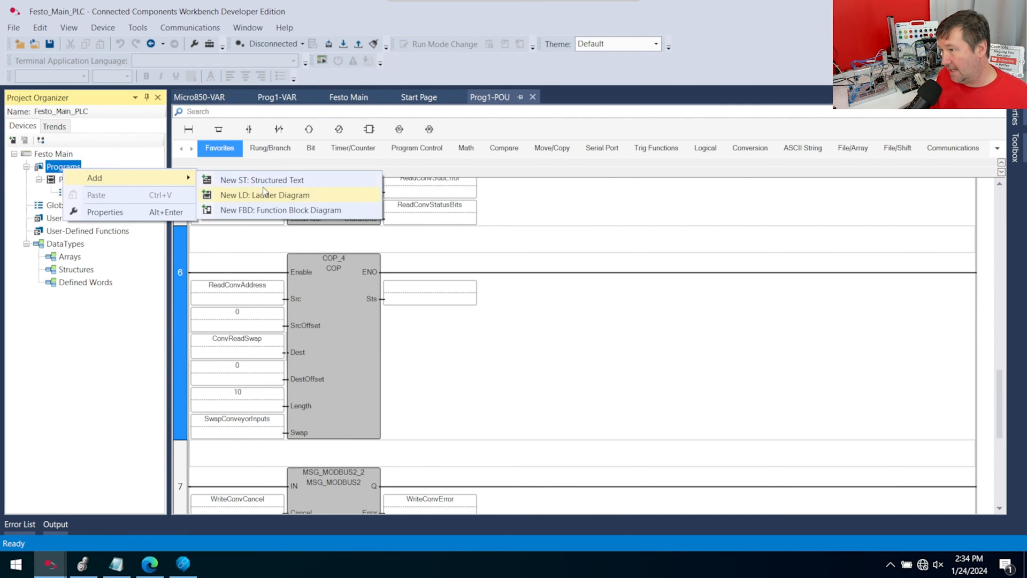
click(280, 194)
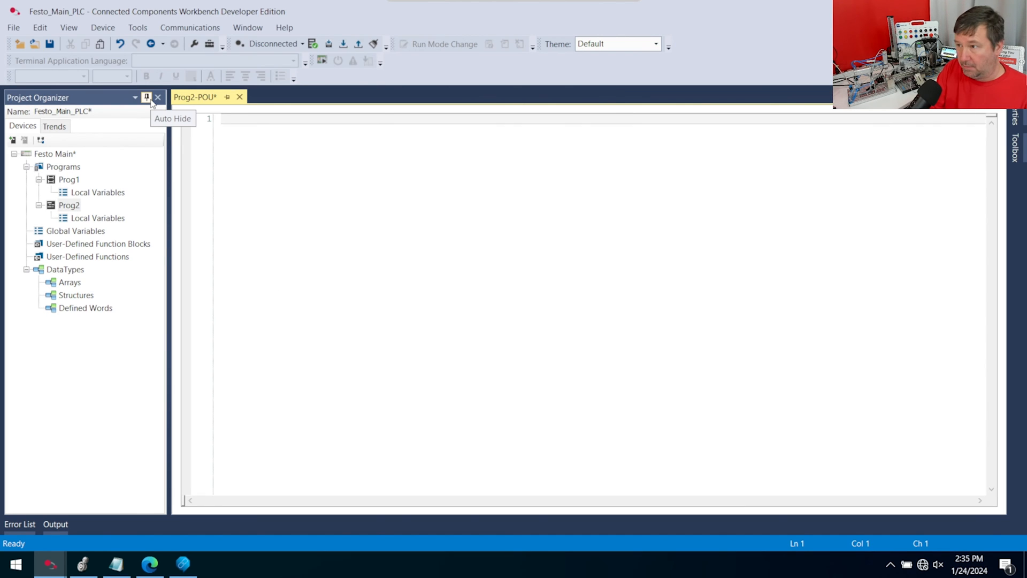
Step: Begin the loop with FOR index, creating index as a new variable via the Variable Selector
text(FOR)
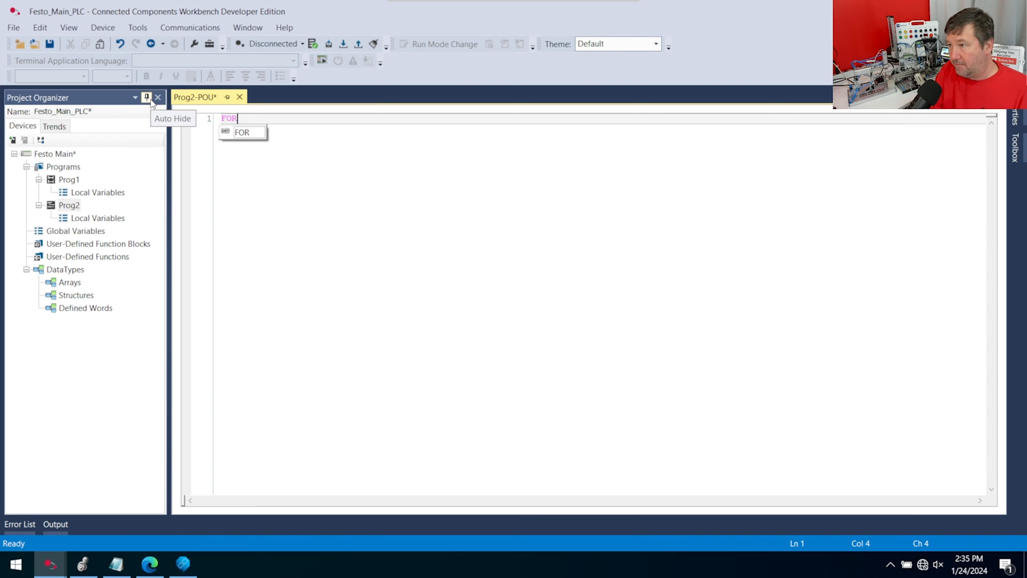
key(Enter)
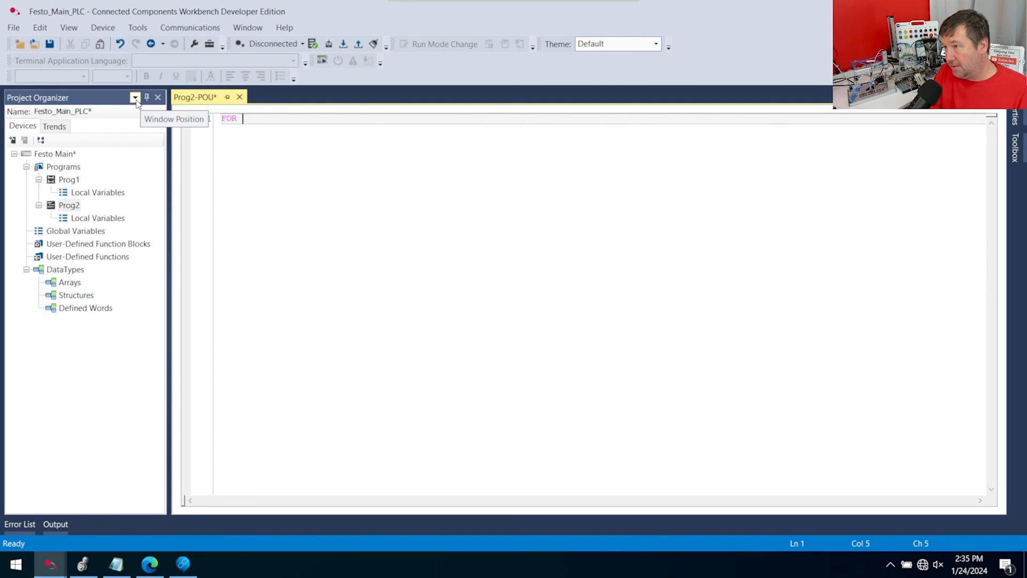
text(ind)
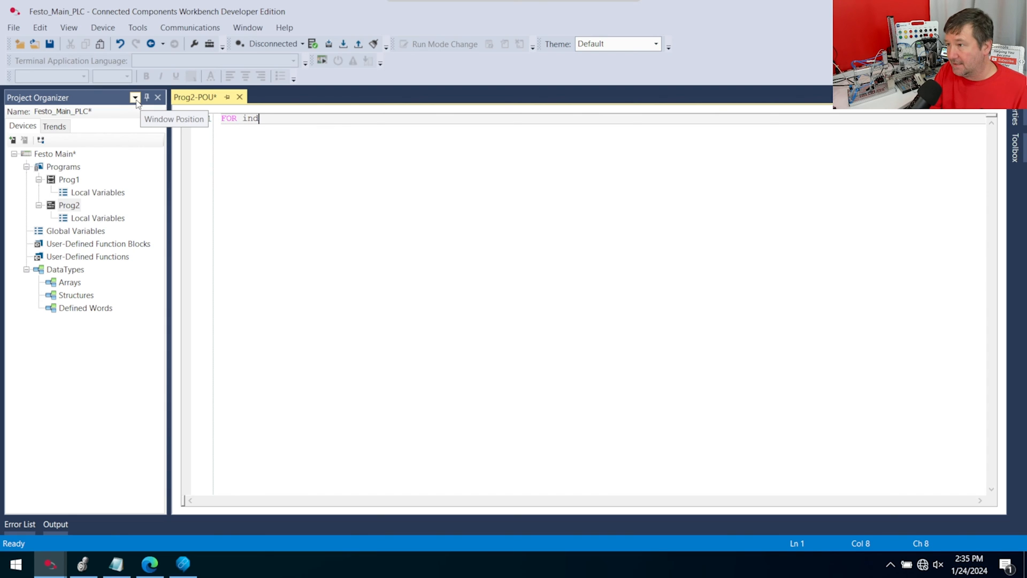
text(ex)
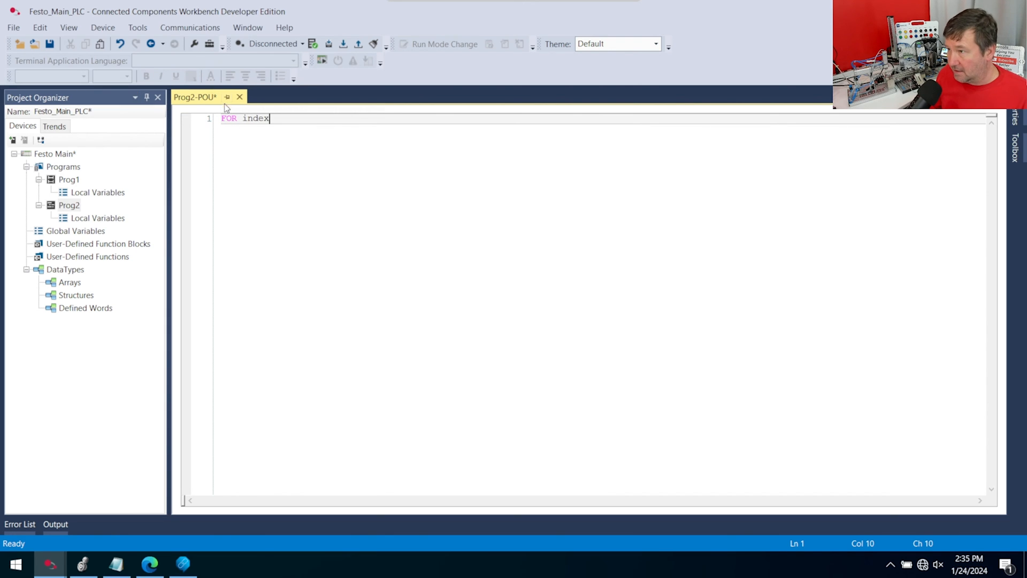
right_click(258, 117)
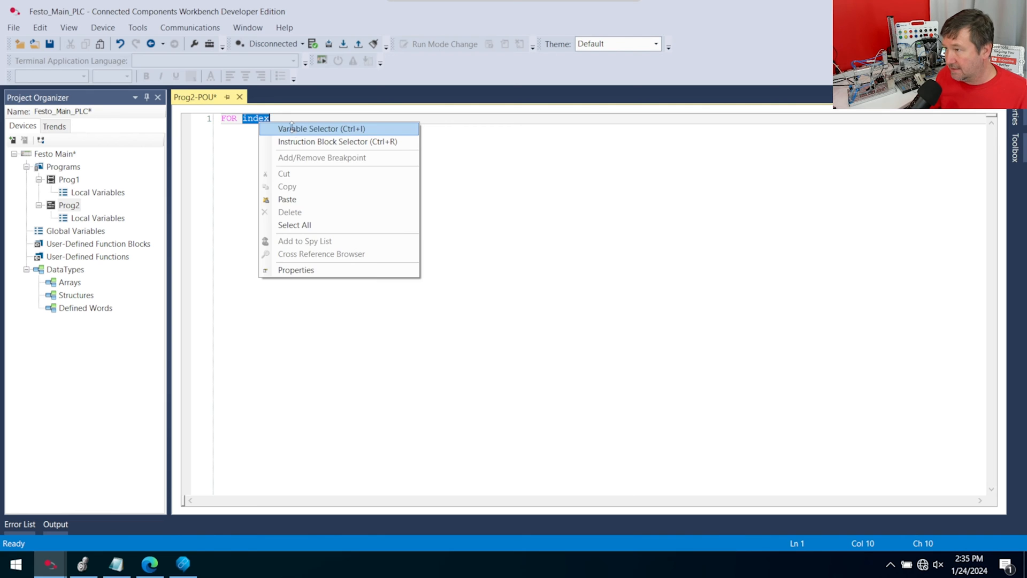
click(323, 128)
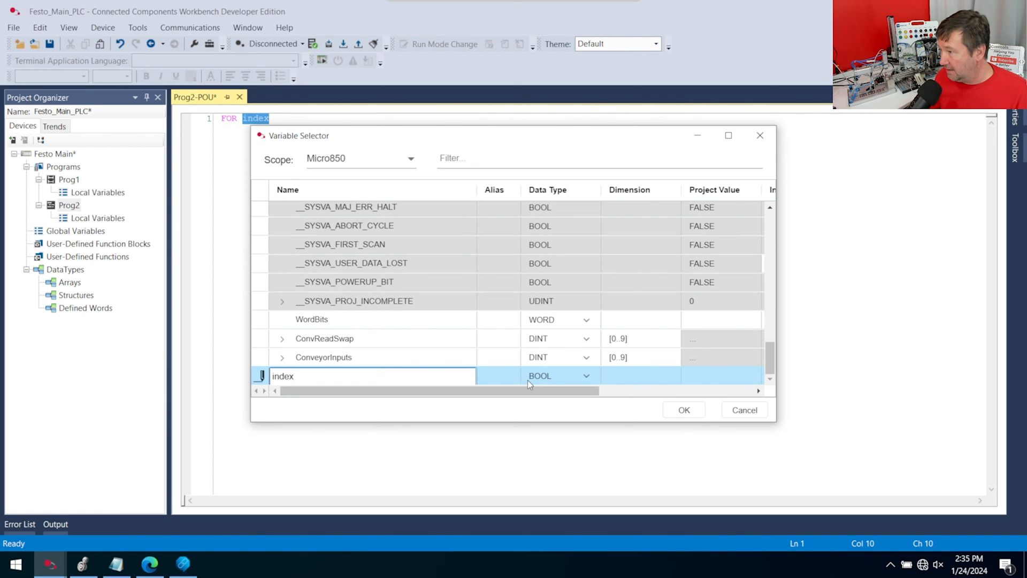
click(586, 376)
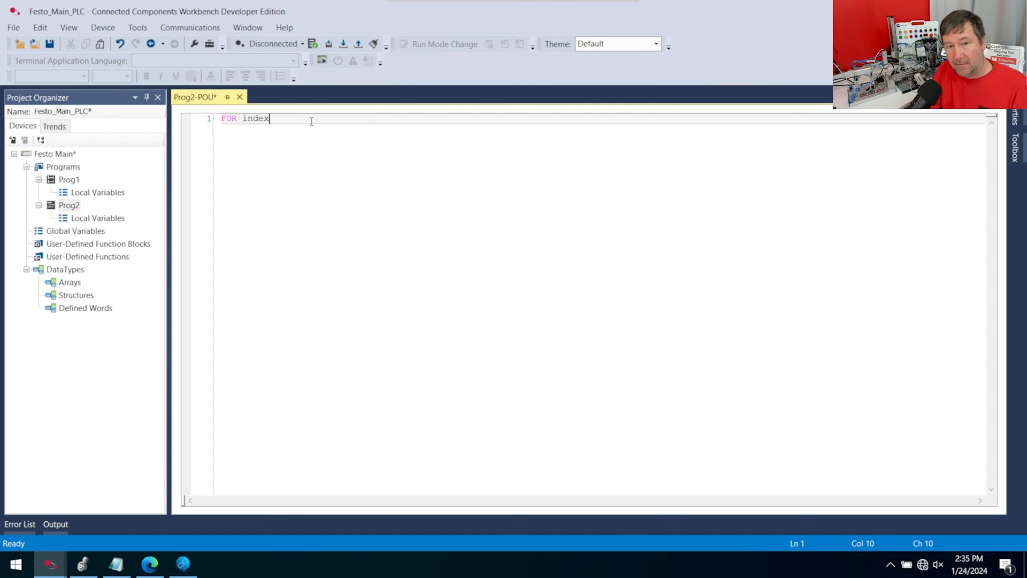
Step: Complete the loop header as := 0 to 10 By 1 DO
text(" ")
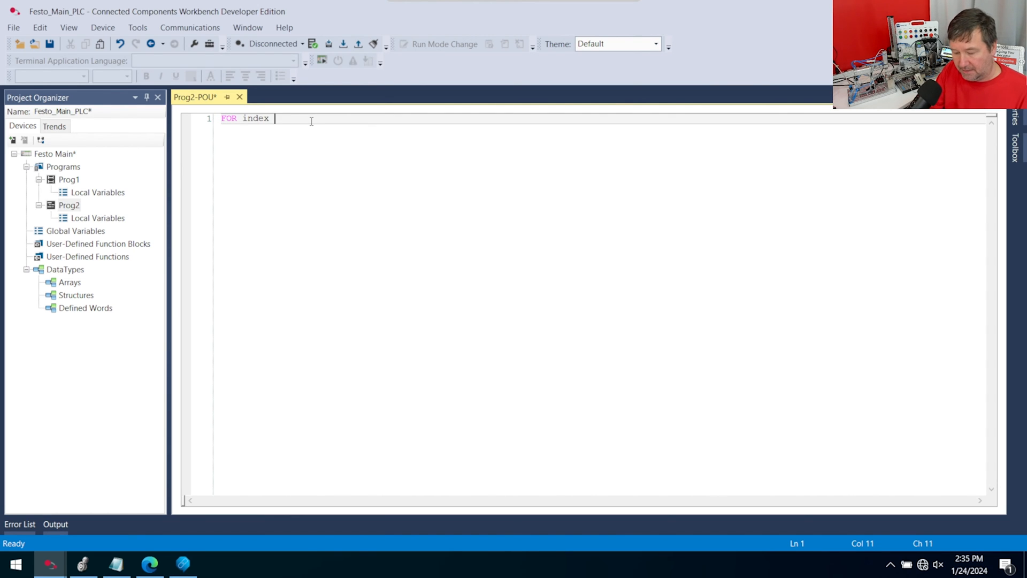
text(:=)
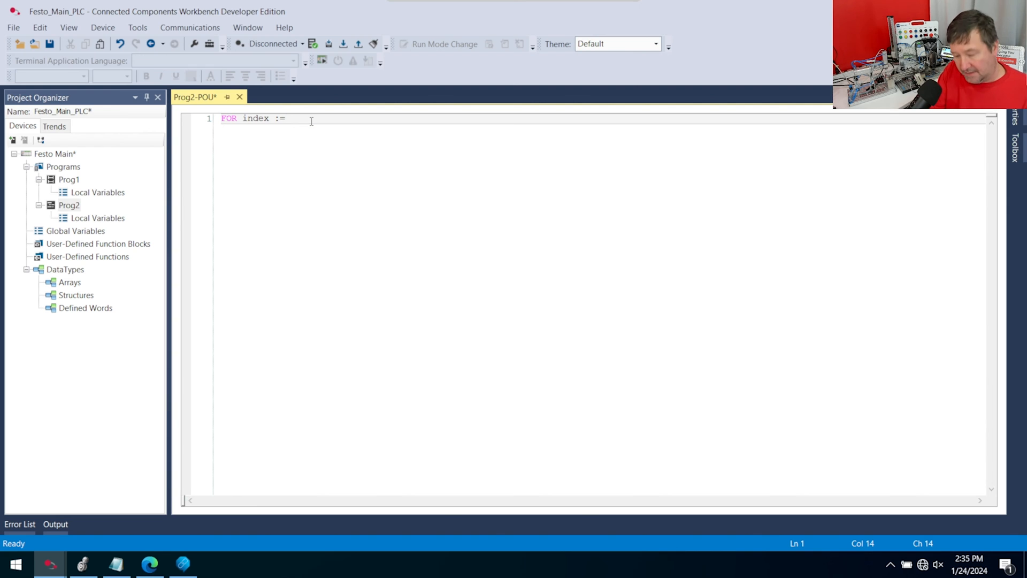
text(0)
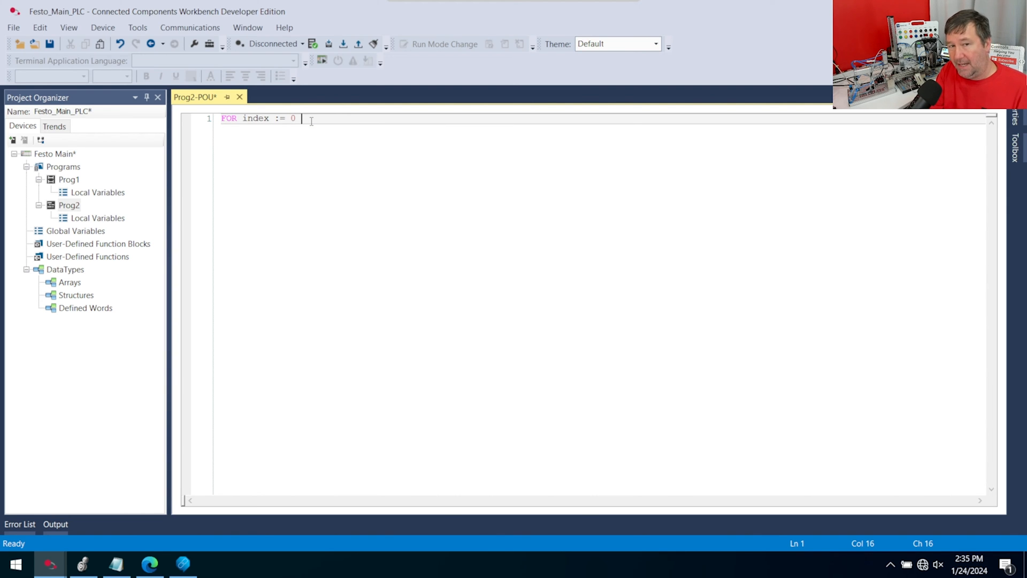
text(to)
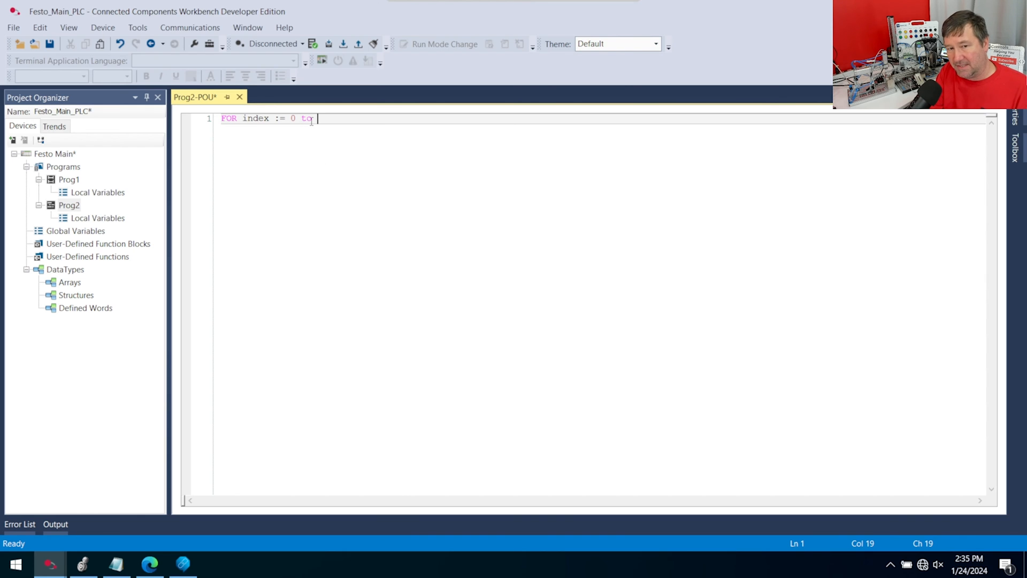
text(10)
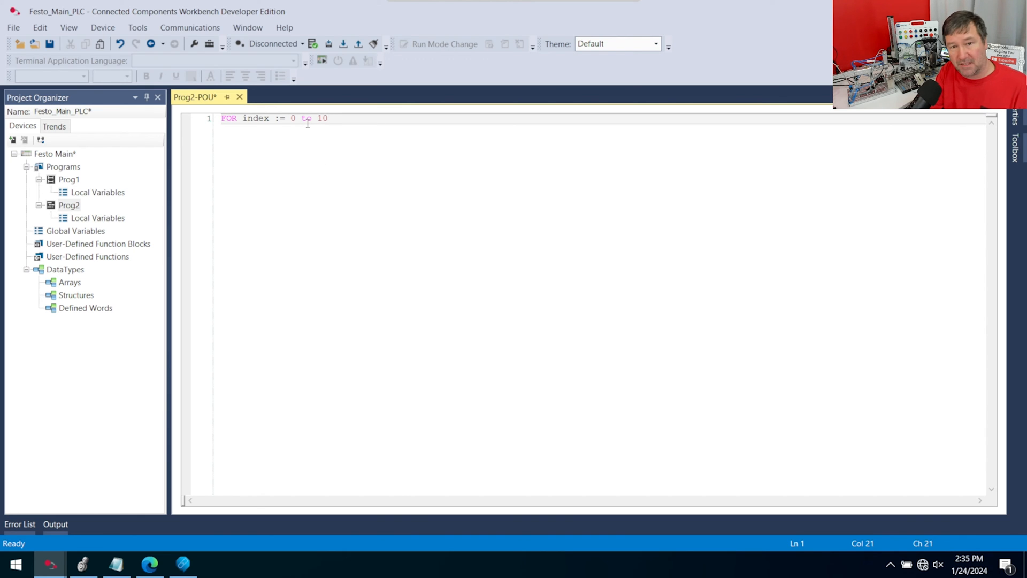
text(B)
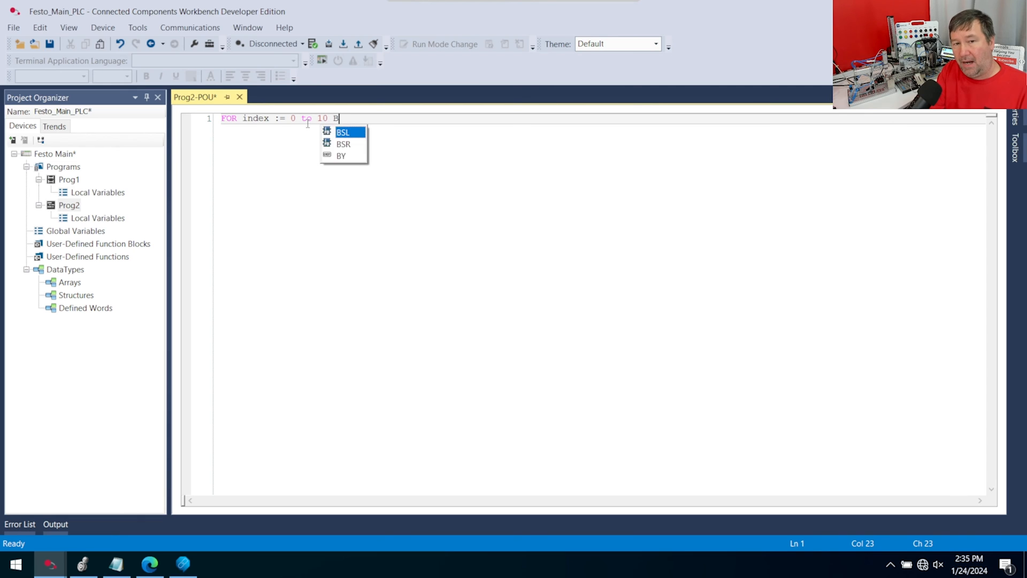
text(y 1 DO)
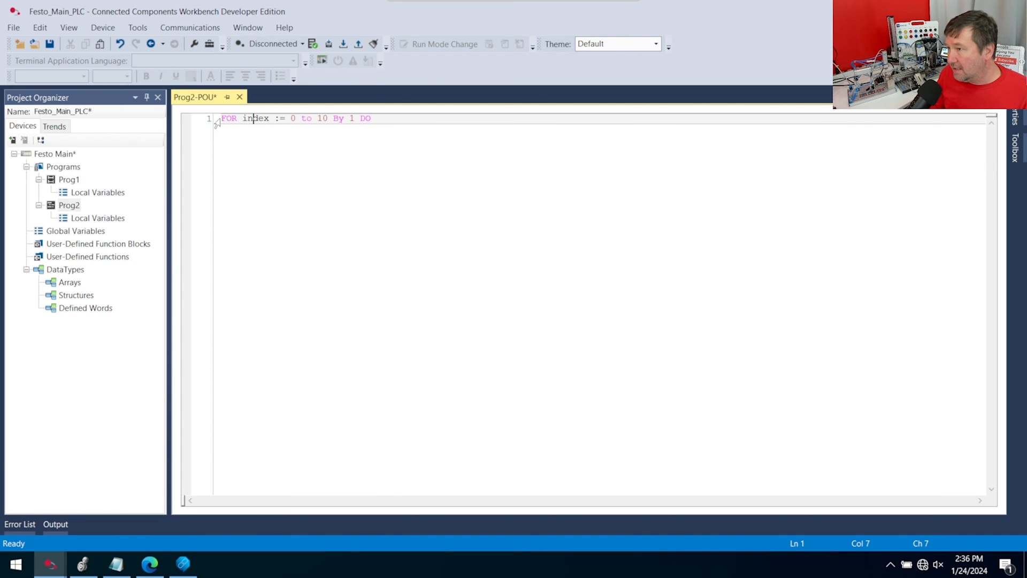
Step: Correct the loop's upper limit to 9 and finish the FOR ... END_FOR block
double_click(257, 117)
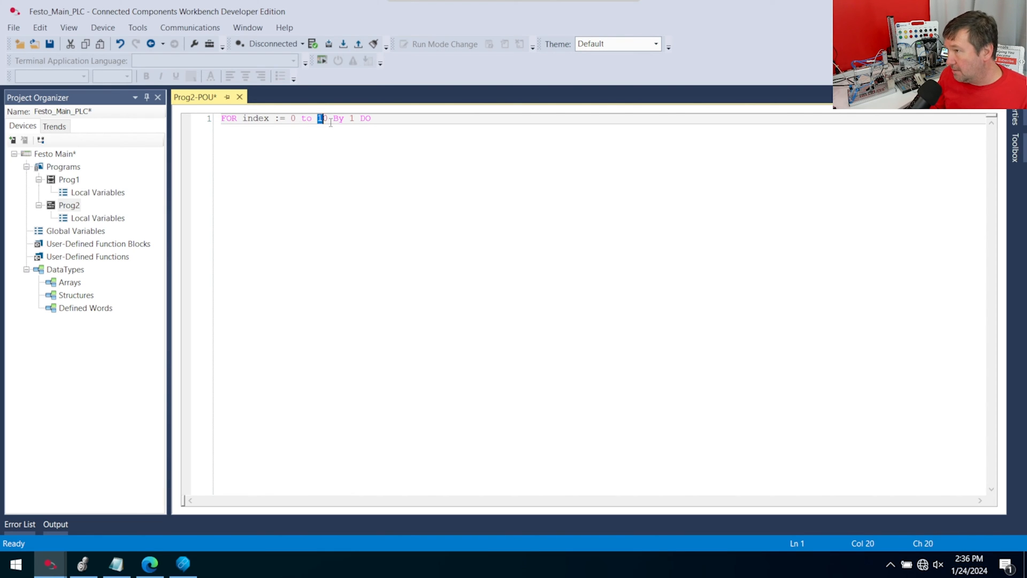
text(0)
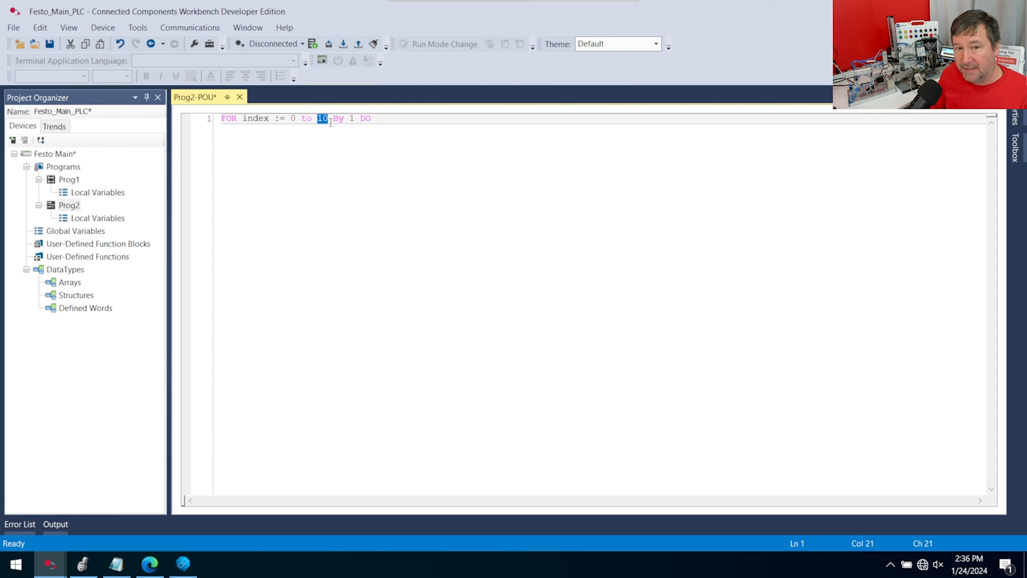
text(9])
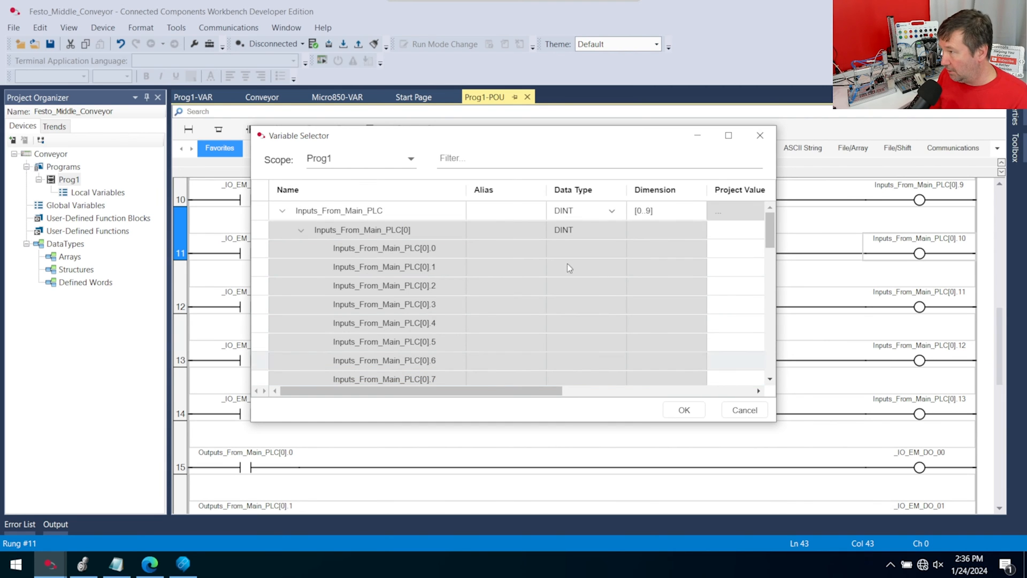
click(338, 210)
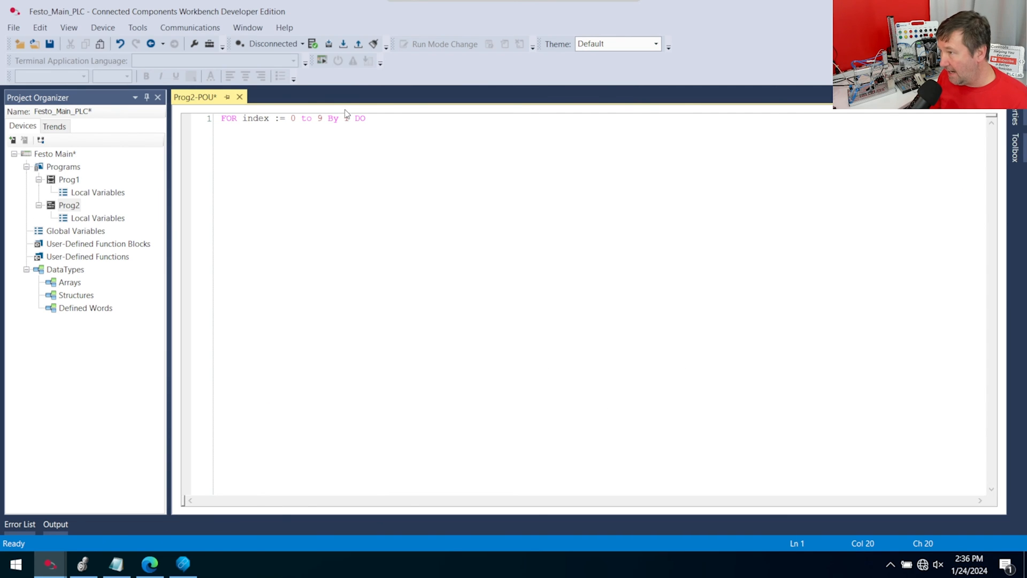
text(1)
text(END_FOR;)
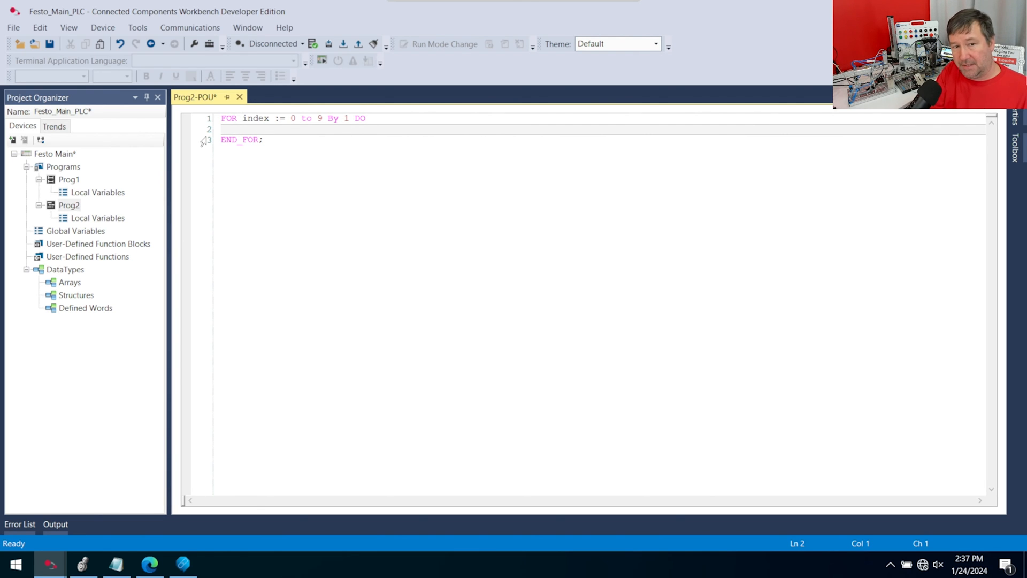
Step: Enter ConveyorInputs on line 2 and pick it as the DINT [0..9] array in the Variable Selector
text(ConveyorInputs)
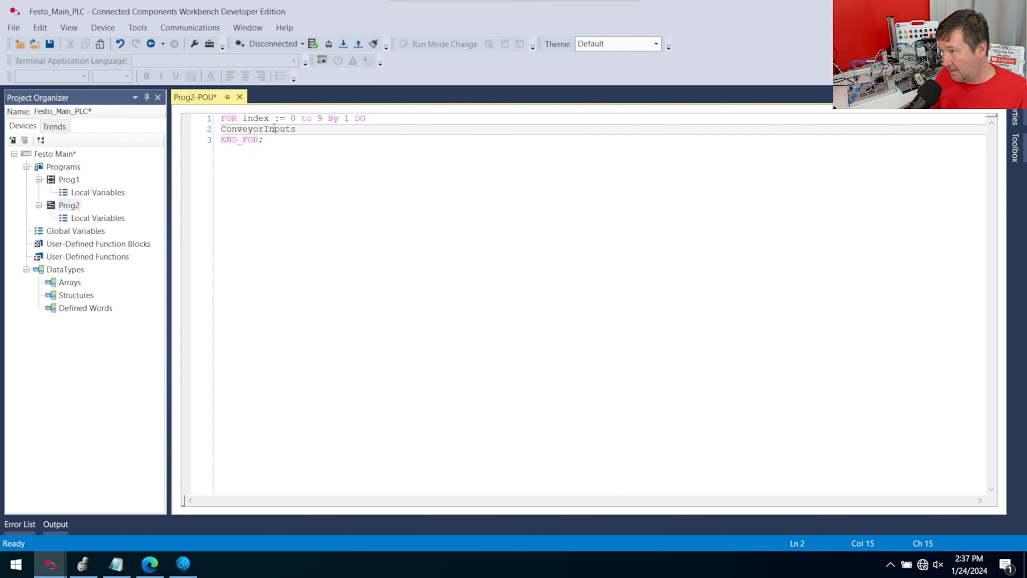
right_click(255, 129)
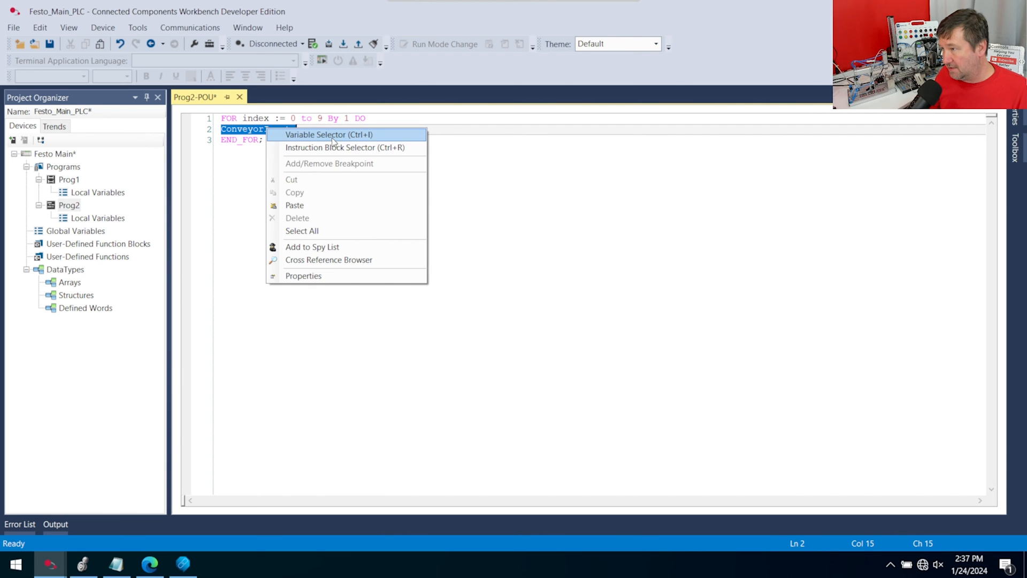
click(328, 134)
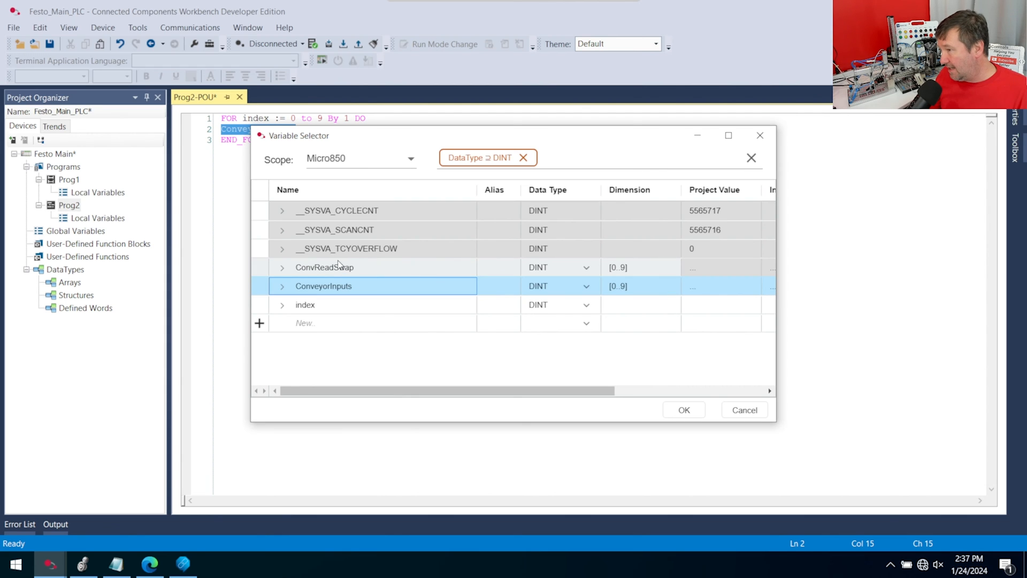
mouse_move(428, 267)
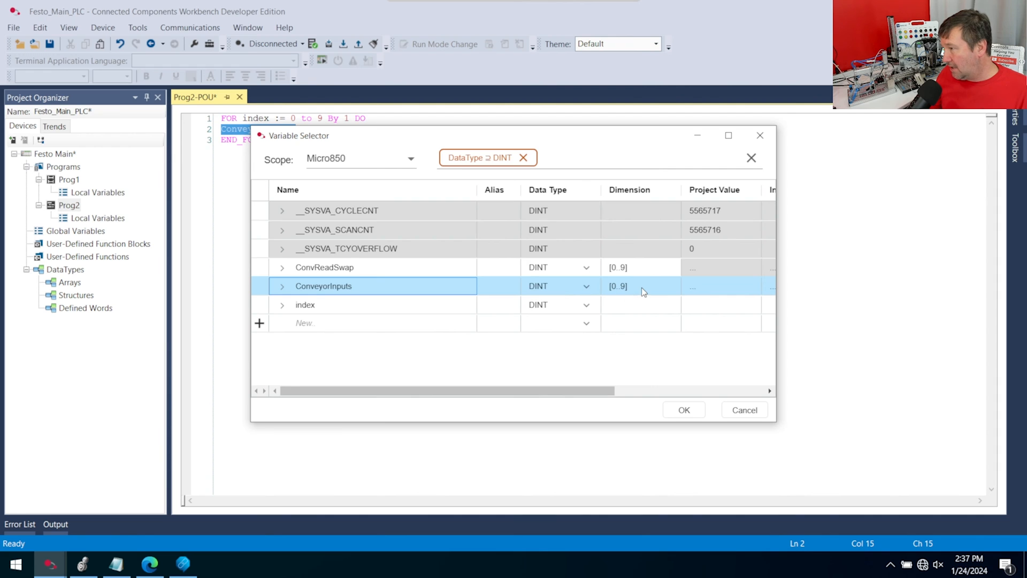
mouse_move(760, 136)
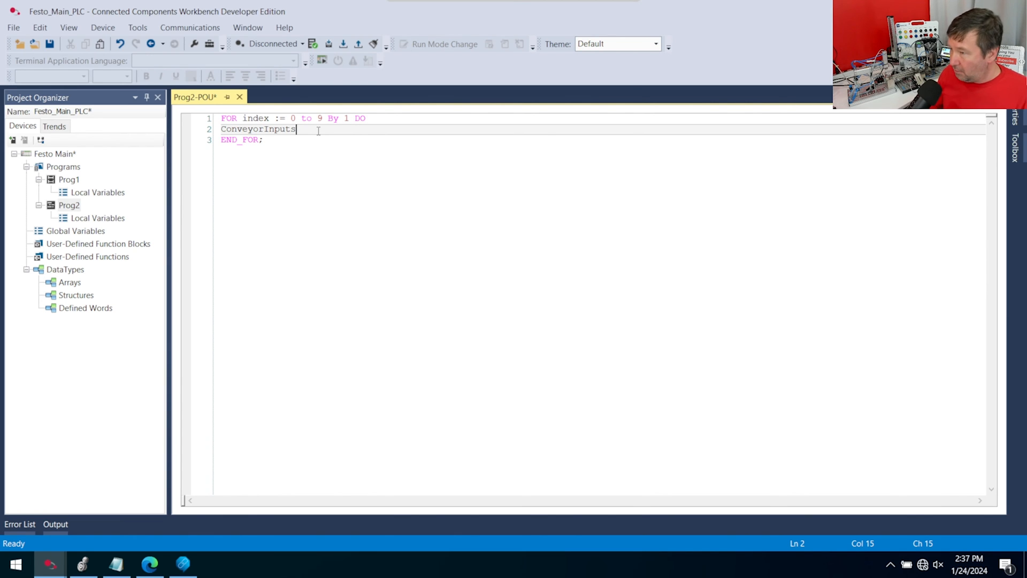
Step: Write the first assignment ConveyorInputs[0].0 := ConvReadSwap[0].16, checking the bit worksheet in Google Sheets
text([0)
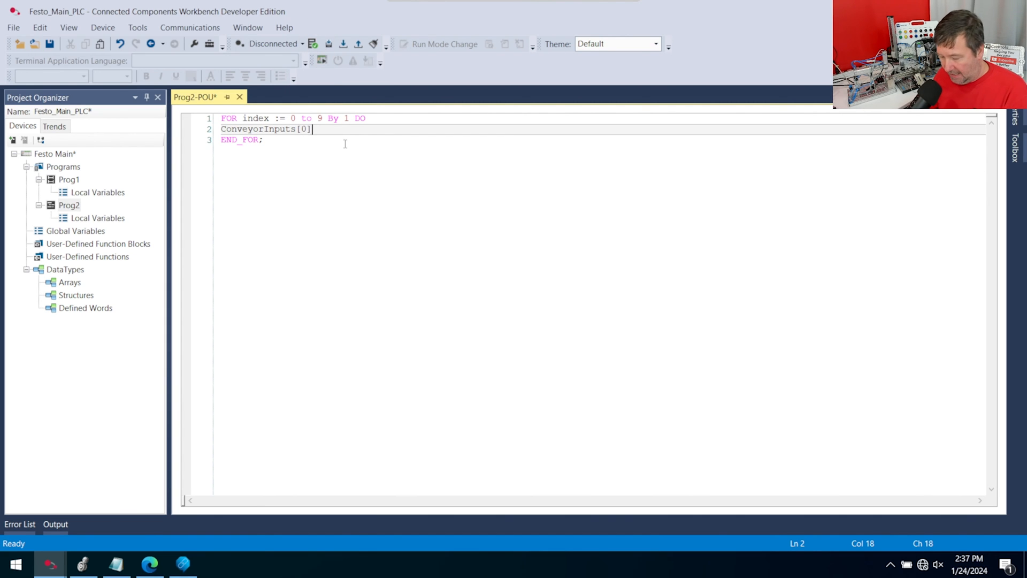
text(.0)
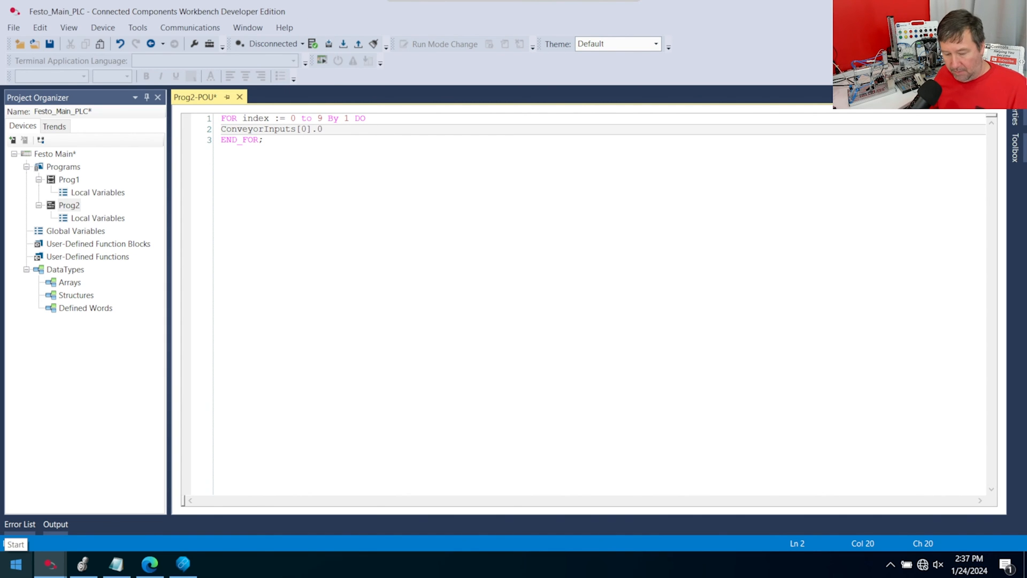
click(35, 565)
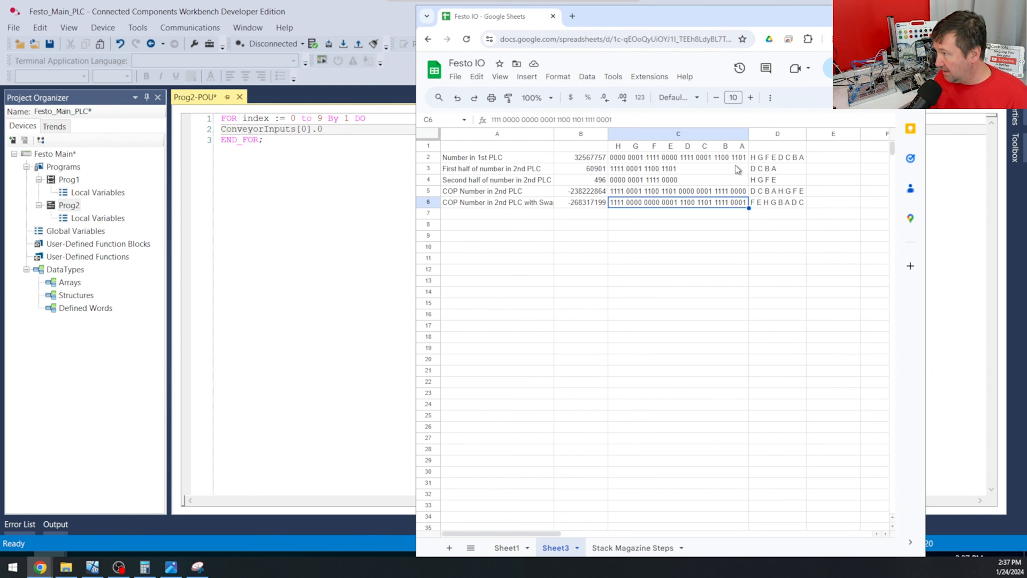
mouse_move(747, 162)
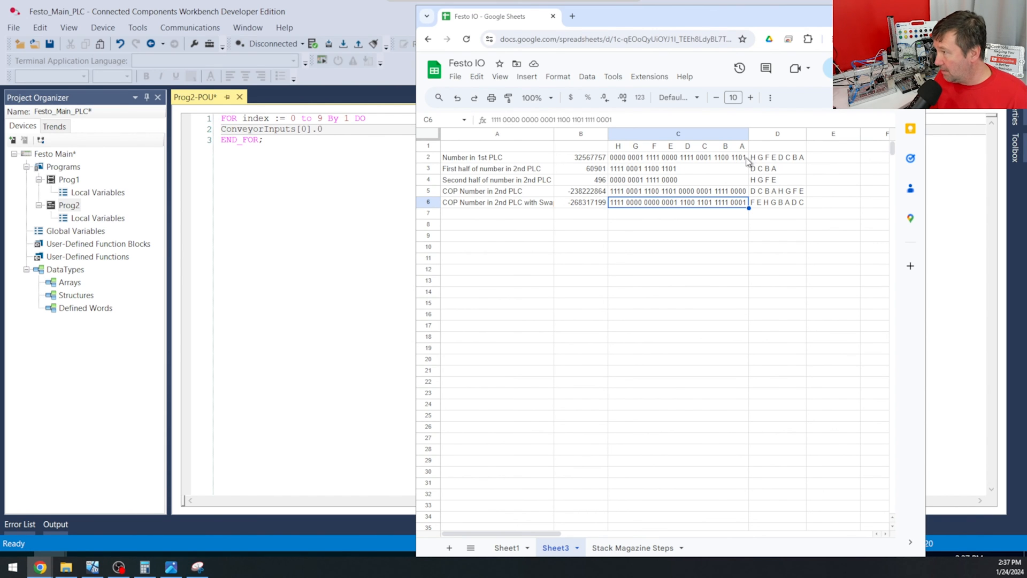
click(678, 157)
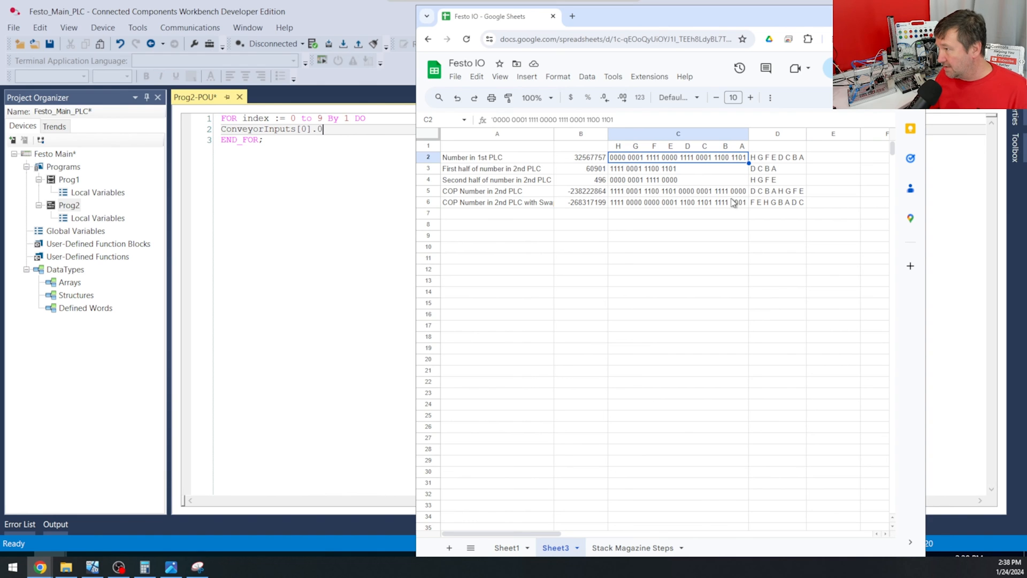
mouse_move(711, 203)
text( := ConvReadSwap[0)
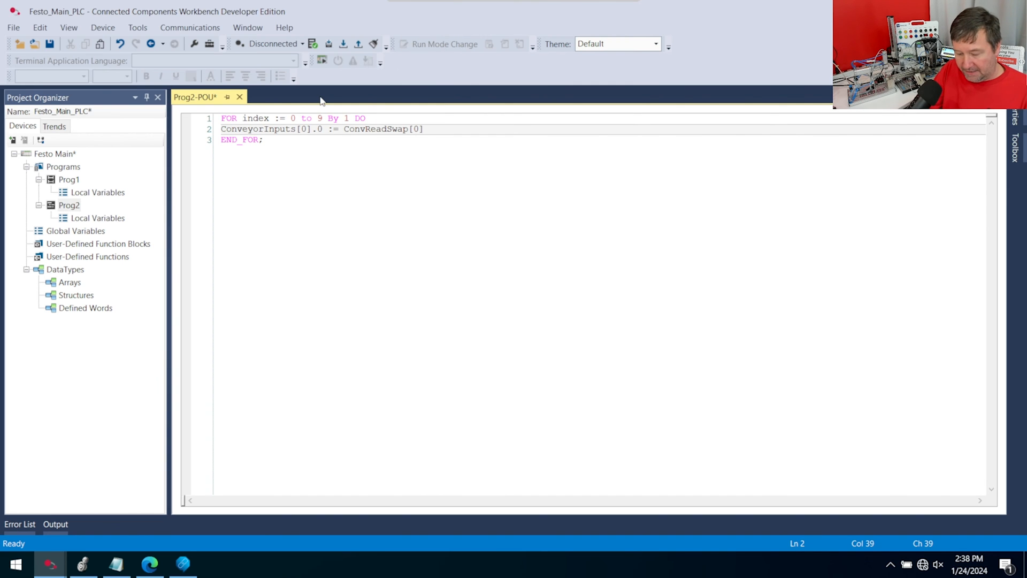
text(.16)
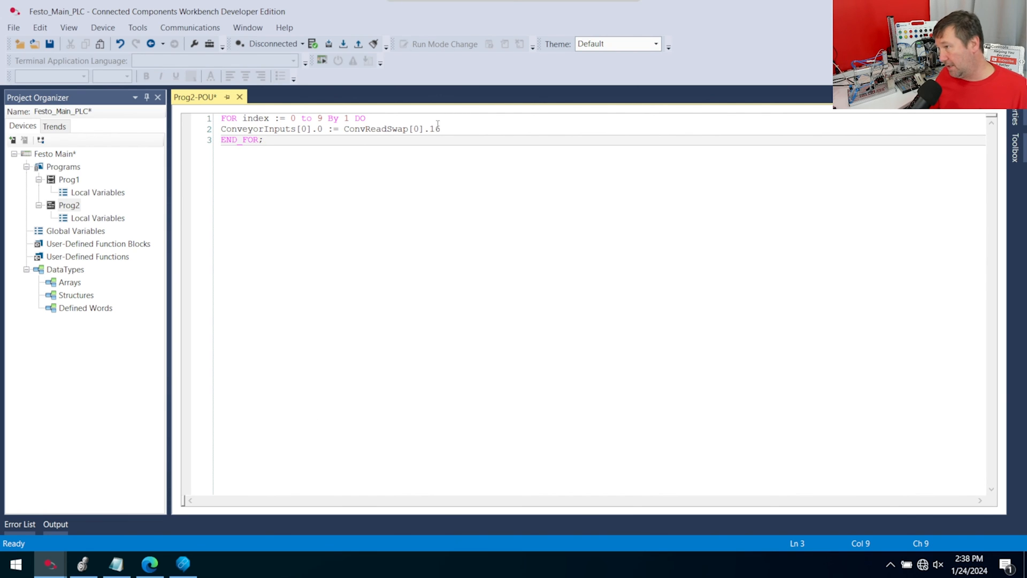
Step: Replace the hard-coded [0] array index with the loop variable index
click(264, 139)
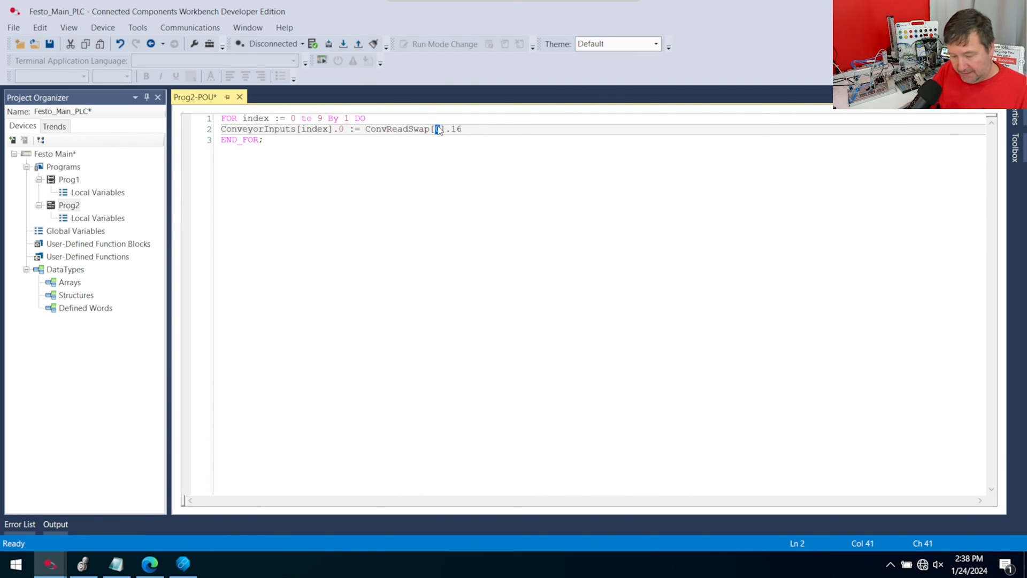
text(index)
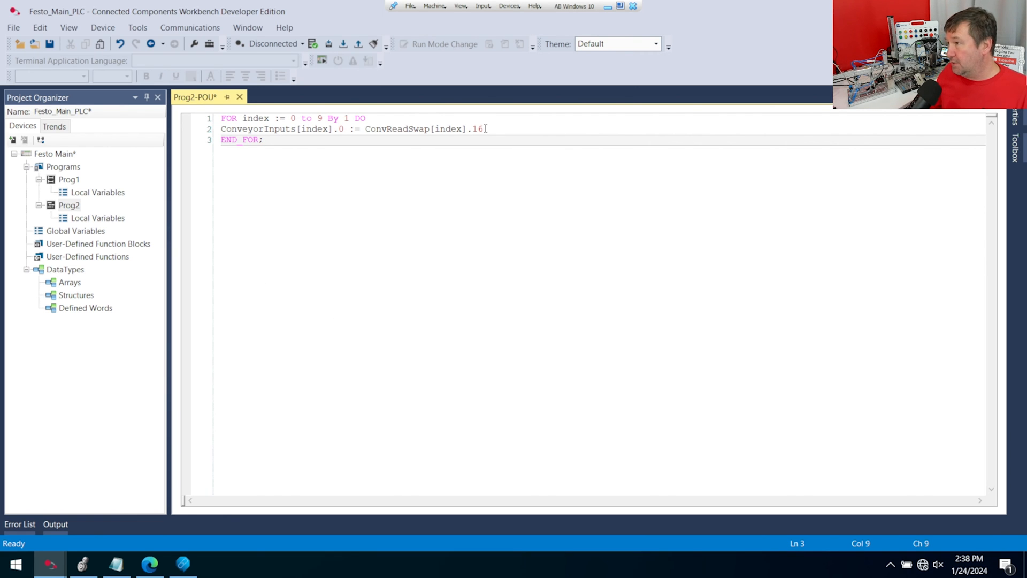
mouse_move(505, 360)
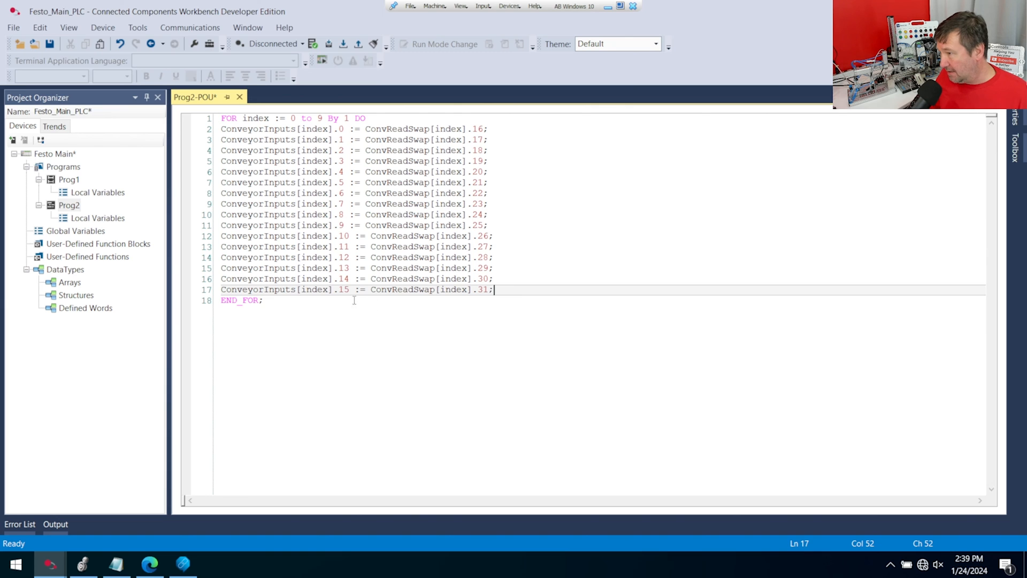
mouse_move(329, 306)
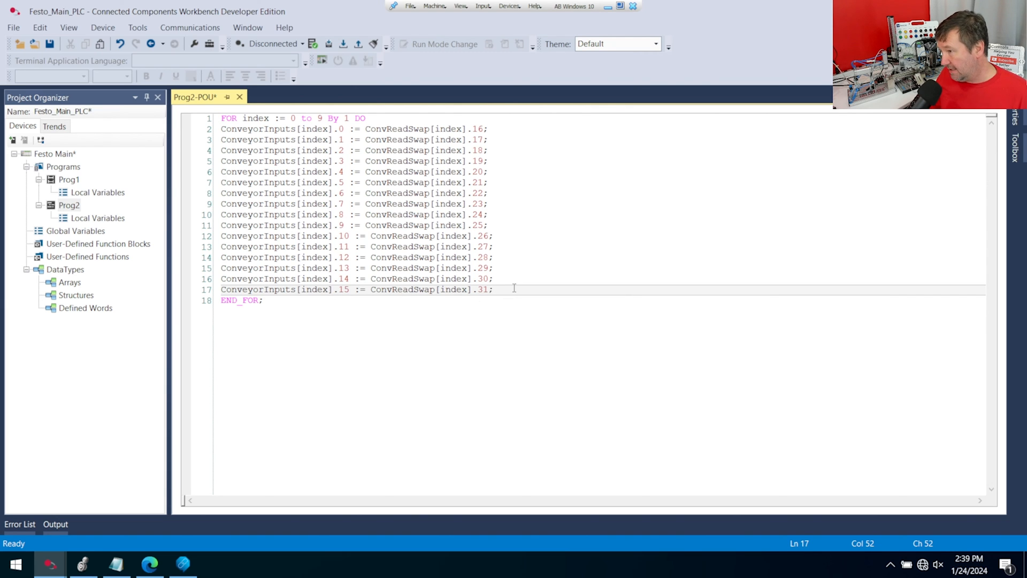
Step: Add a new line after the .15 := .31 assignment and edit it to ConveyorInputs[index].16 := ConvReadSwap[index].0
key(Enter)
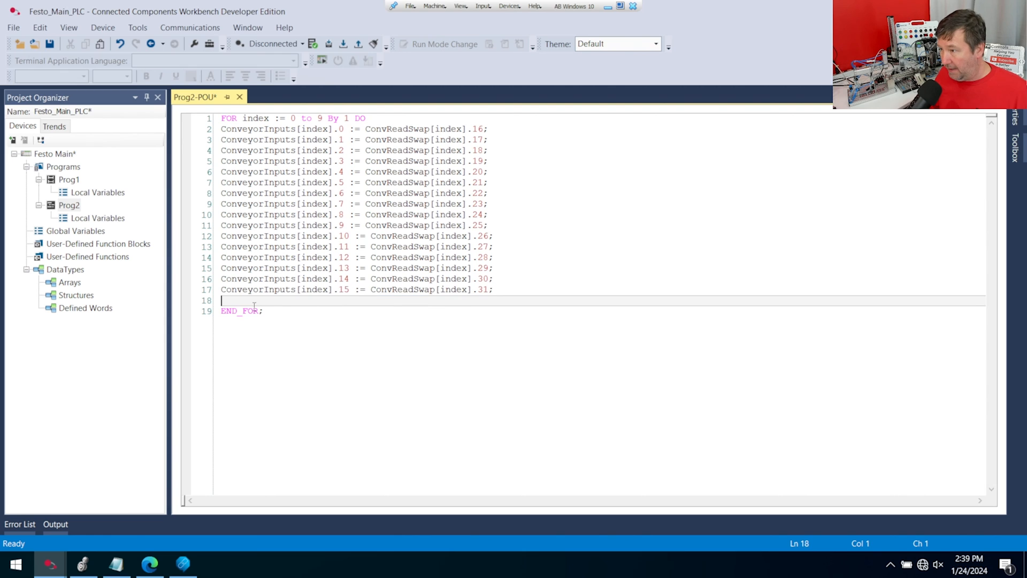
text(ConveyorInputs[index].15 := ConvReadSwap[index].31;)
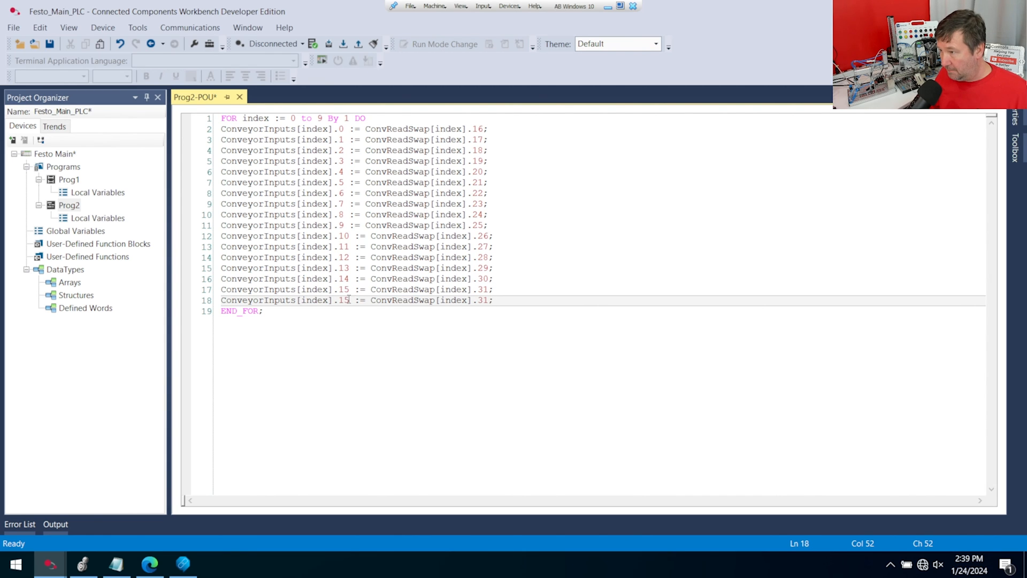
text(16)
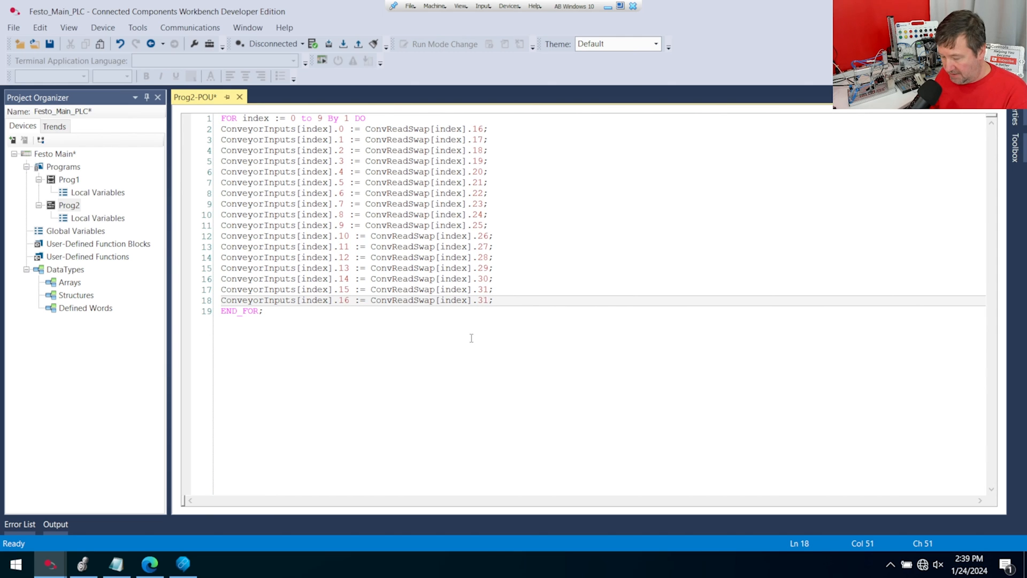
text(0)
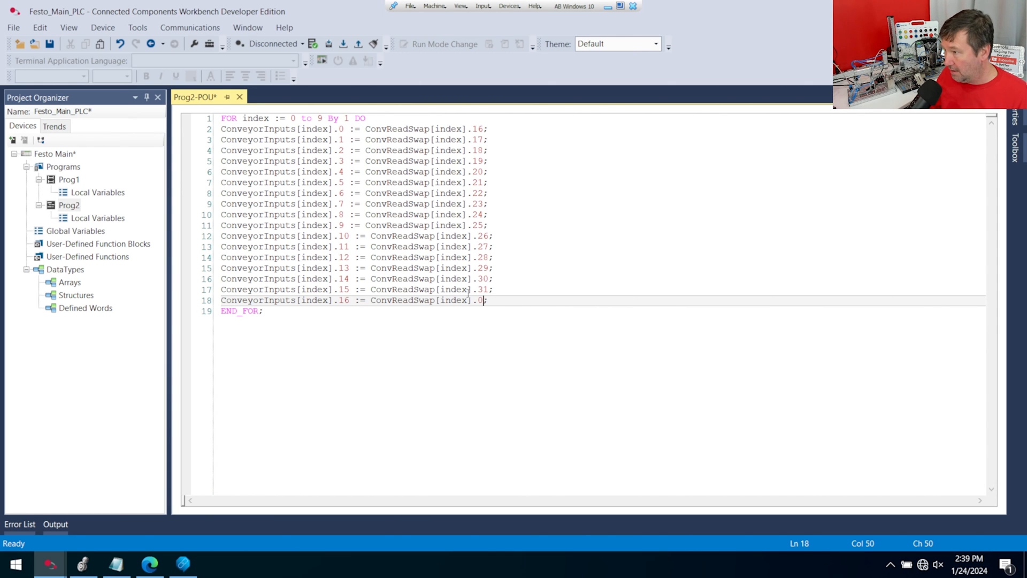
mouse_move(399, 300)
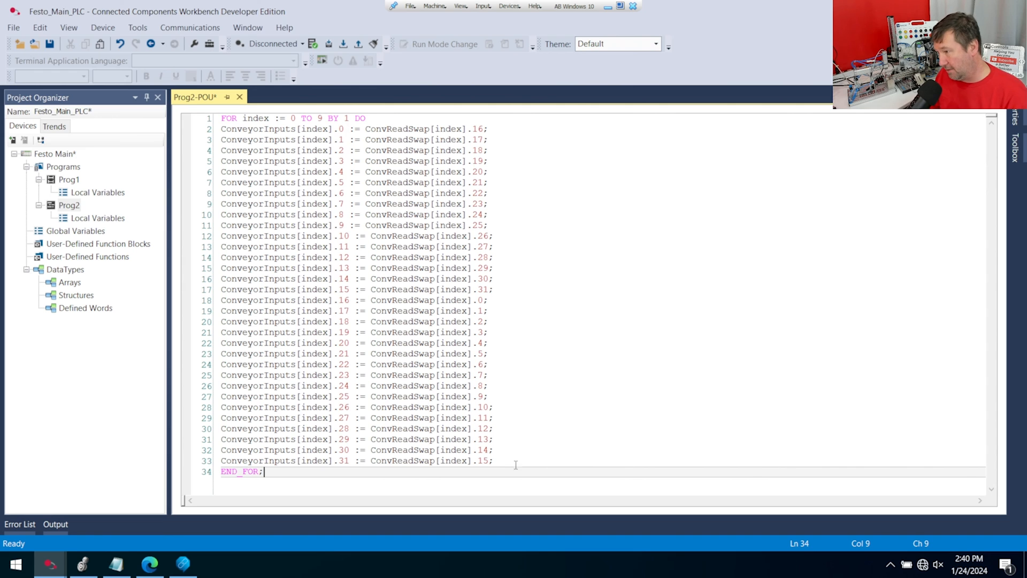
mouse_move(341, 80)
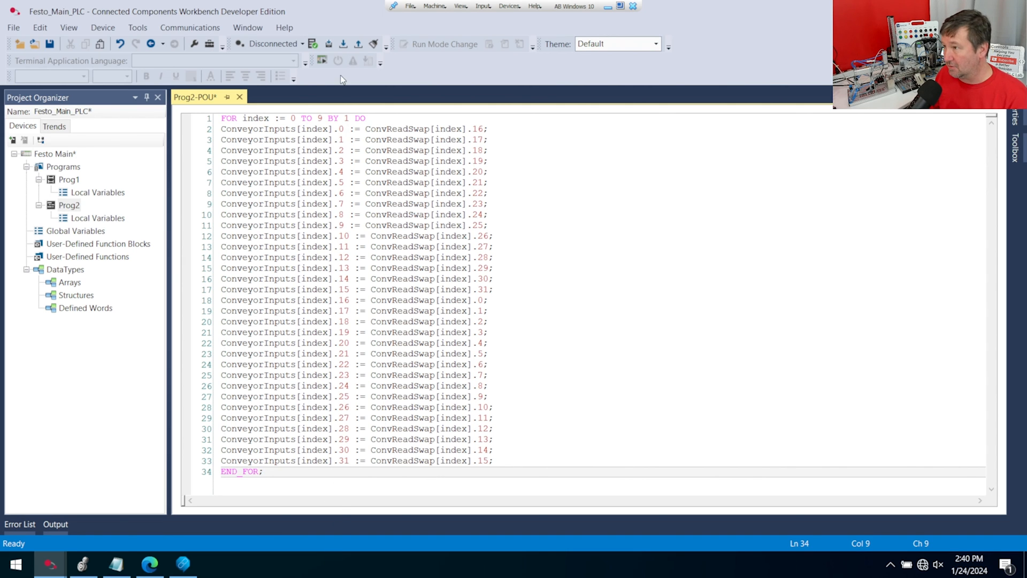
mouse_move(73, 314)
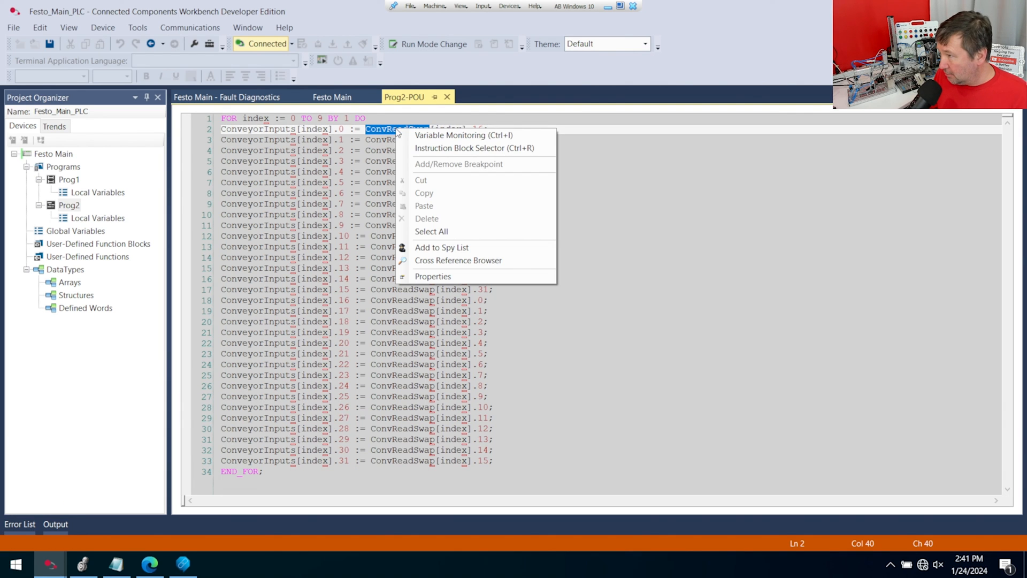
mouse_move(450, 247)
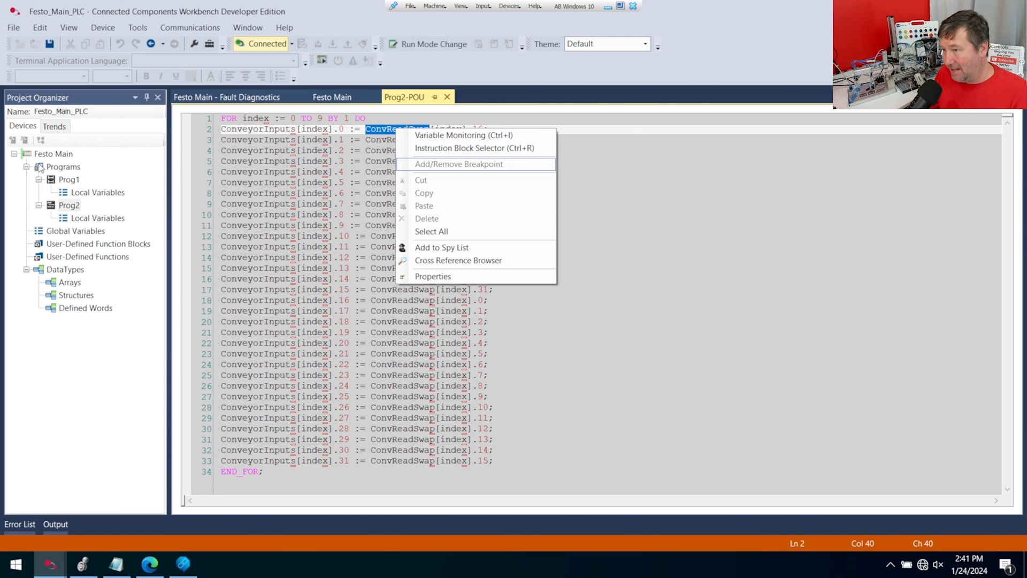
mouse_move(59, 233)
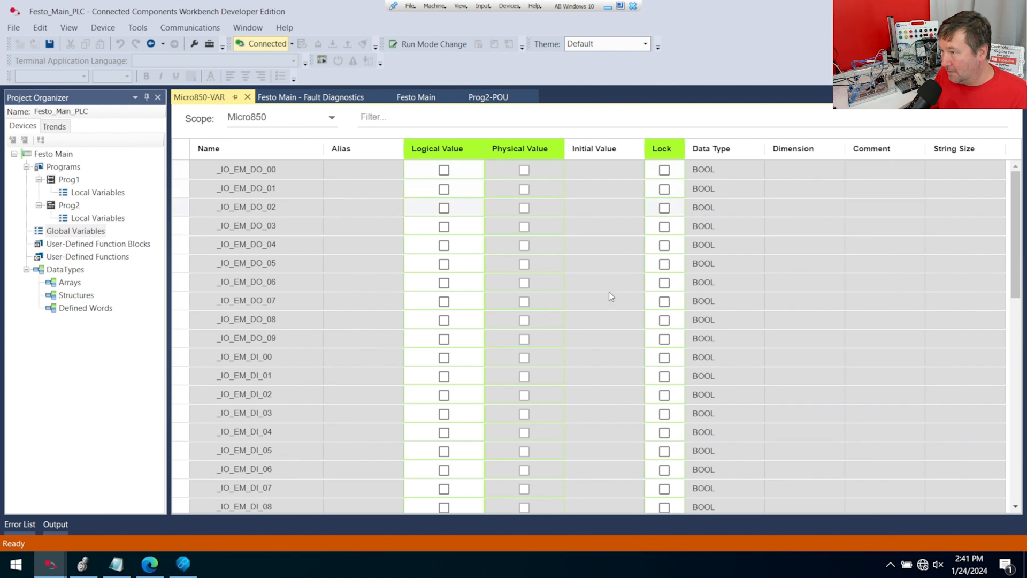
Step: Add ConvReadSwap[2] to the spy list from Global Variables and expand the ConveyorInputs array
scroll(down, 3)
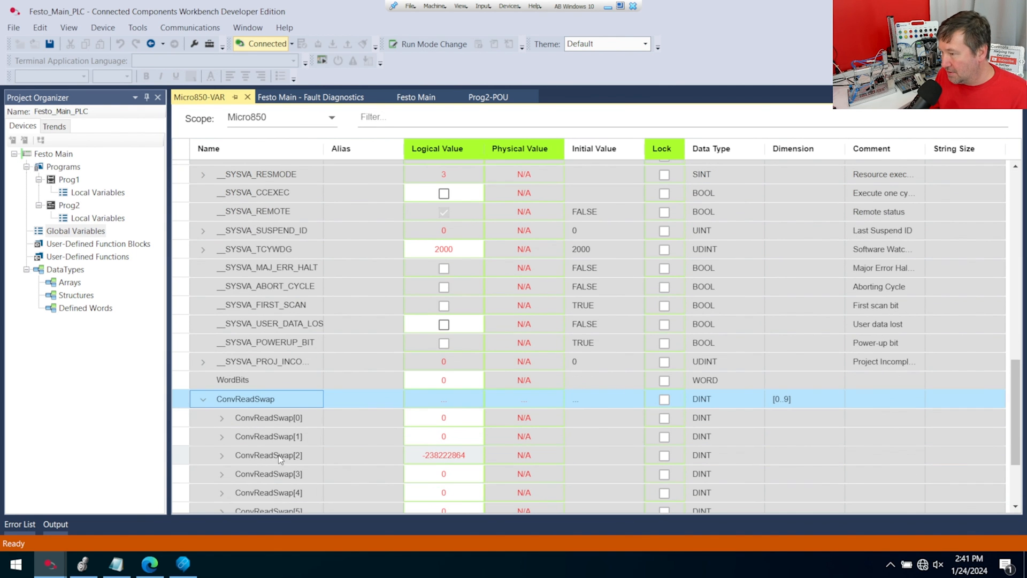
right_click(280, 458)
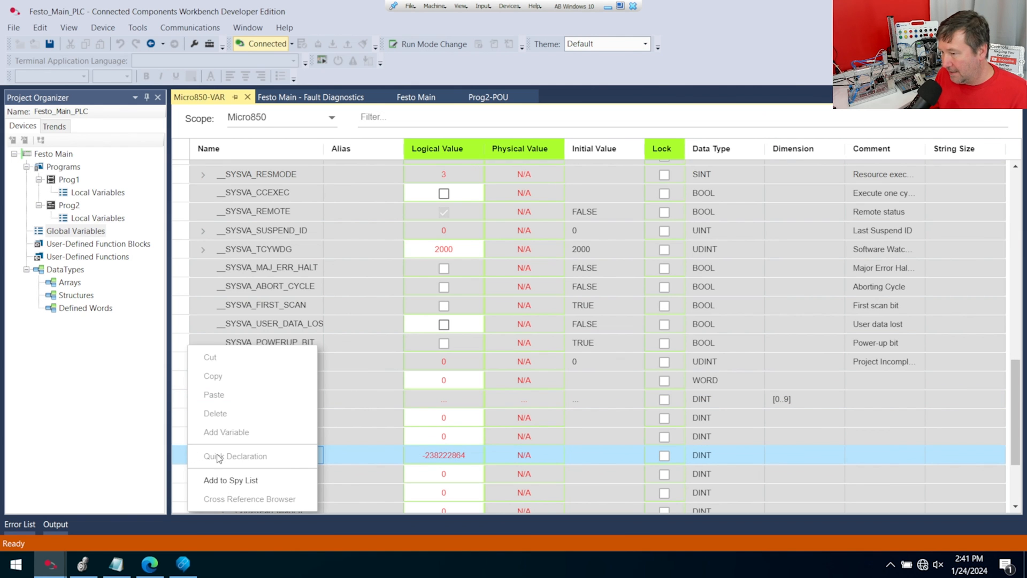
click(231, 480)
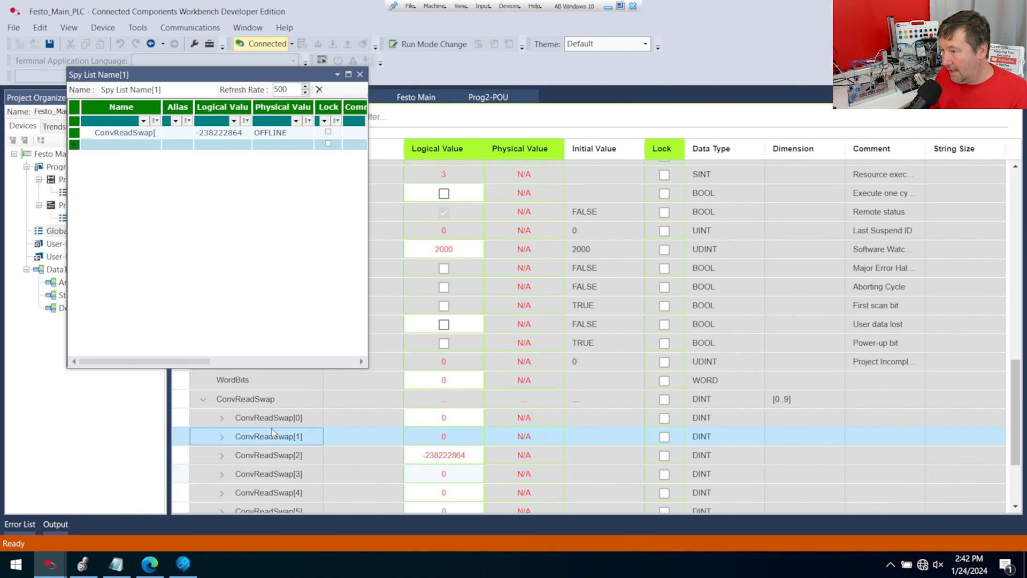
scroll(down, 3)
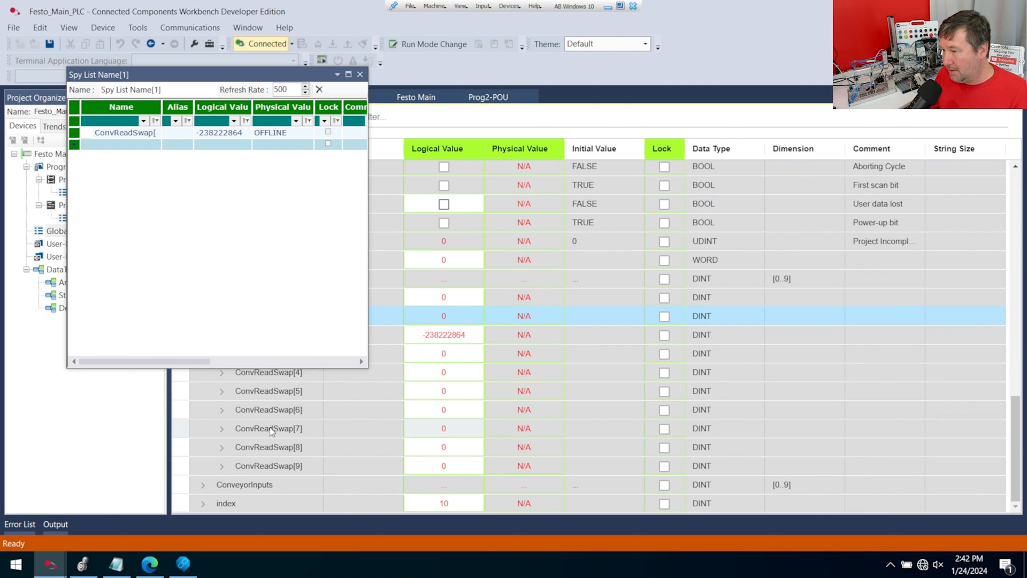
click(203, 485)
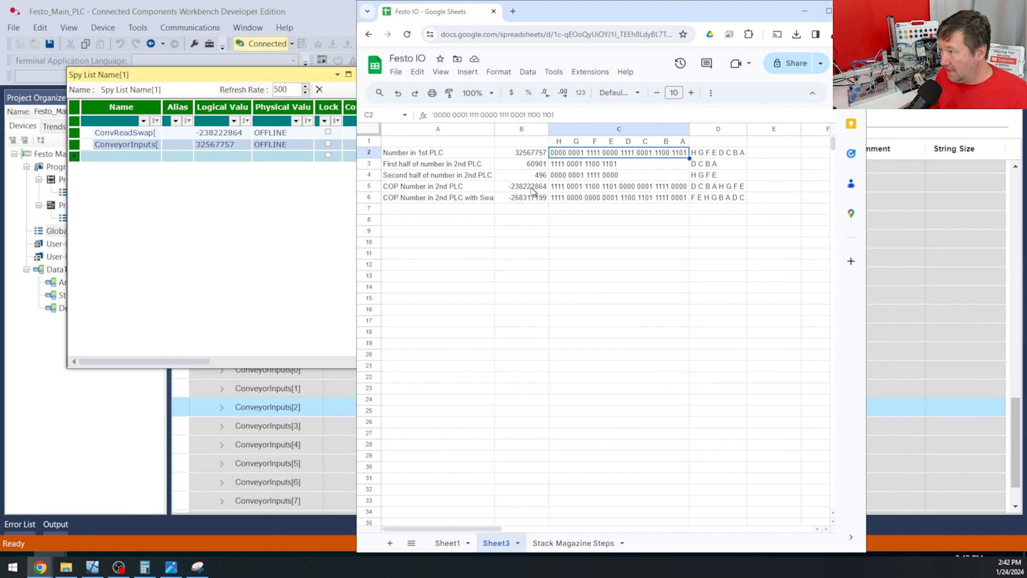
Step: Compare the spy-list ConveyorInputs value 32567757 with the first PLC's number in cell B2
click(218, 143)
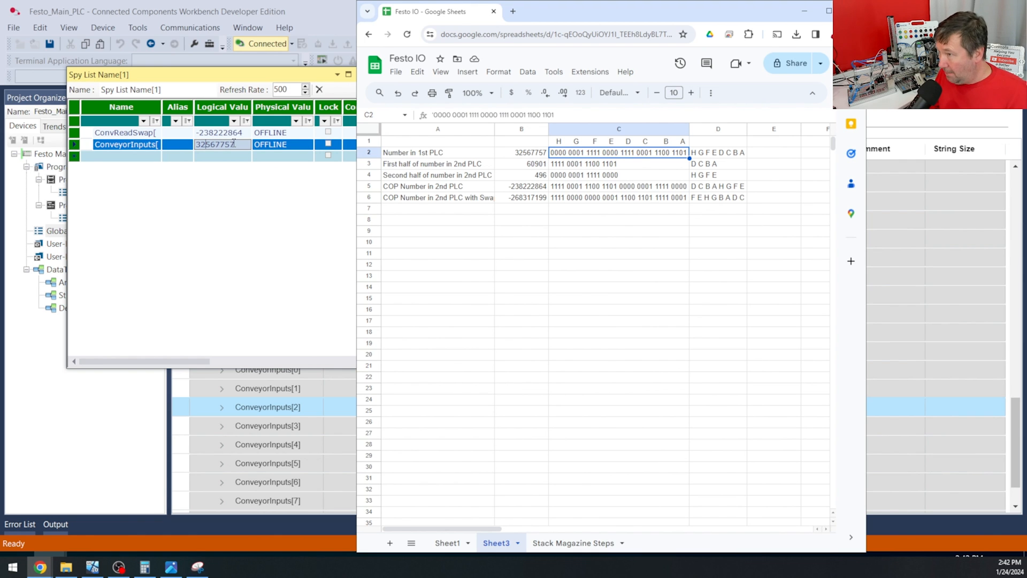
click(521, 152)
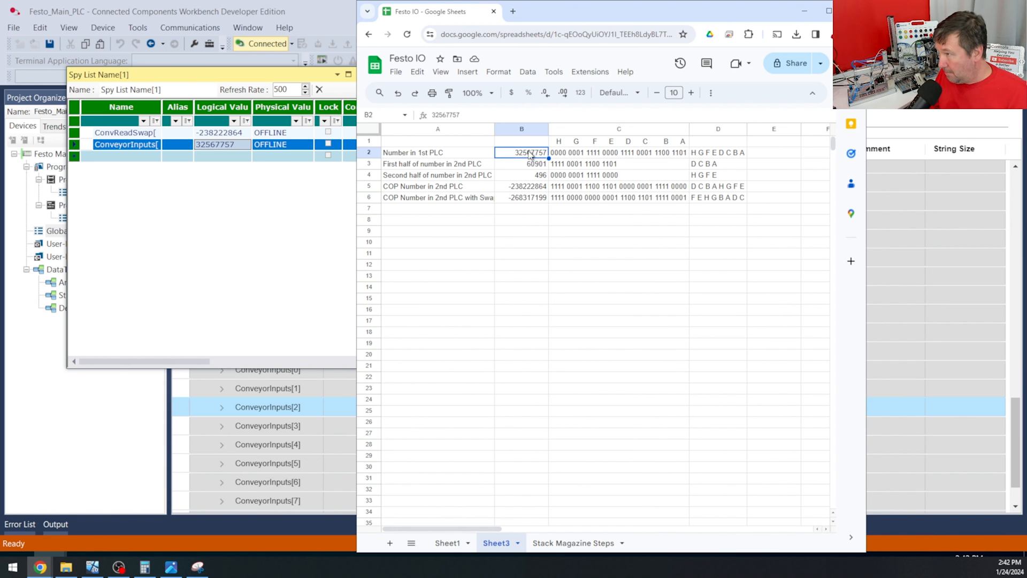